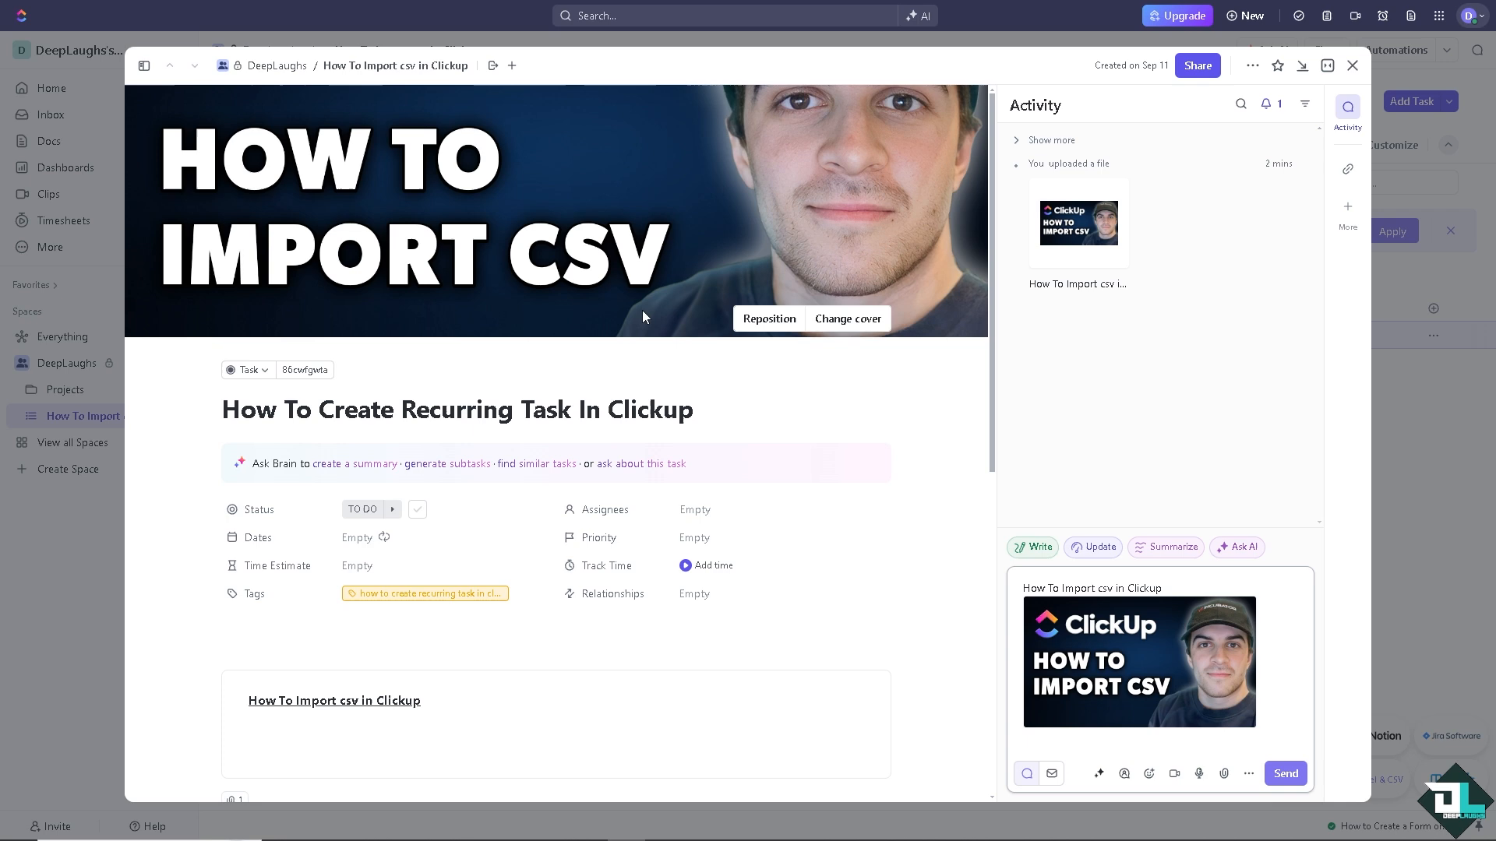
{"action": "mouse_move", "coordinate": [904, 261]}
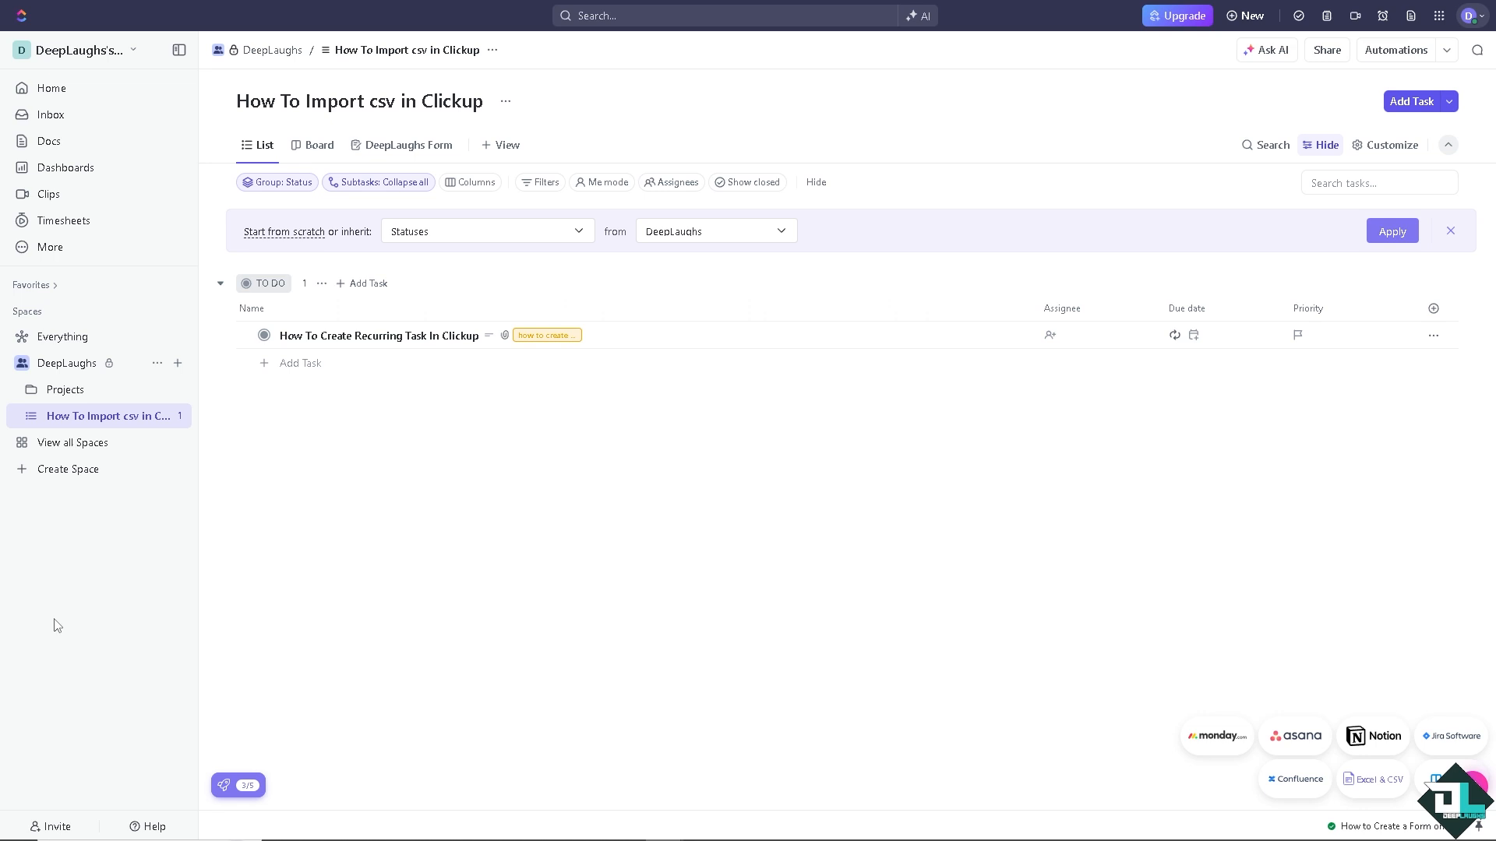
{"action": "mouse_move", "coordinate": [34, 825]}
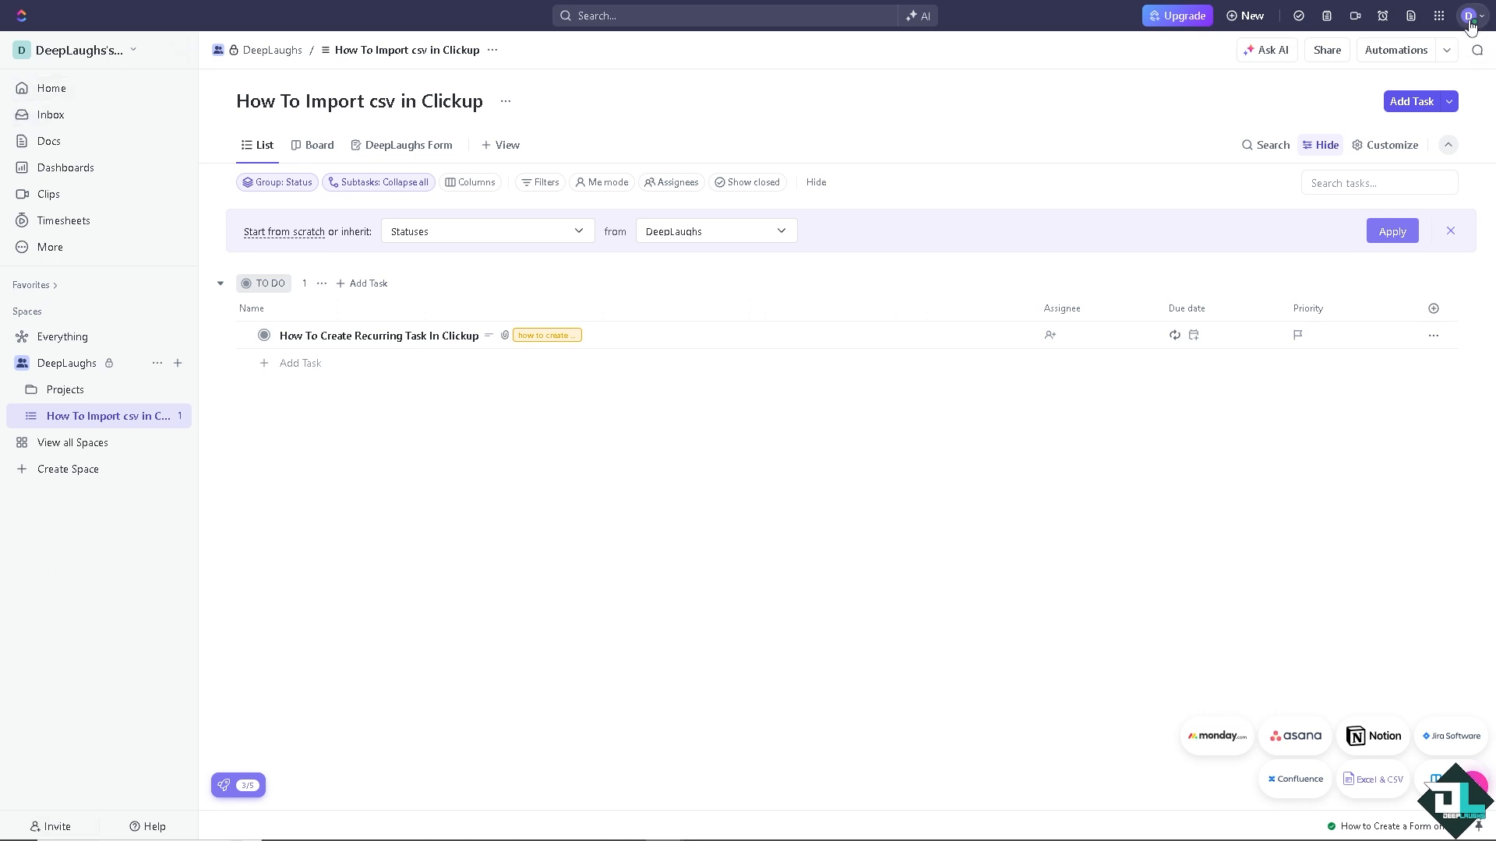
Leave the recurring task and show the DeepLaughs space task list.
{"action": "left_click", "coordinate": [1471, 14]}
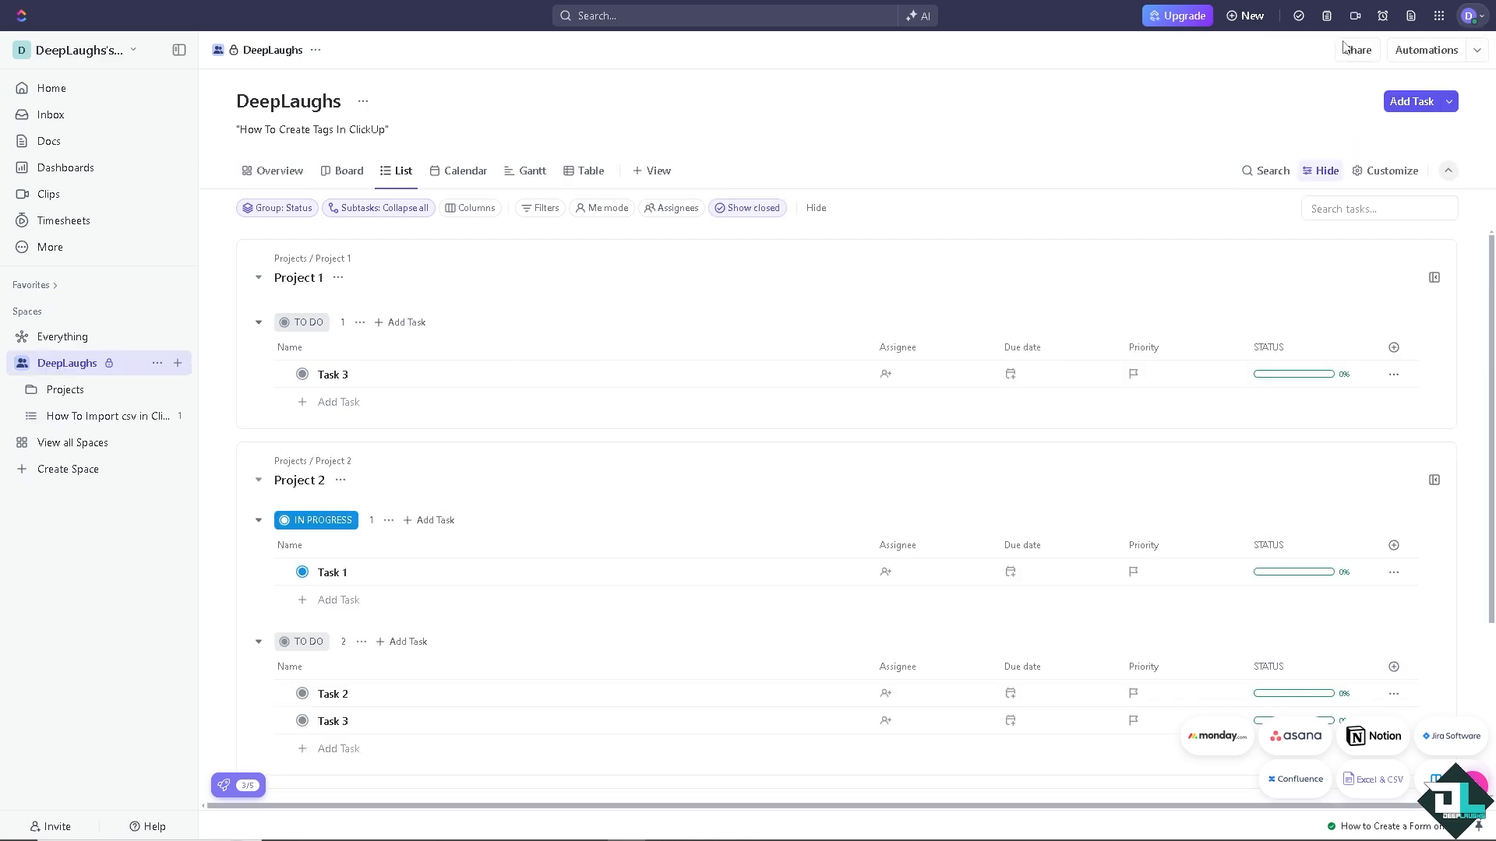
Reach the workspace Imports / Exports settings page from the avatar menu.
{"action": "left_click", "coordinate": [1472, 14]}
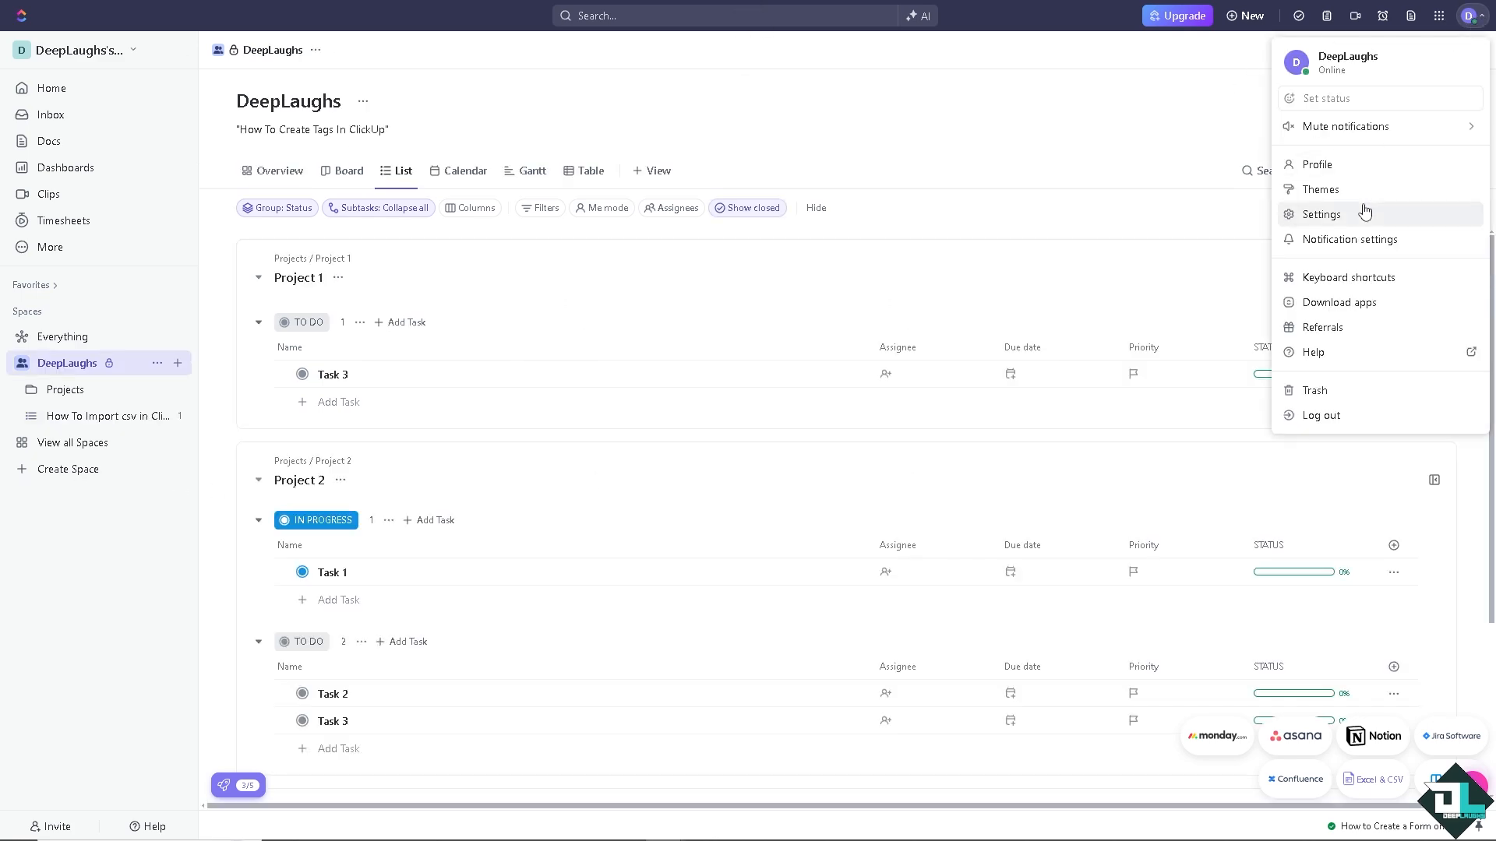
{"action": "left_click", "coordinate": [1321, 213]}
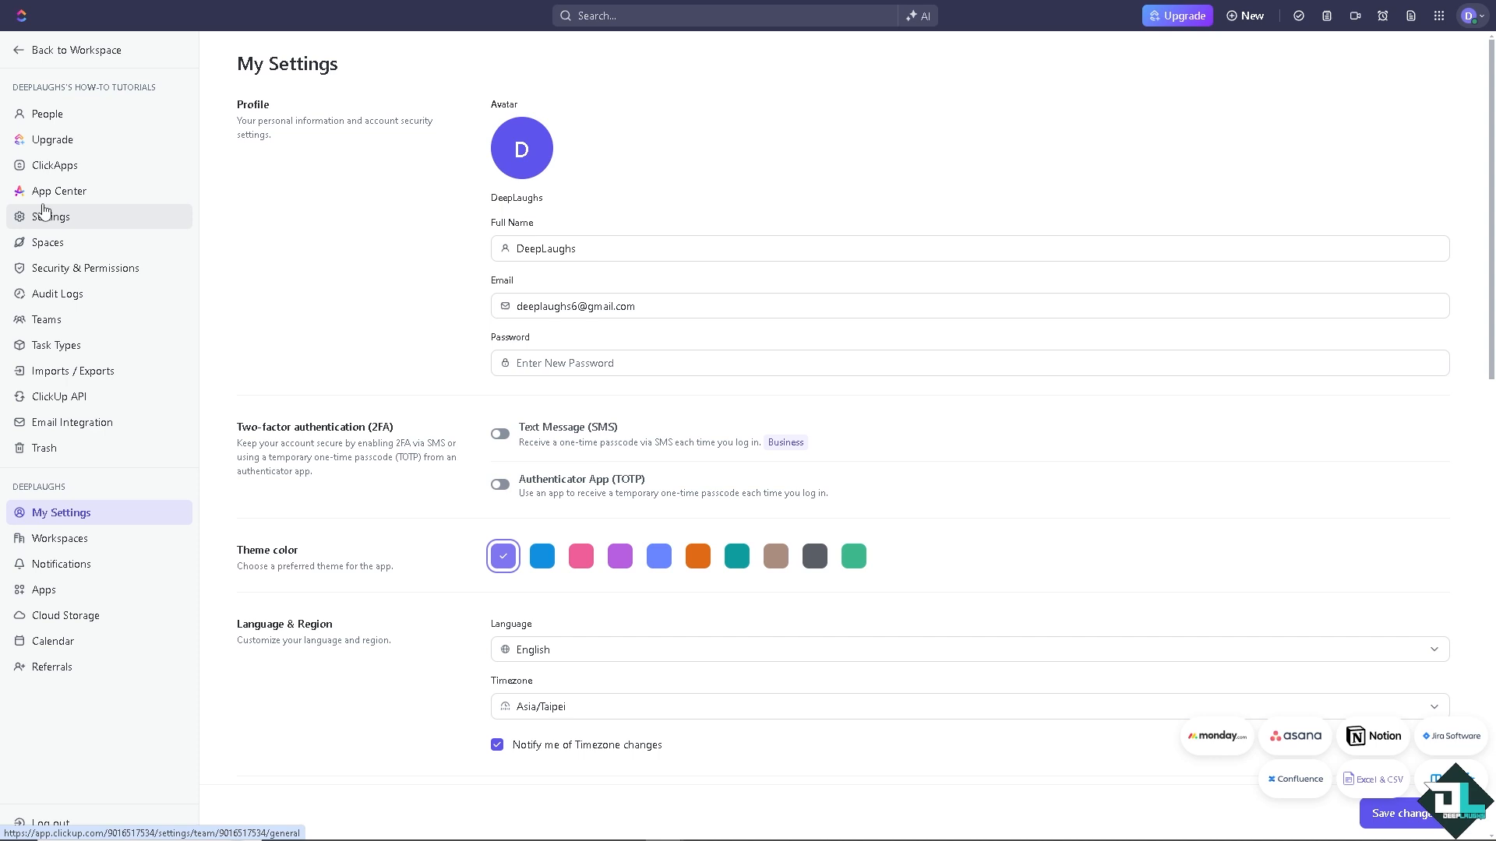
{"action": "mouse_move", "coordinate": [75, 128]}
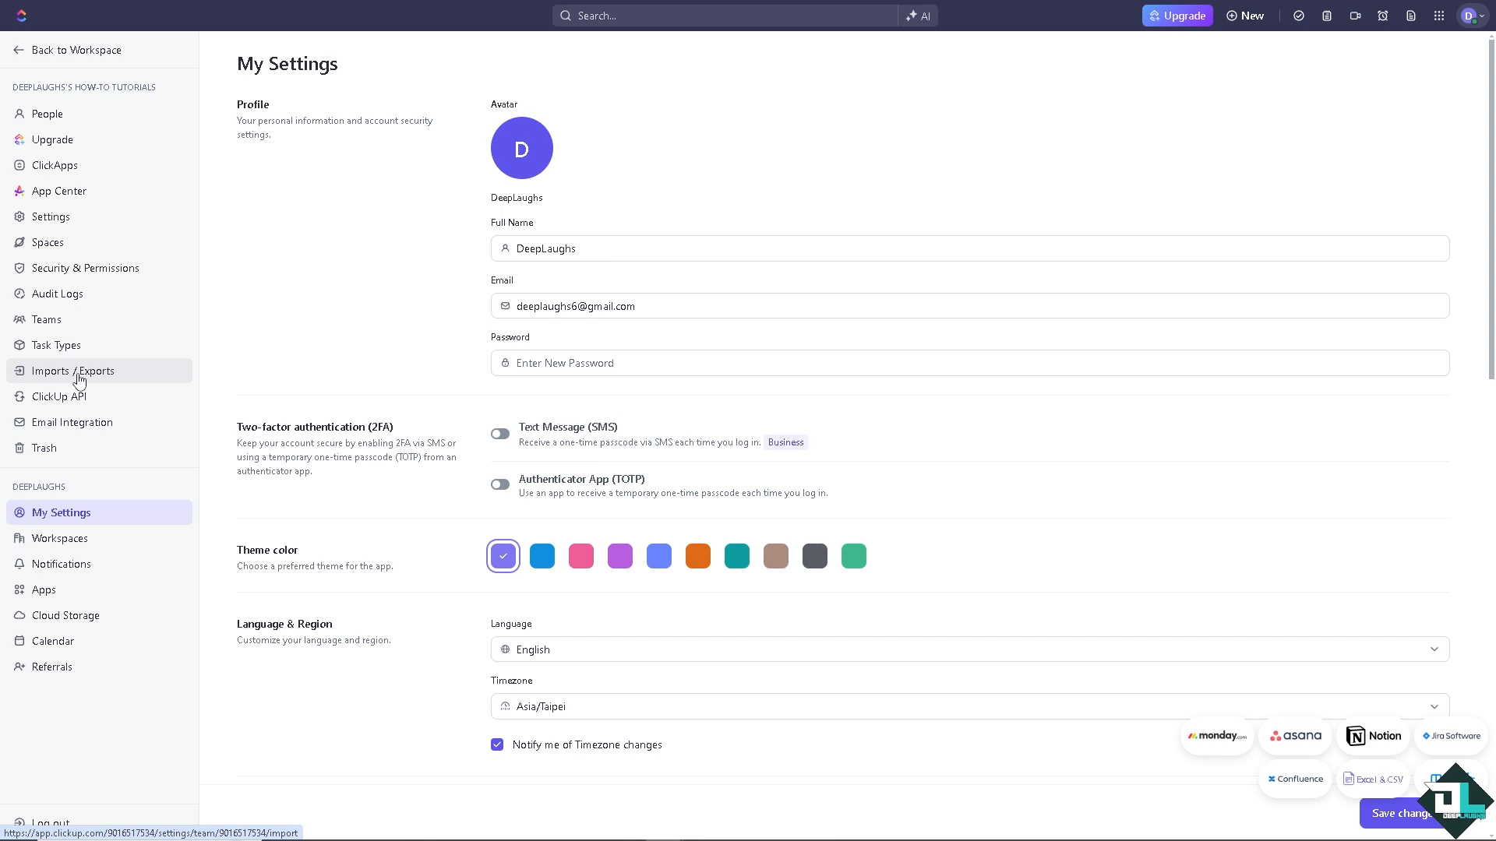
{"action": "left_click", "coordinate": [75, 371]}
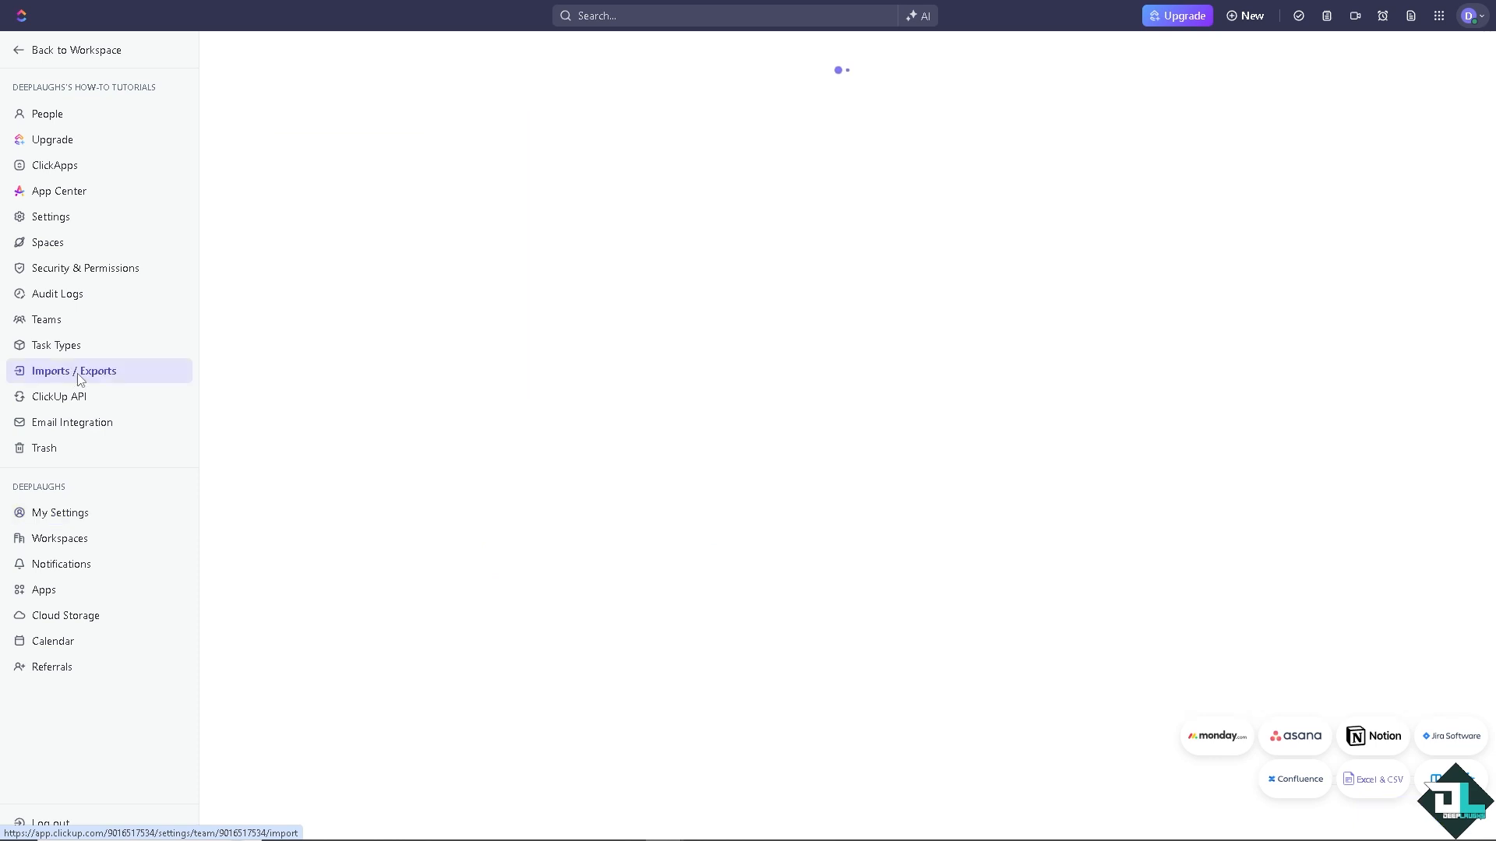
{"action": "left_click", "coordinate": [72, 371]}
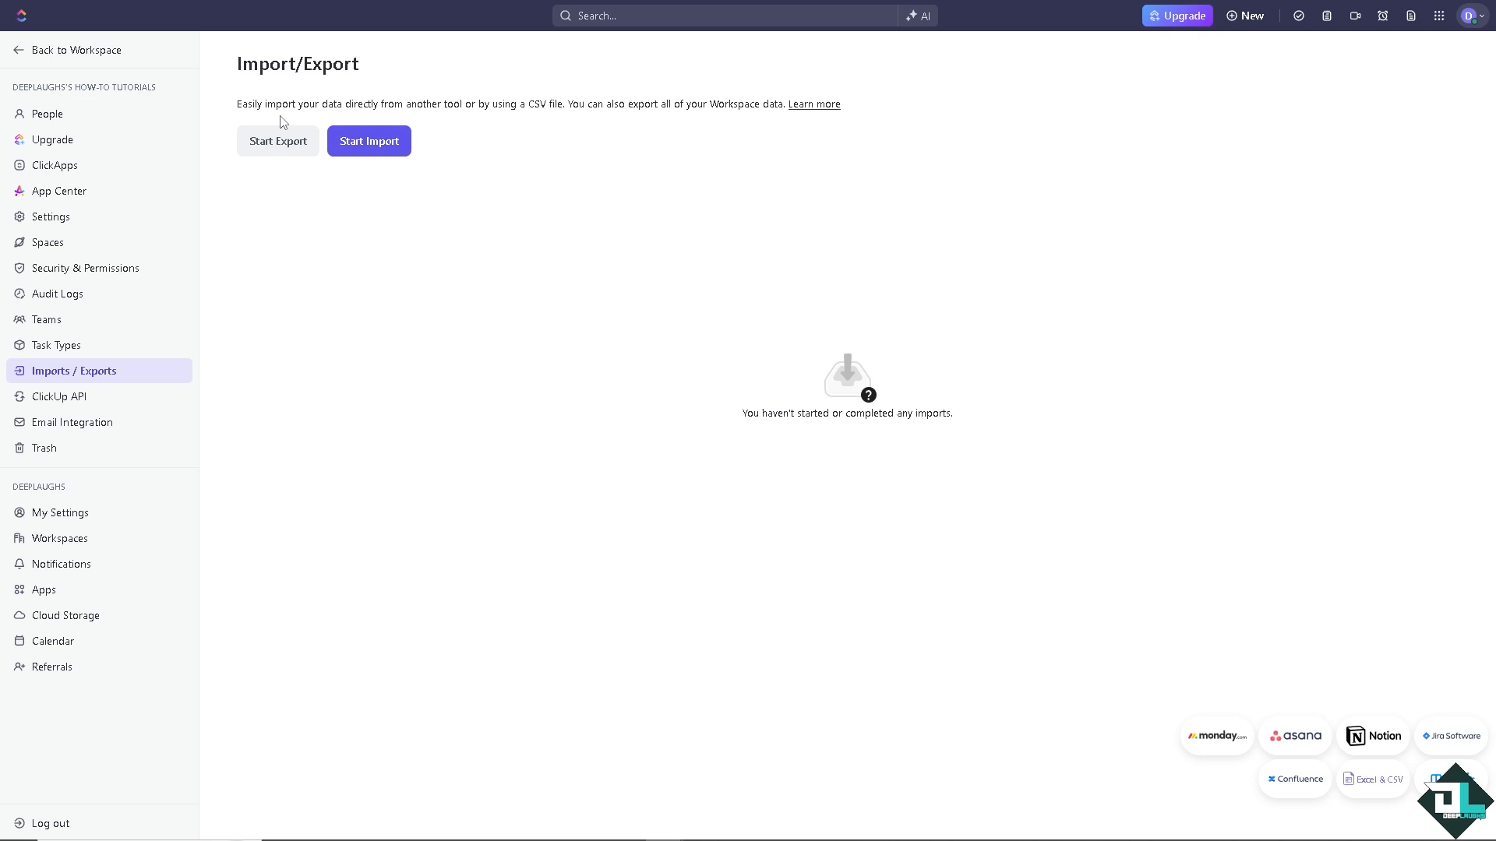
{"action": "mouse_move", "coordinate": [288, 122]}
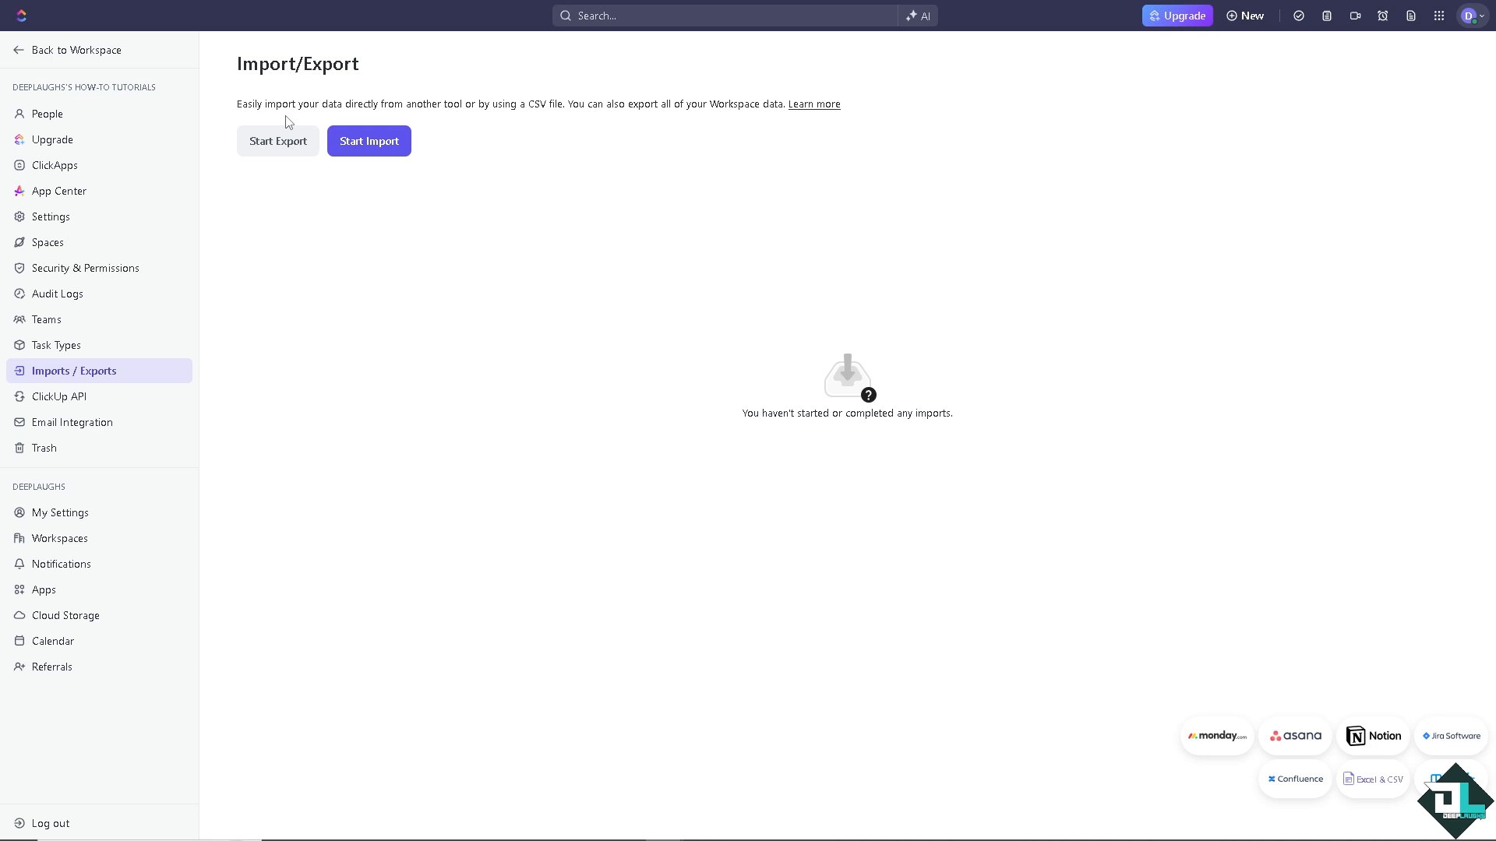
{"action": "left_click", "coordinate": [368, 140]}
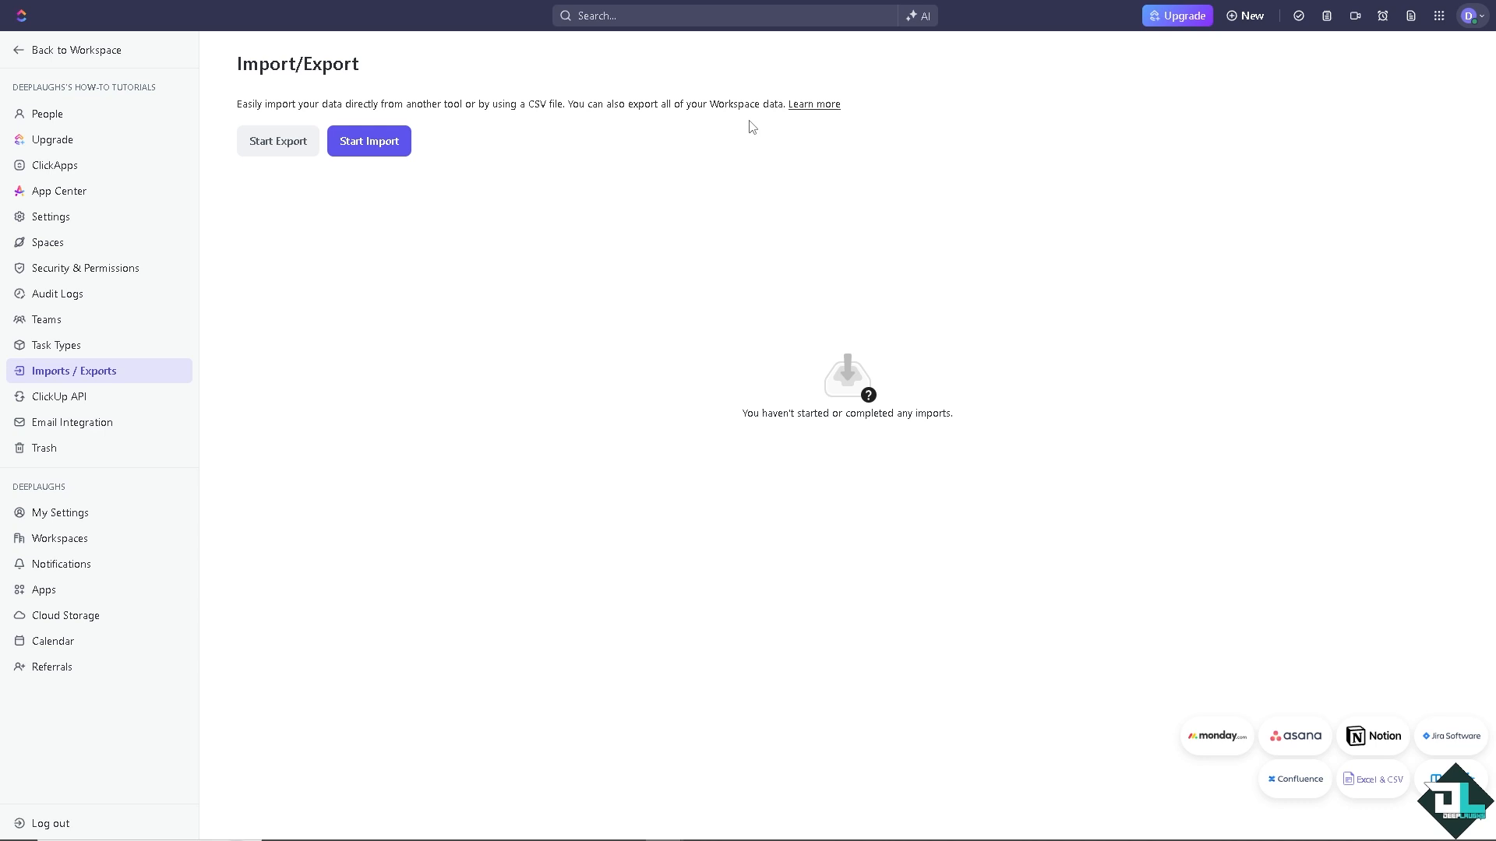
{"action": "mouse_move", "coordinate": [280, 147]}
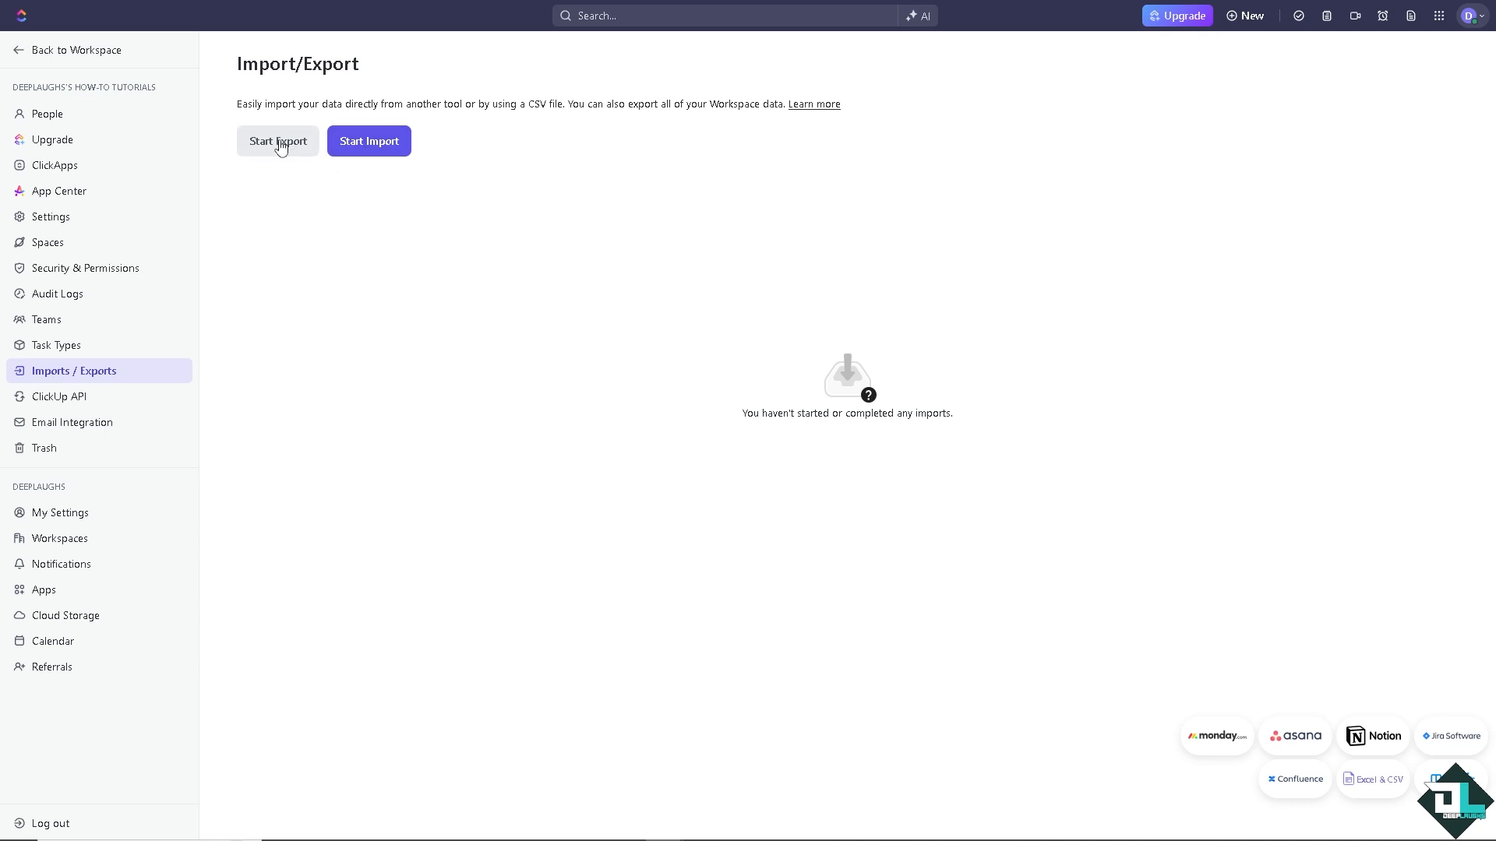
{"action": "mouse_move", "coordinate": [284, 146]}
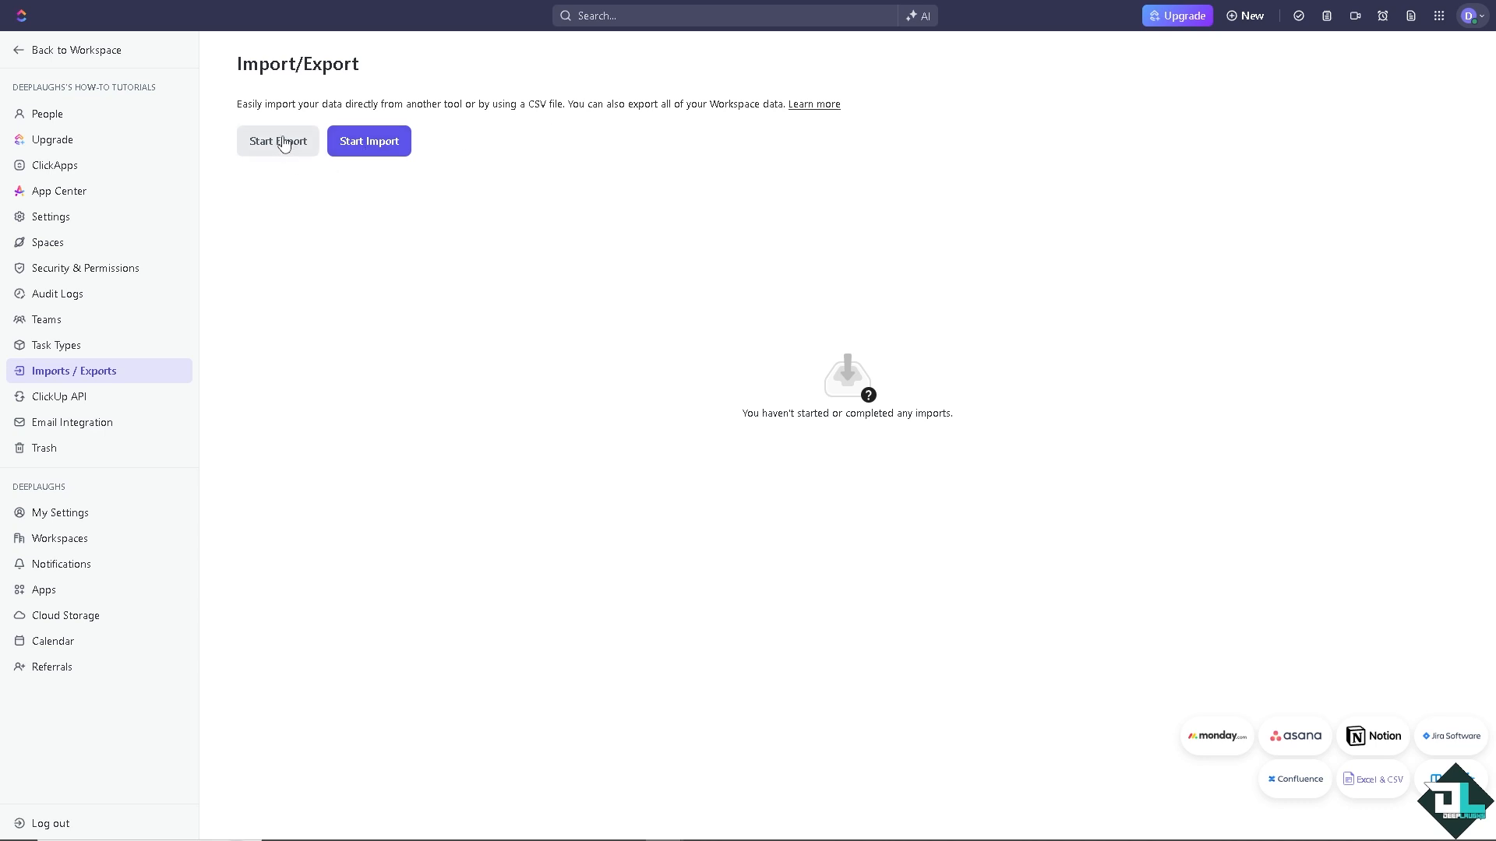
{"action": "left_click", "coordinate": [277, 140]}
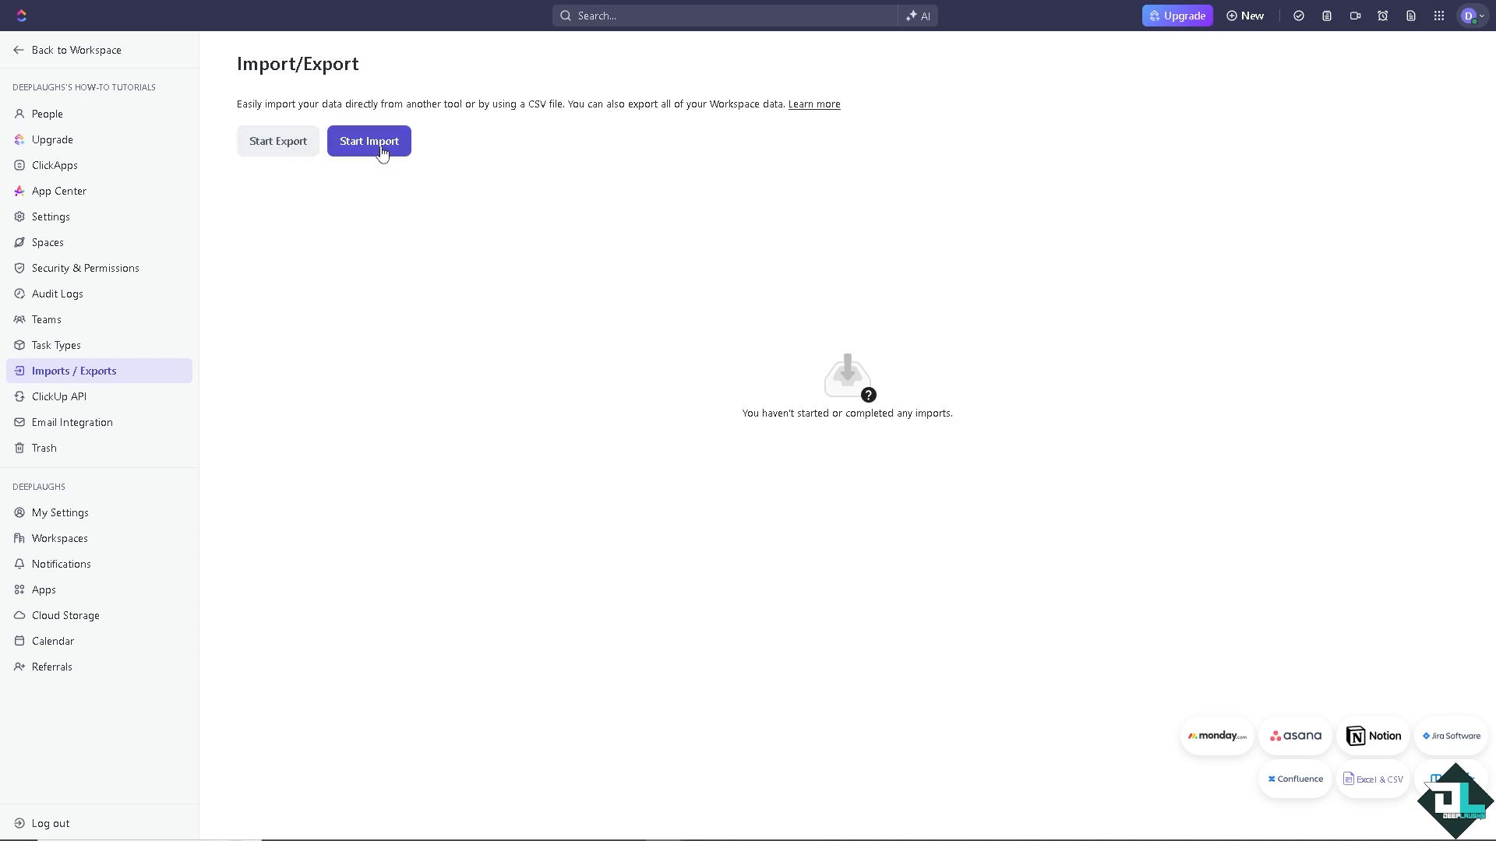
Start a new import and choose Any Spreadsheet as the source.
{"action": "left_click", "coordinate": [369, 141]}
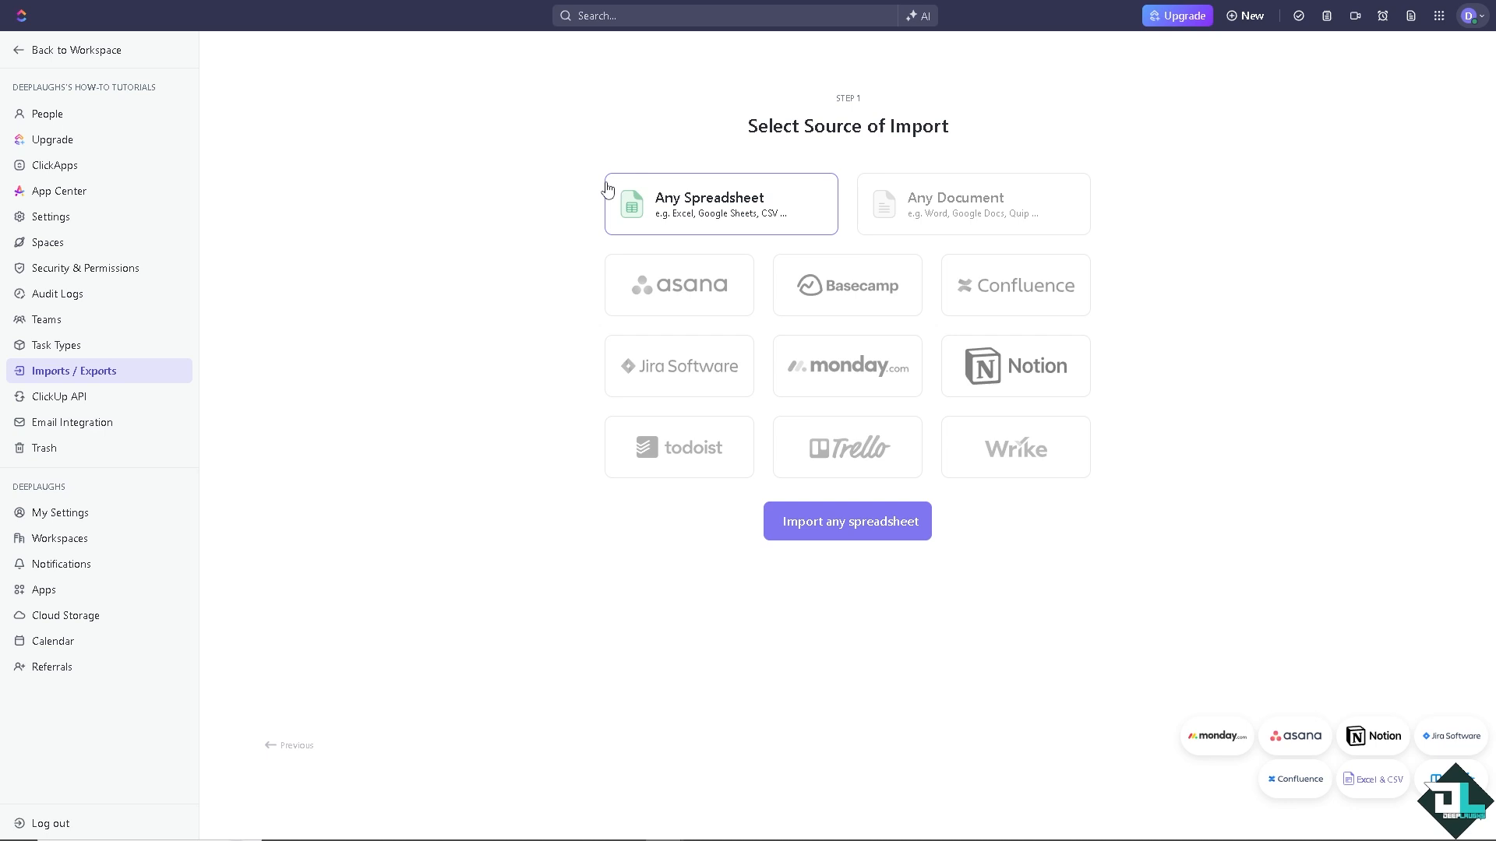
{"action": "mouse_move", "coordinate": [759, 206]}
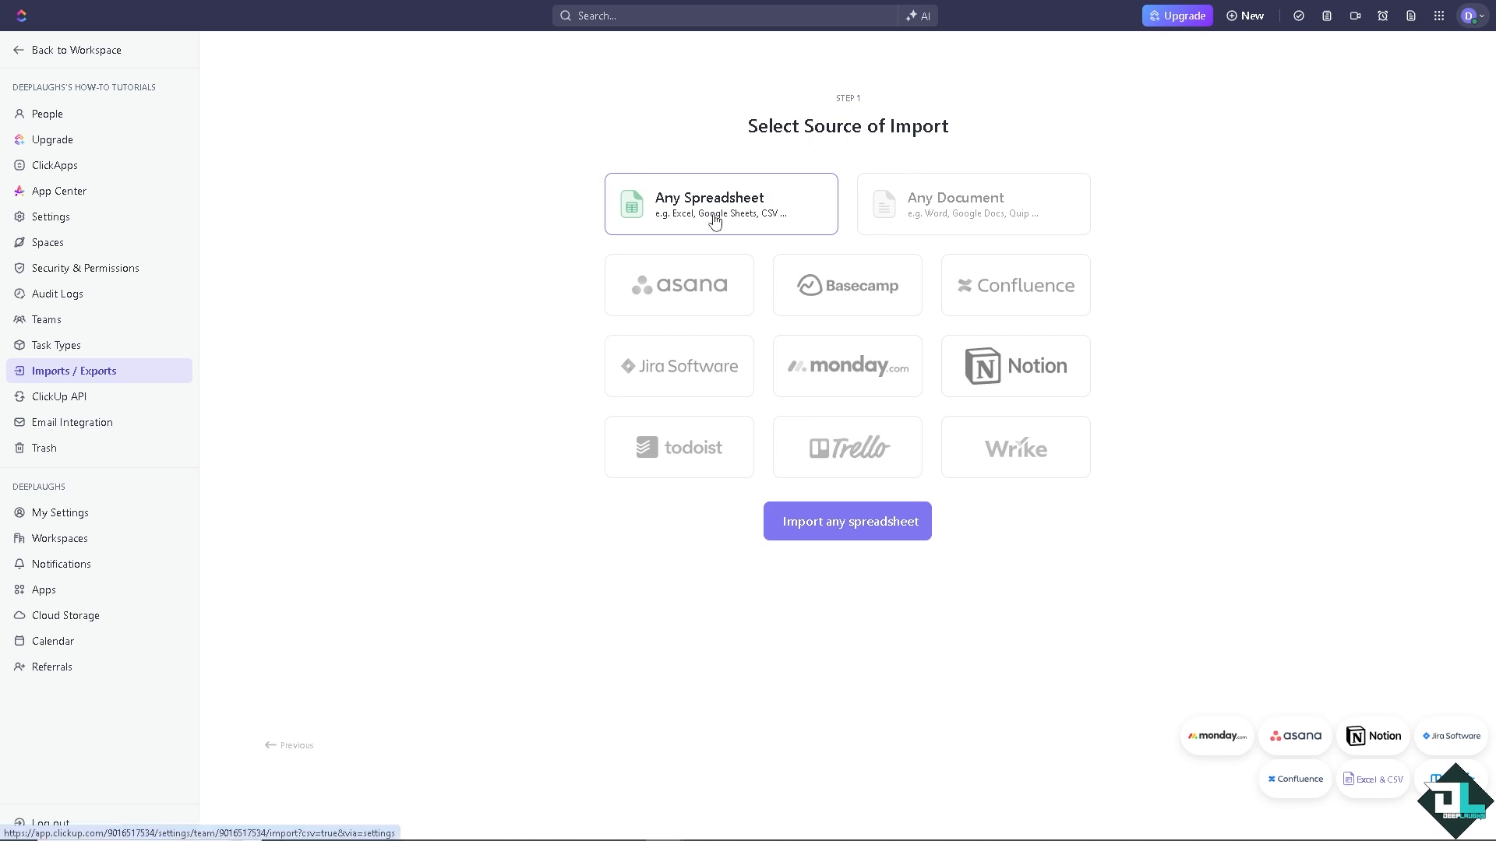
{"action": "left_click", "coordinate": [973, 204]}
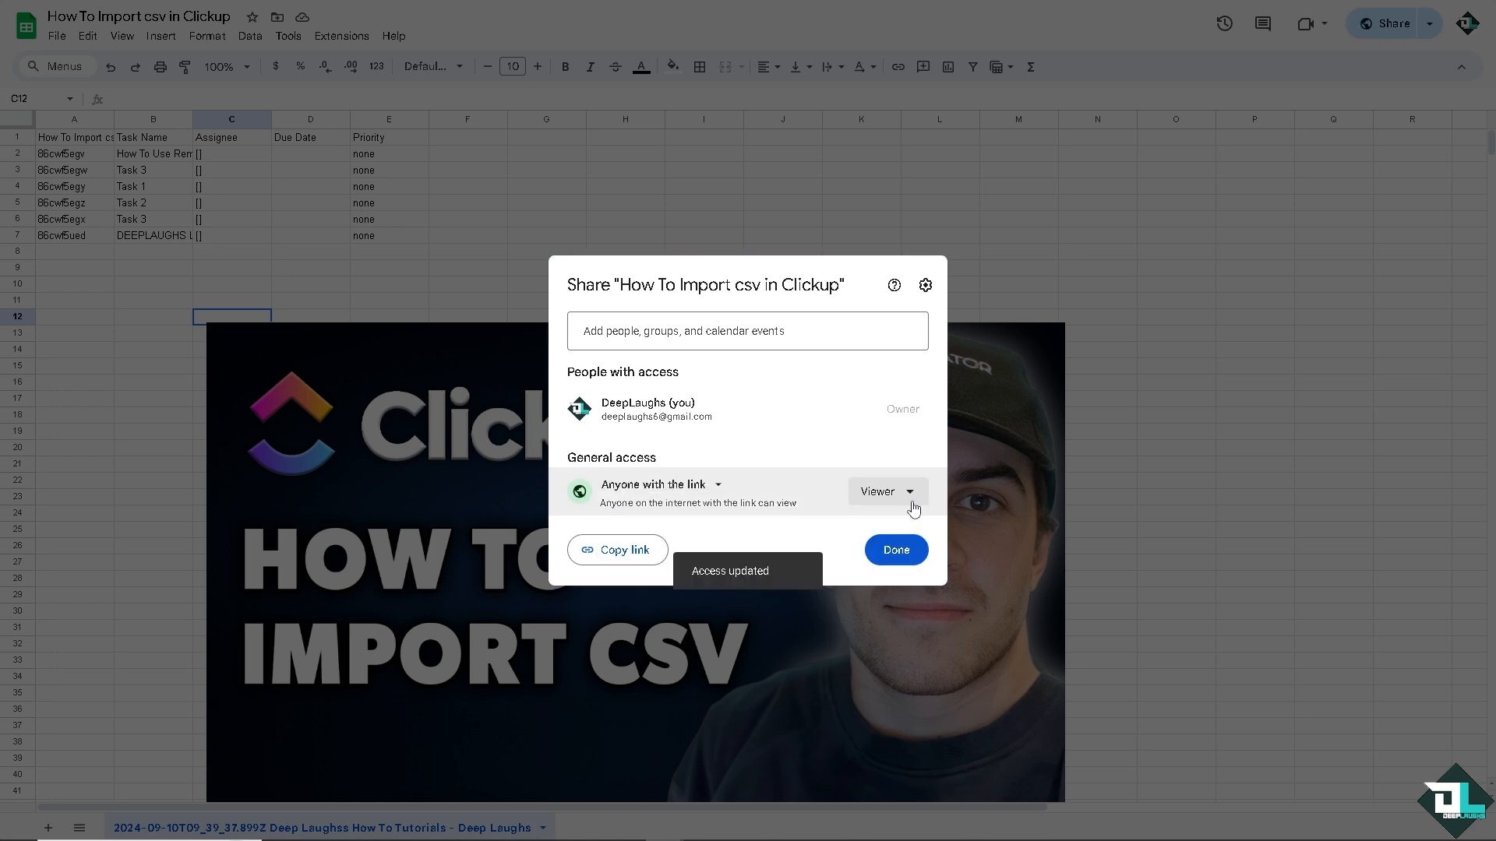
Change the sheet's general access from Viewer to Editor and confirm sharing.
{"action": "left_click", "coordinate": [886, 491]}
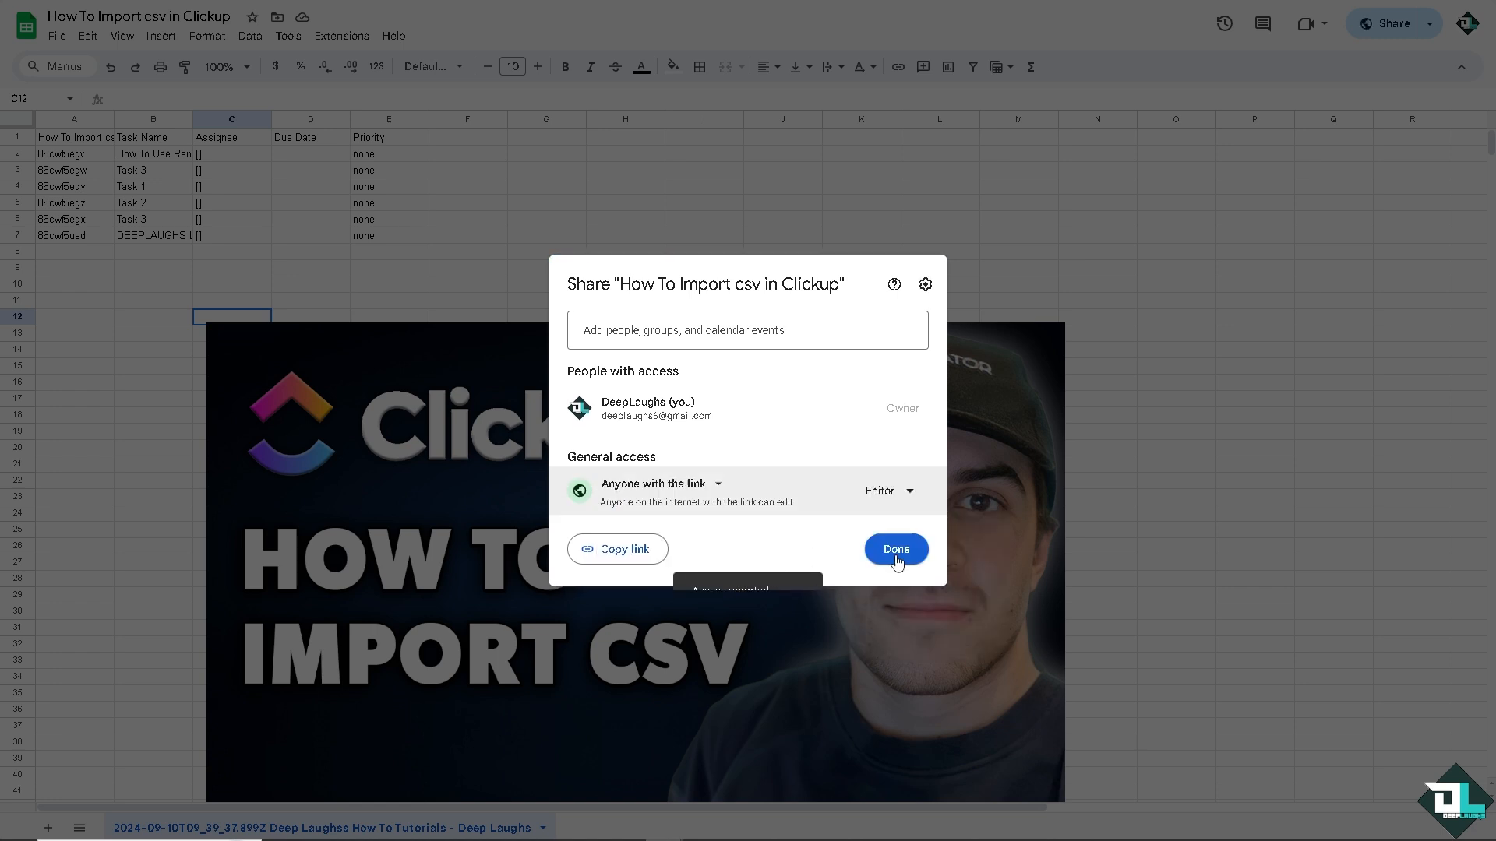
{"action": "left_click", "coordinate": [896, 548]}
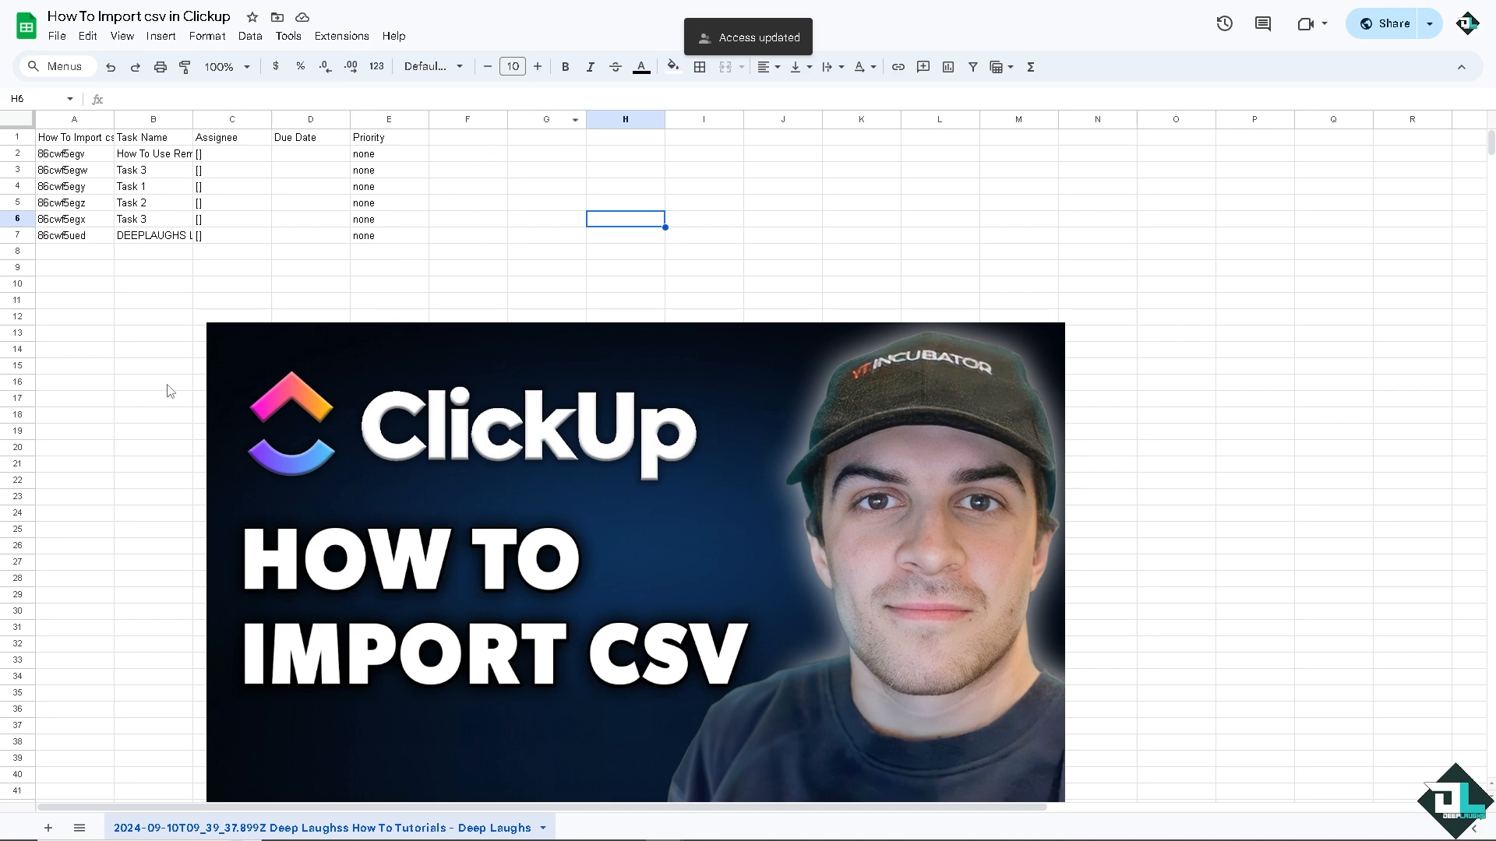
{"action": "left_click", "coordinate": [309, 315]}
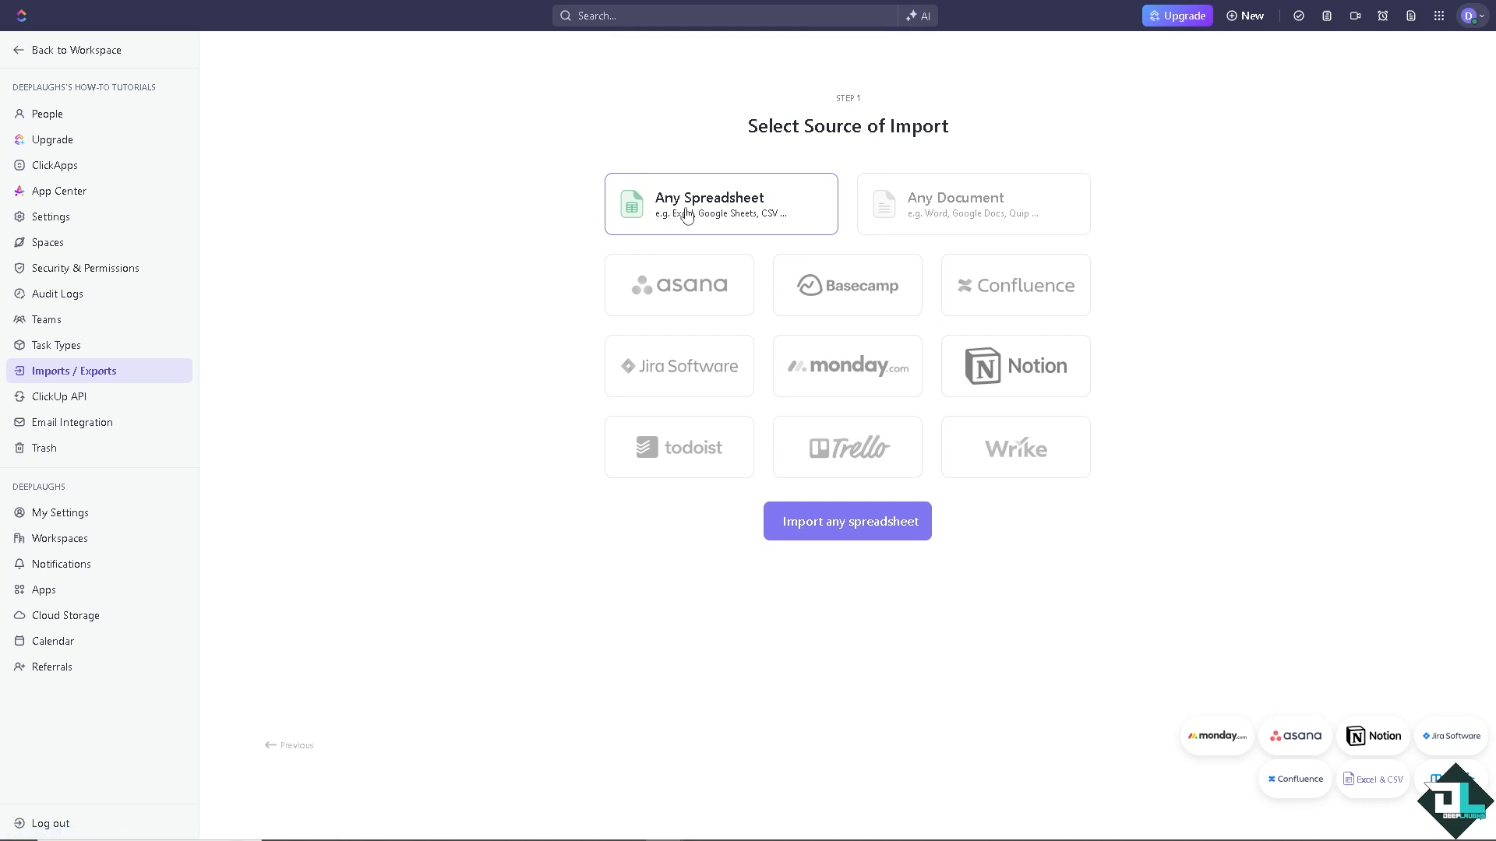
{"action": "mouse_move", "coordinate": [847, 521]}
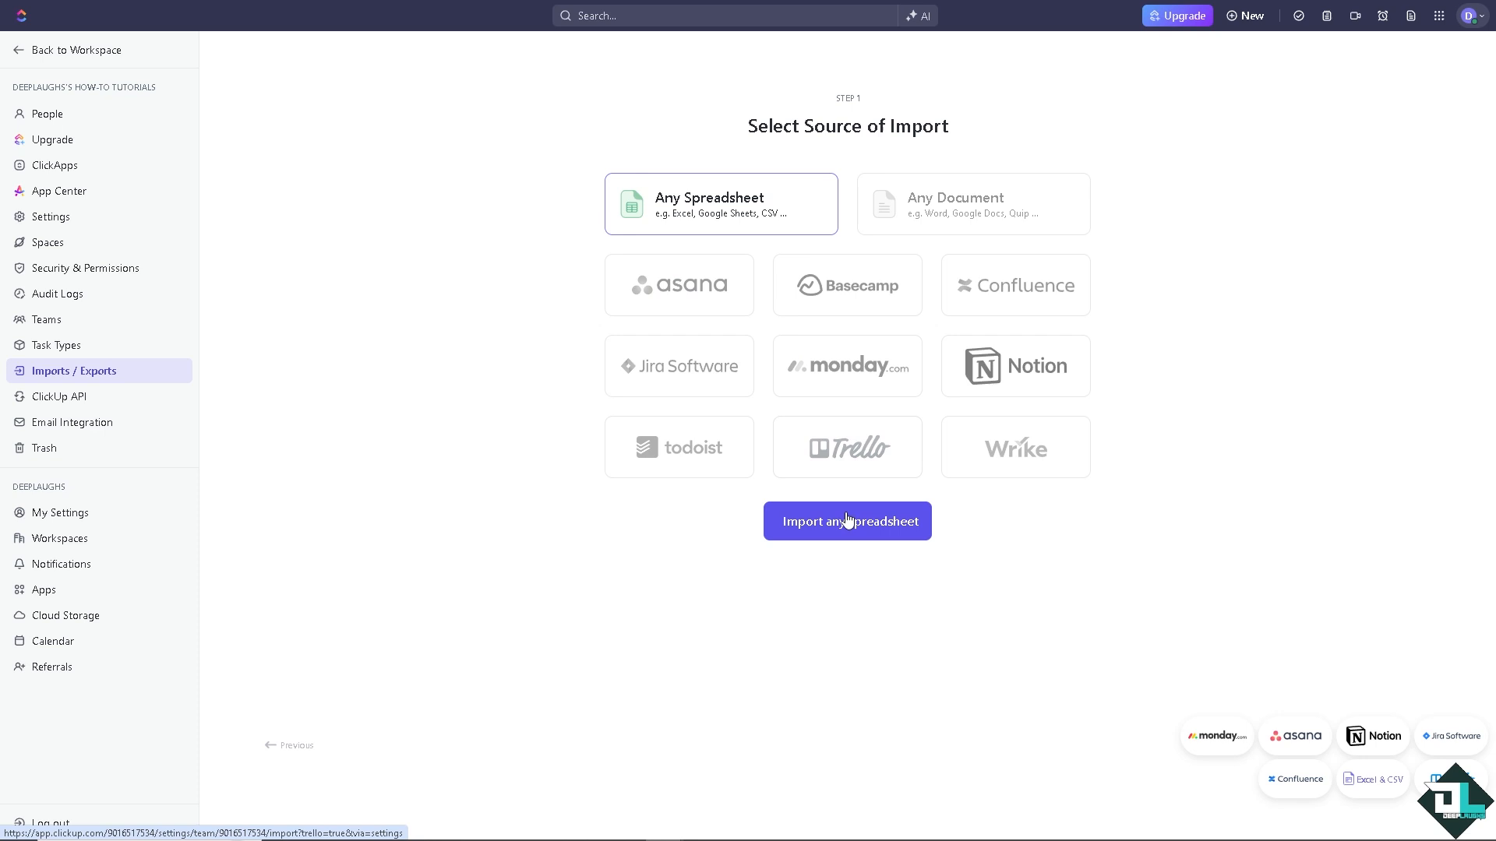
Launch the spreadsheet import from the source selection step.
{"action": "left_click", "coordinate": [847, 521]}
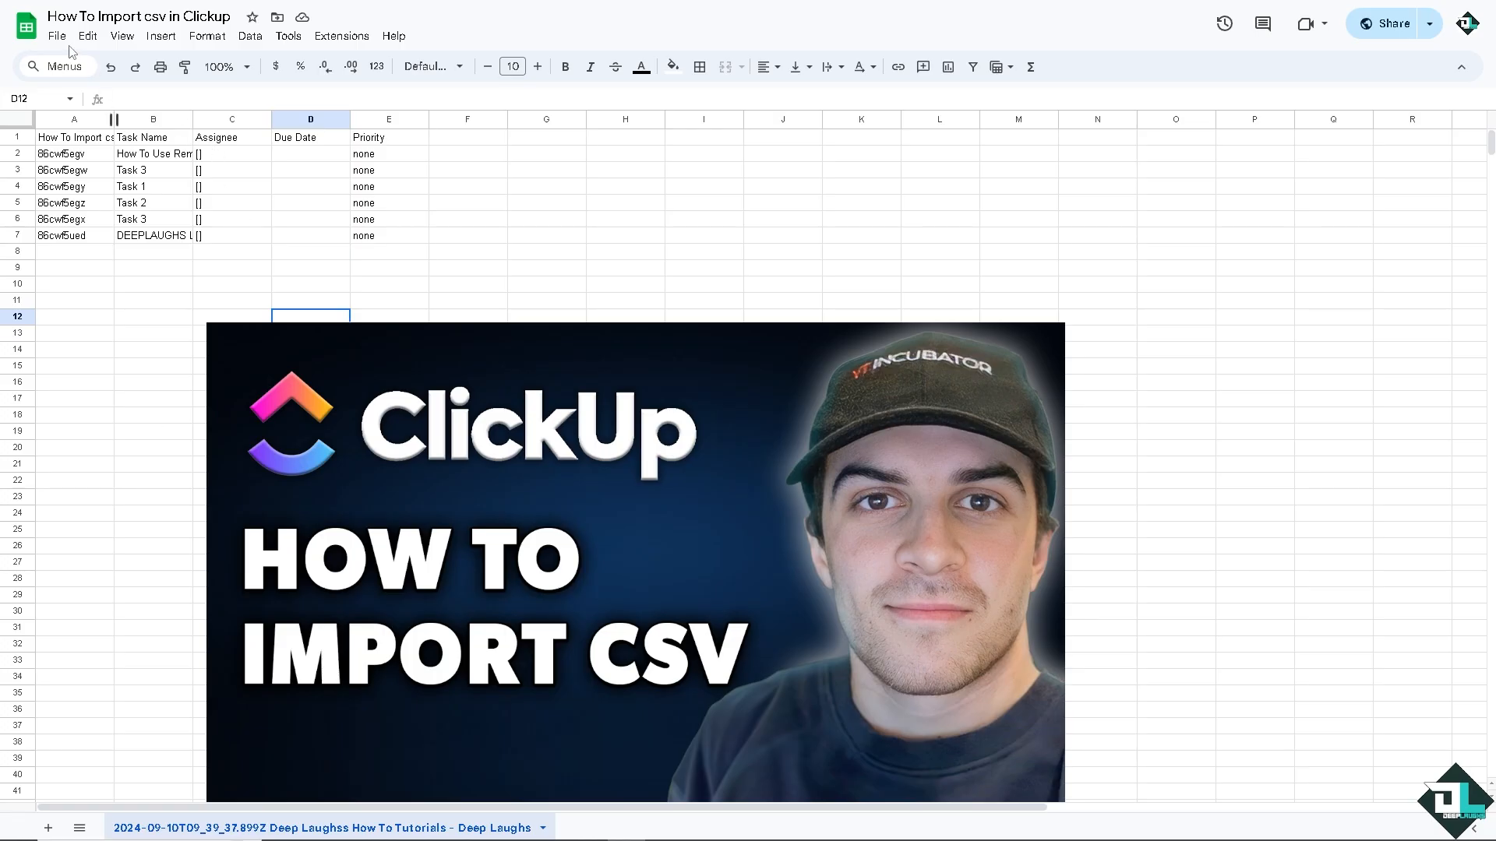
Show the spreadsheet's download formats under File > Download in Google Sheets.
{"action": "left_click", "coordinate": [56, 36]}
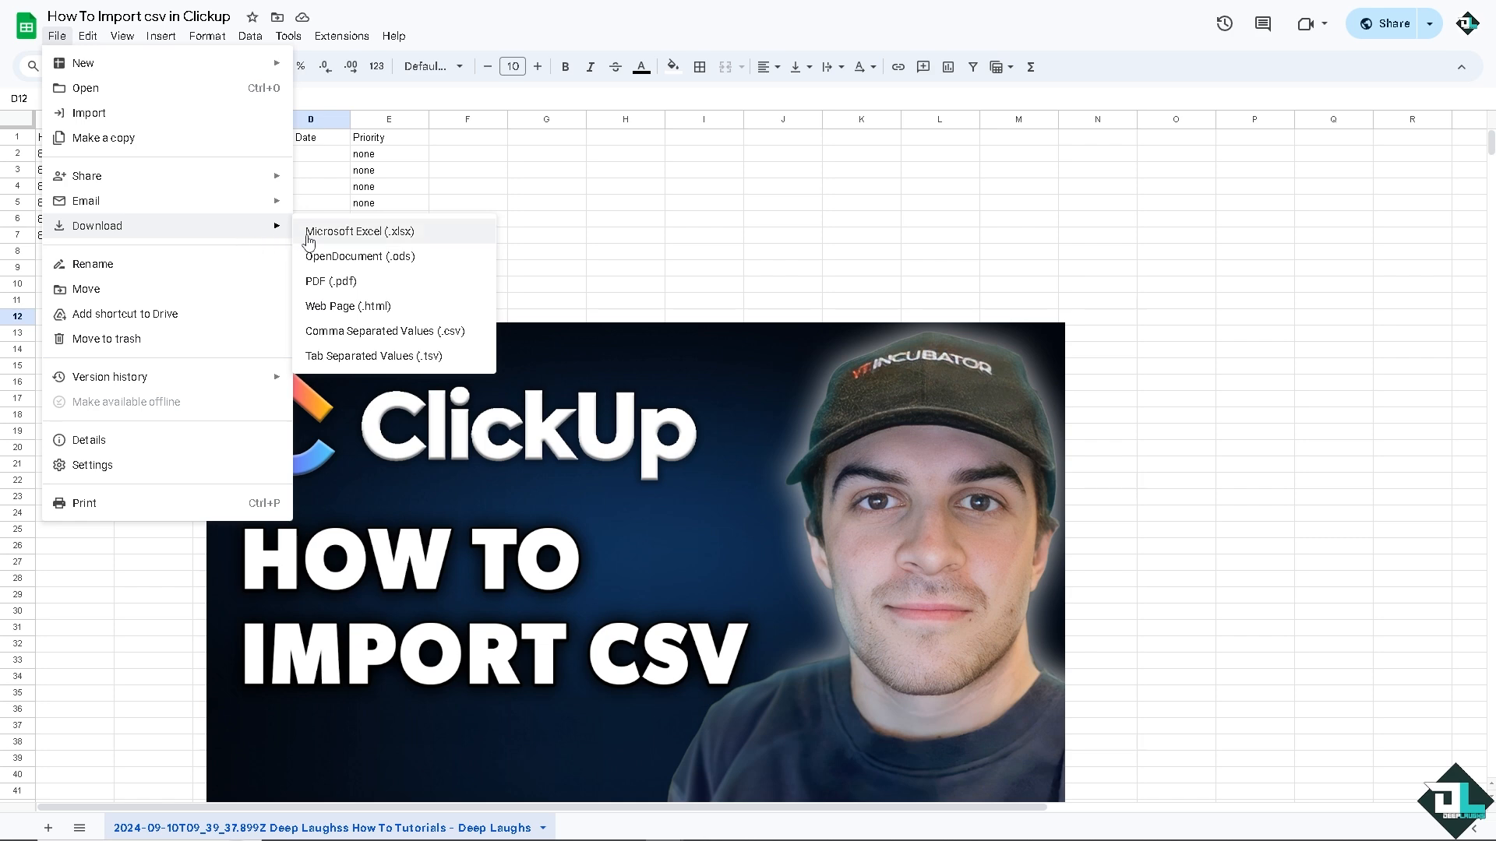
{"action": "mouse_move", "coordinate": [385, 342]}
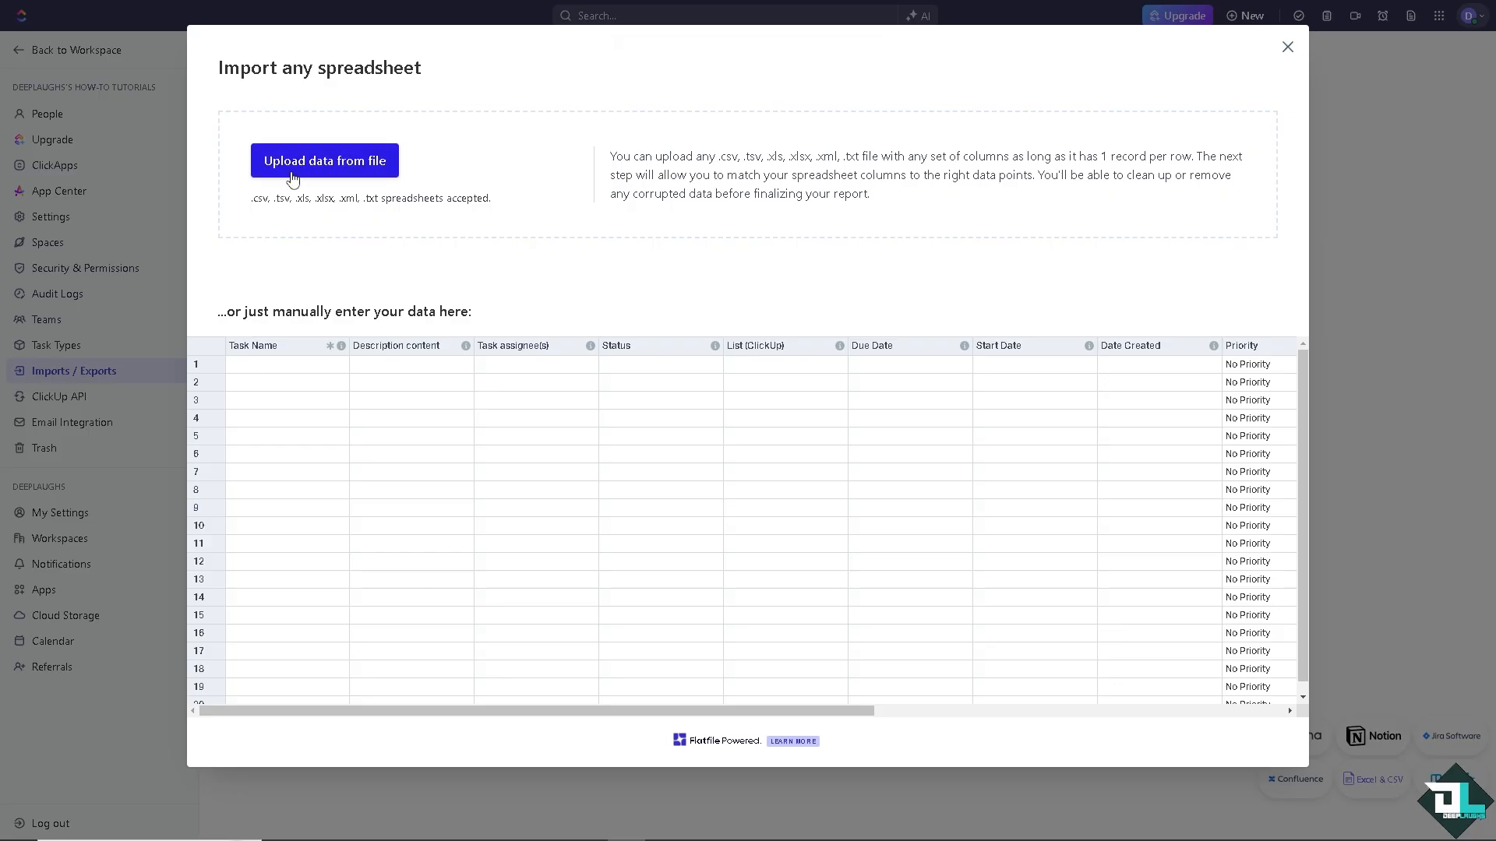
{"action": "mouse_move", "coordinate": [283, 213]}
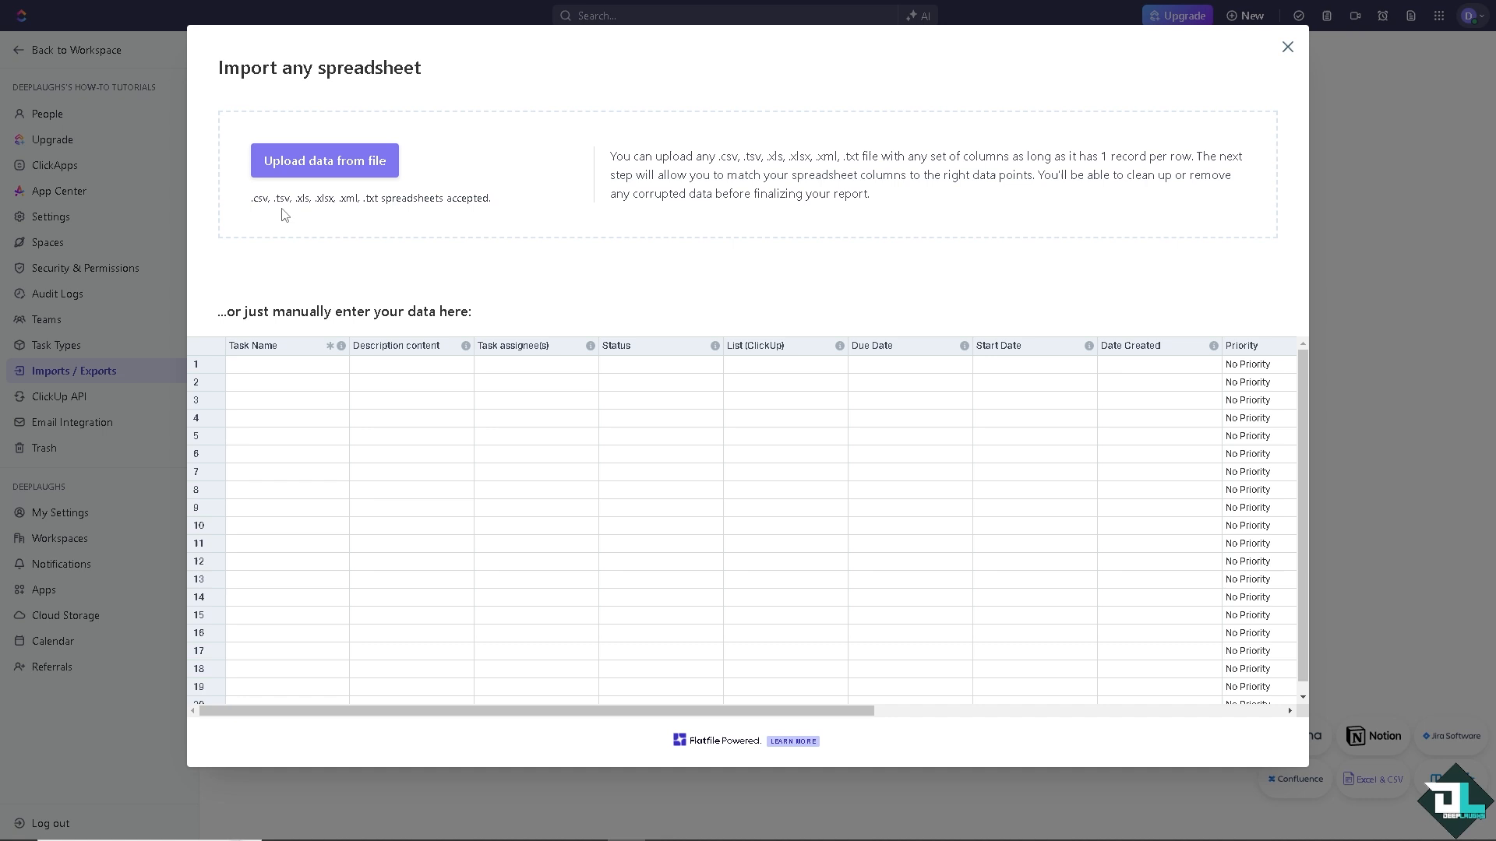
{"action": "mouse_move", "coordinate": [316, 217]}
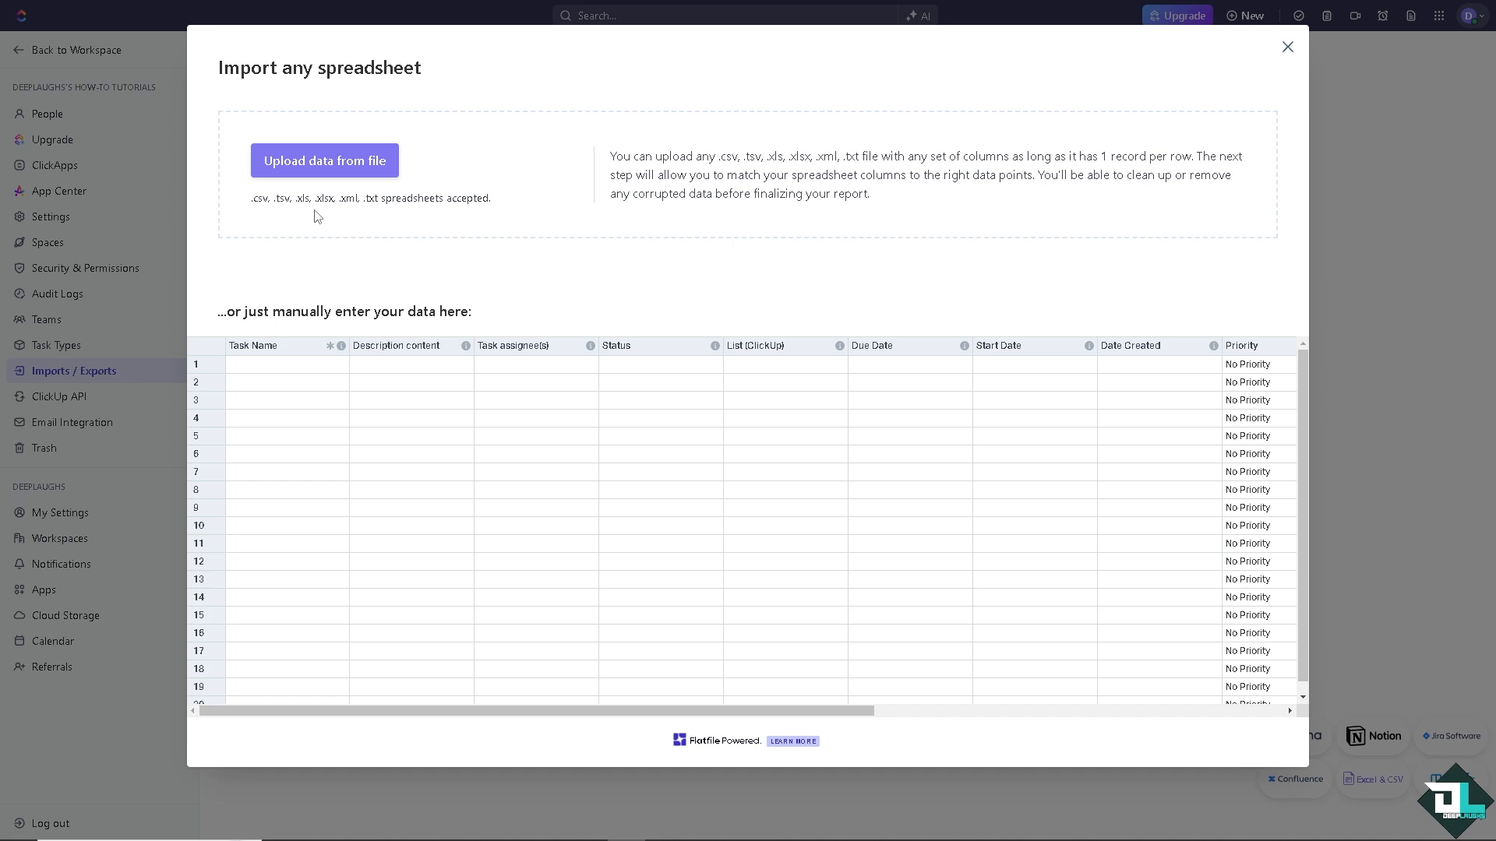
{"action": "mouse_move", "coordinate": [387, 213]}
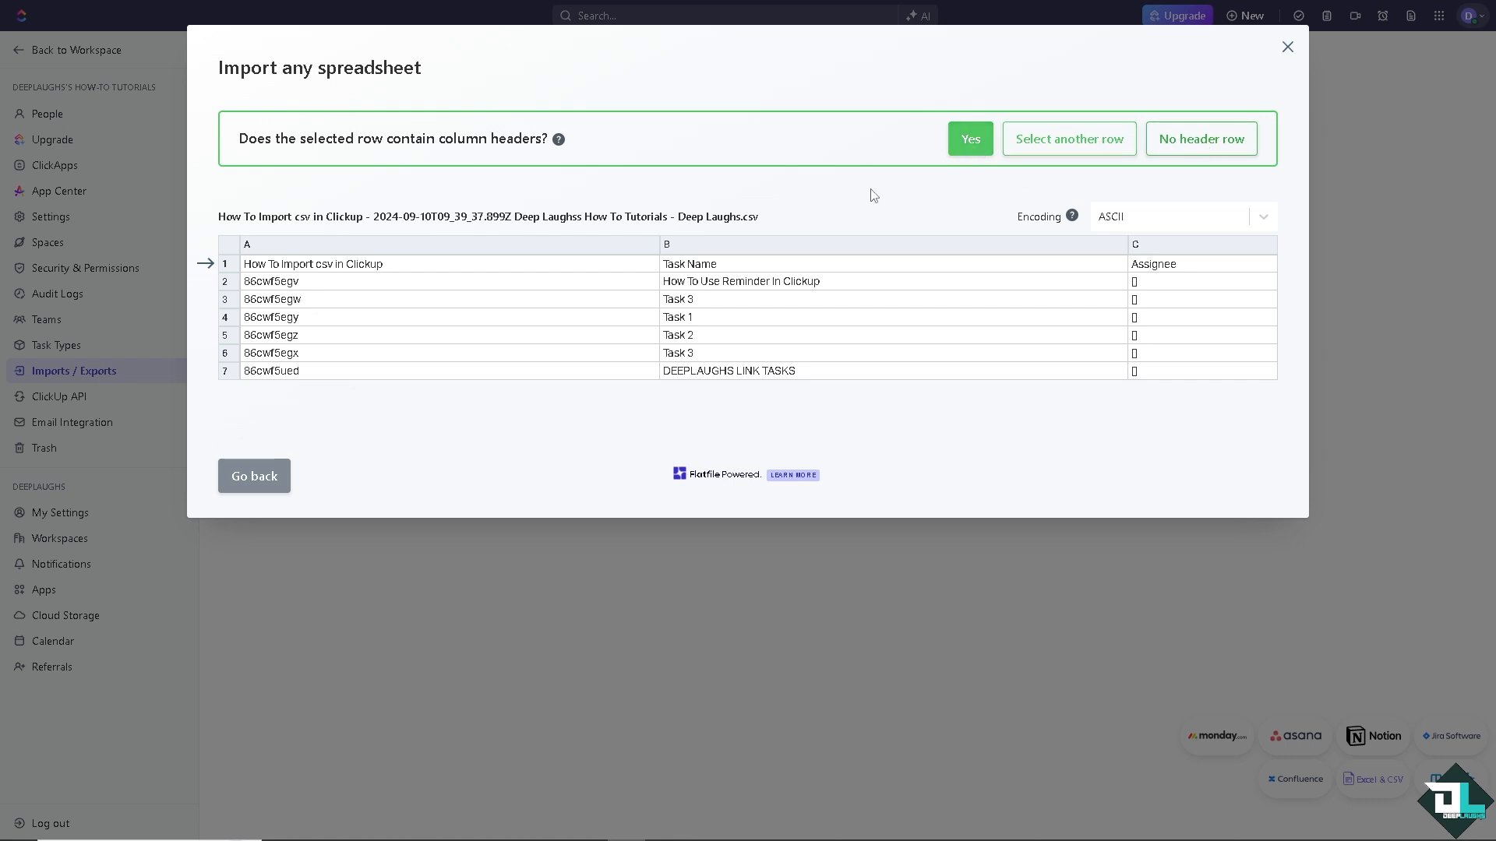
Confirm the first row holds headers and the Task Name, Due Date and Priority mappings.
{"action": "left_click", "coordinate": [969, 139]}
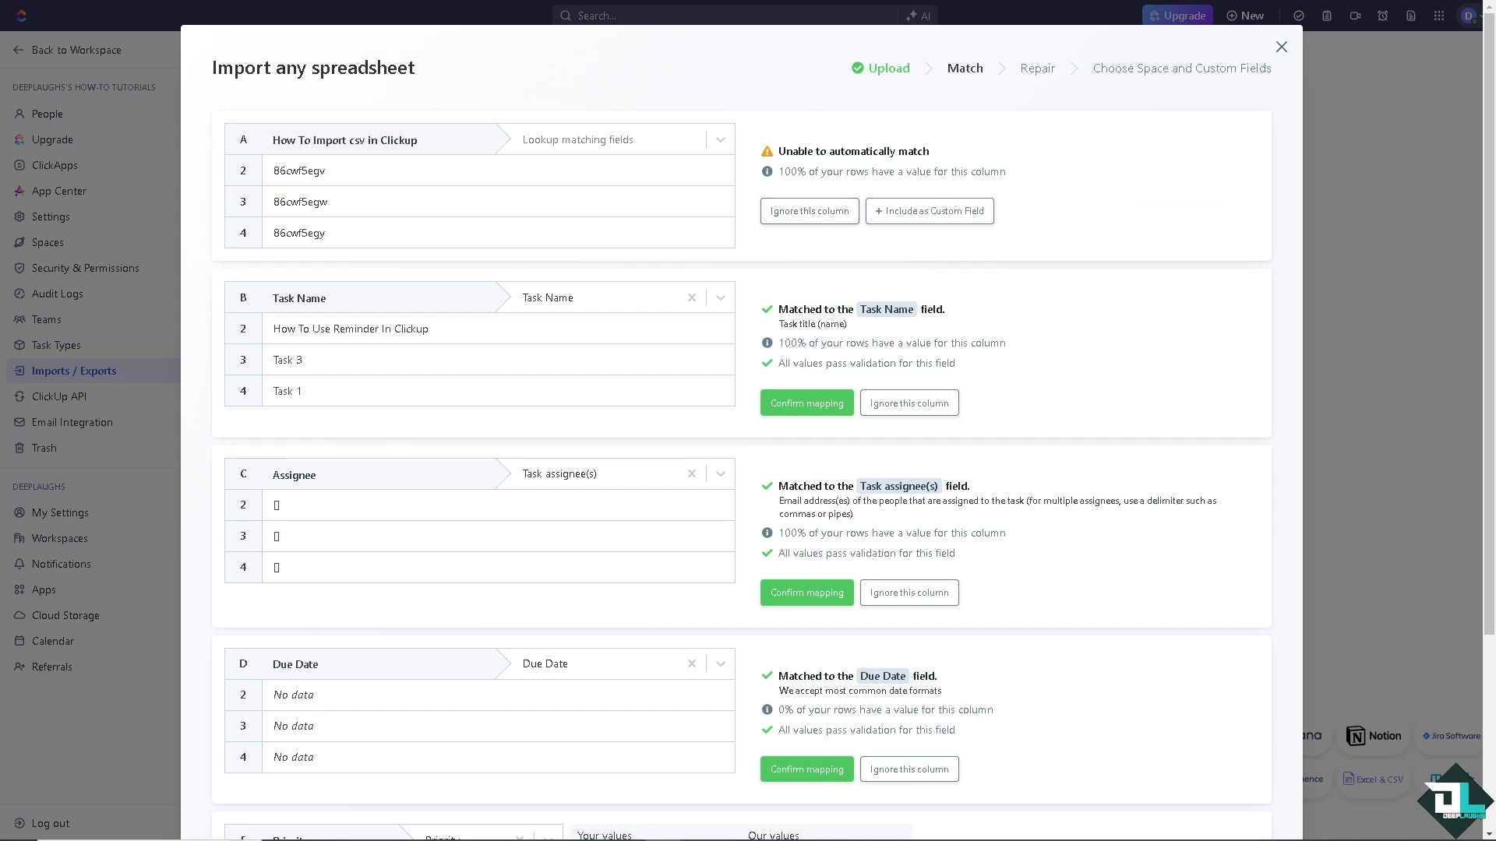
{"action": "mouse_move", "coordinate": [532, 266]}
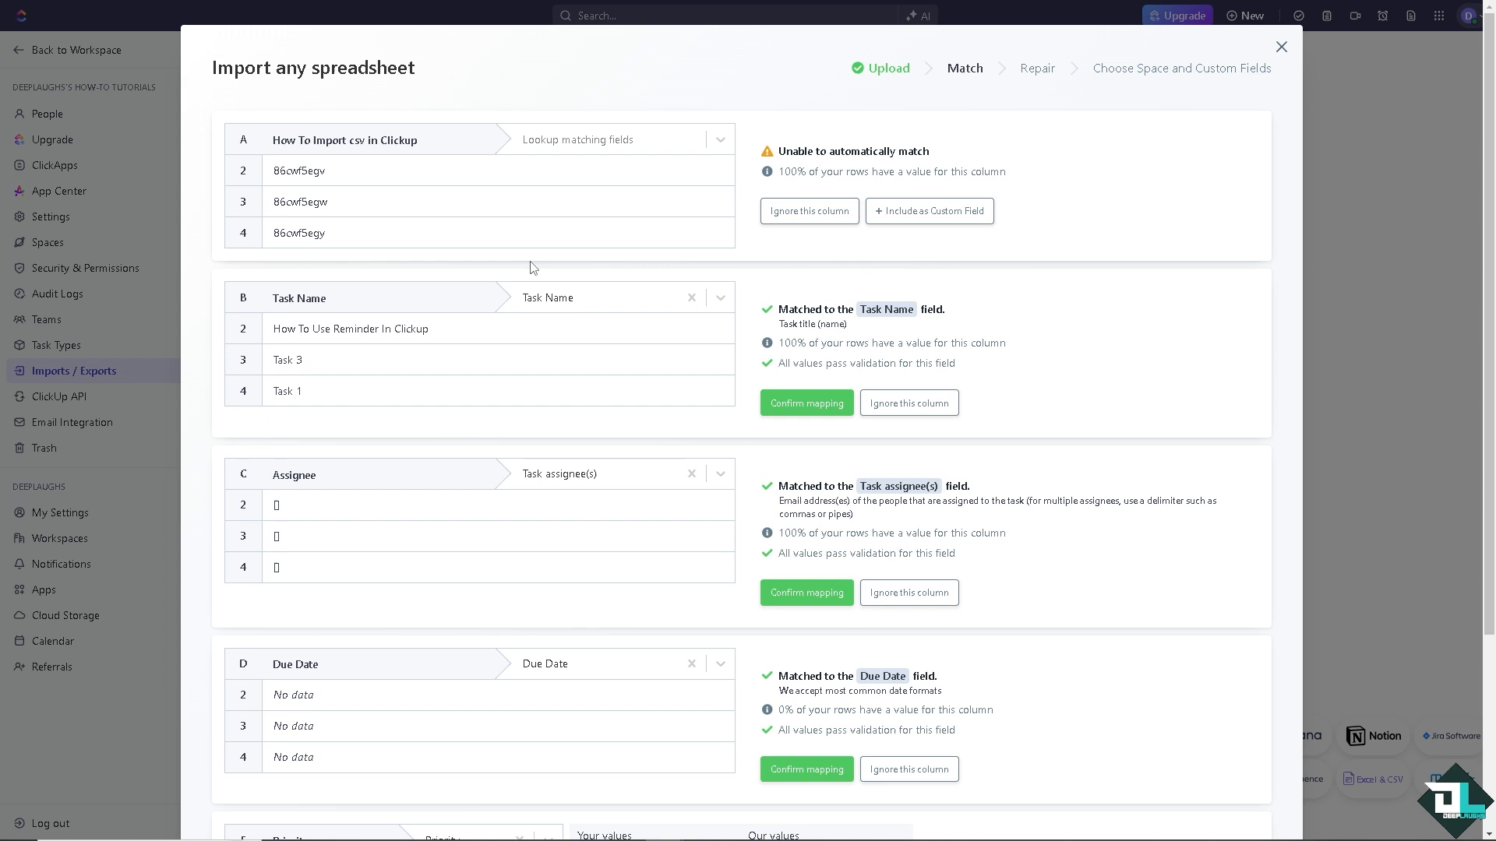
{"action": "mouse_move", "coordinate": [477, 311]}
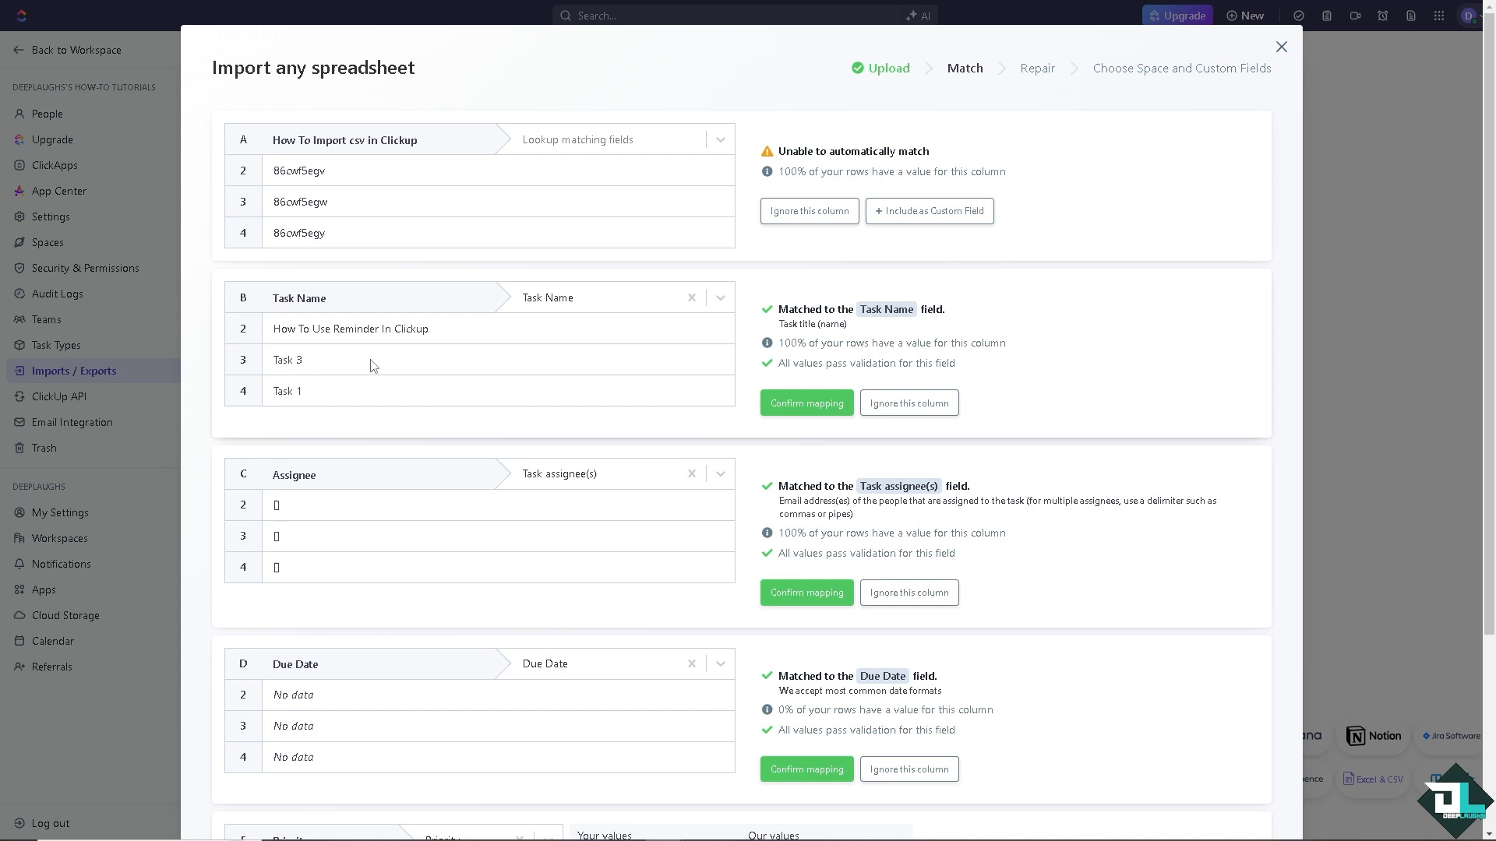
{"action": "mouse_move", "coordinate": [368, 371]}
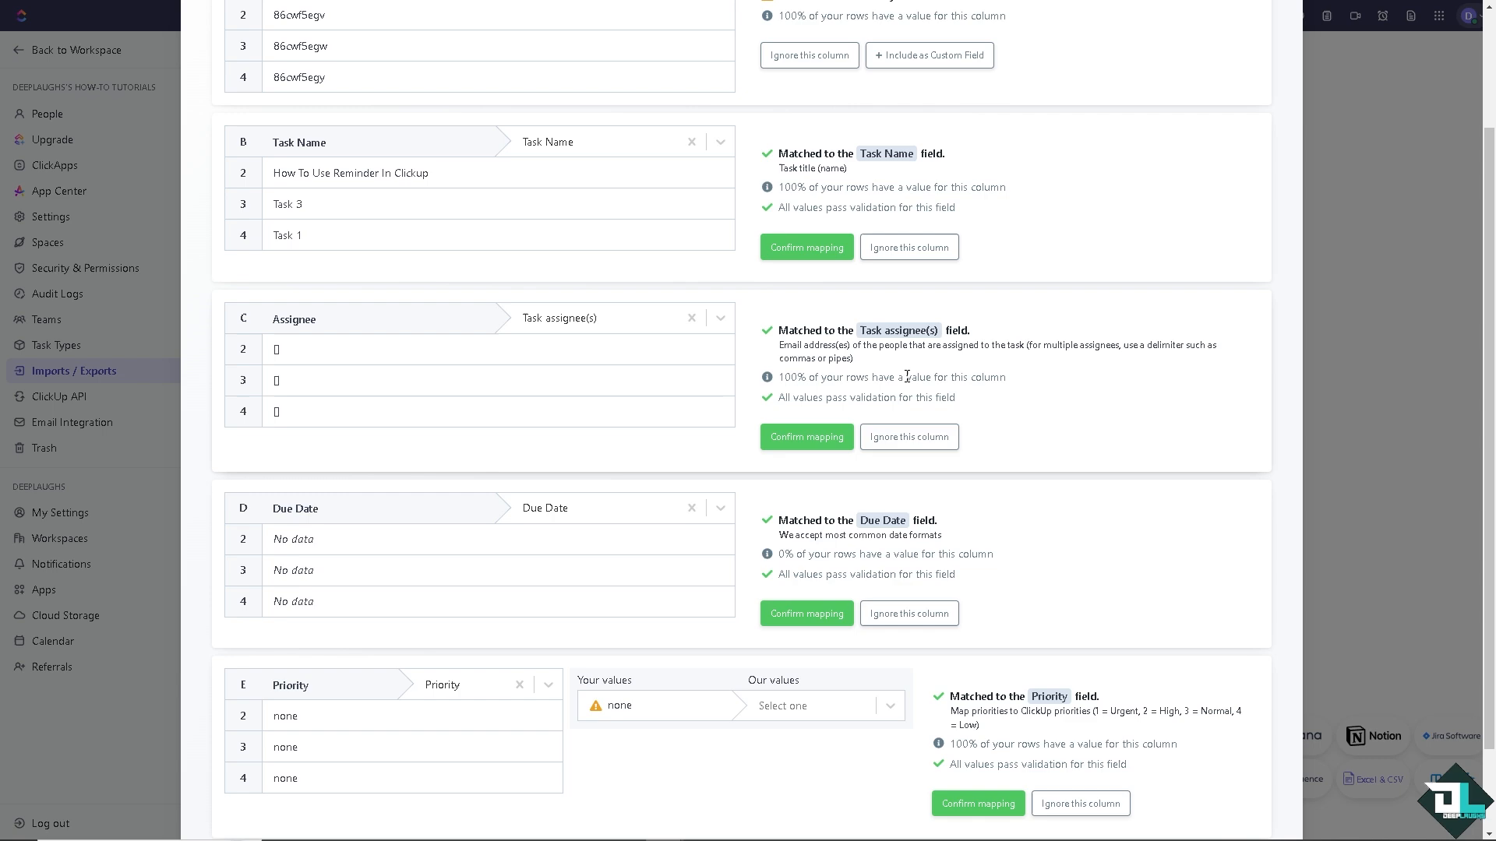
{"action": "scroll", "scroll_direction": "down", "scroll_amount": 3}
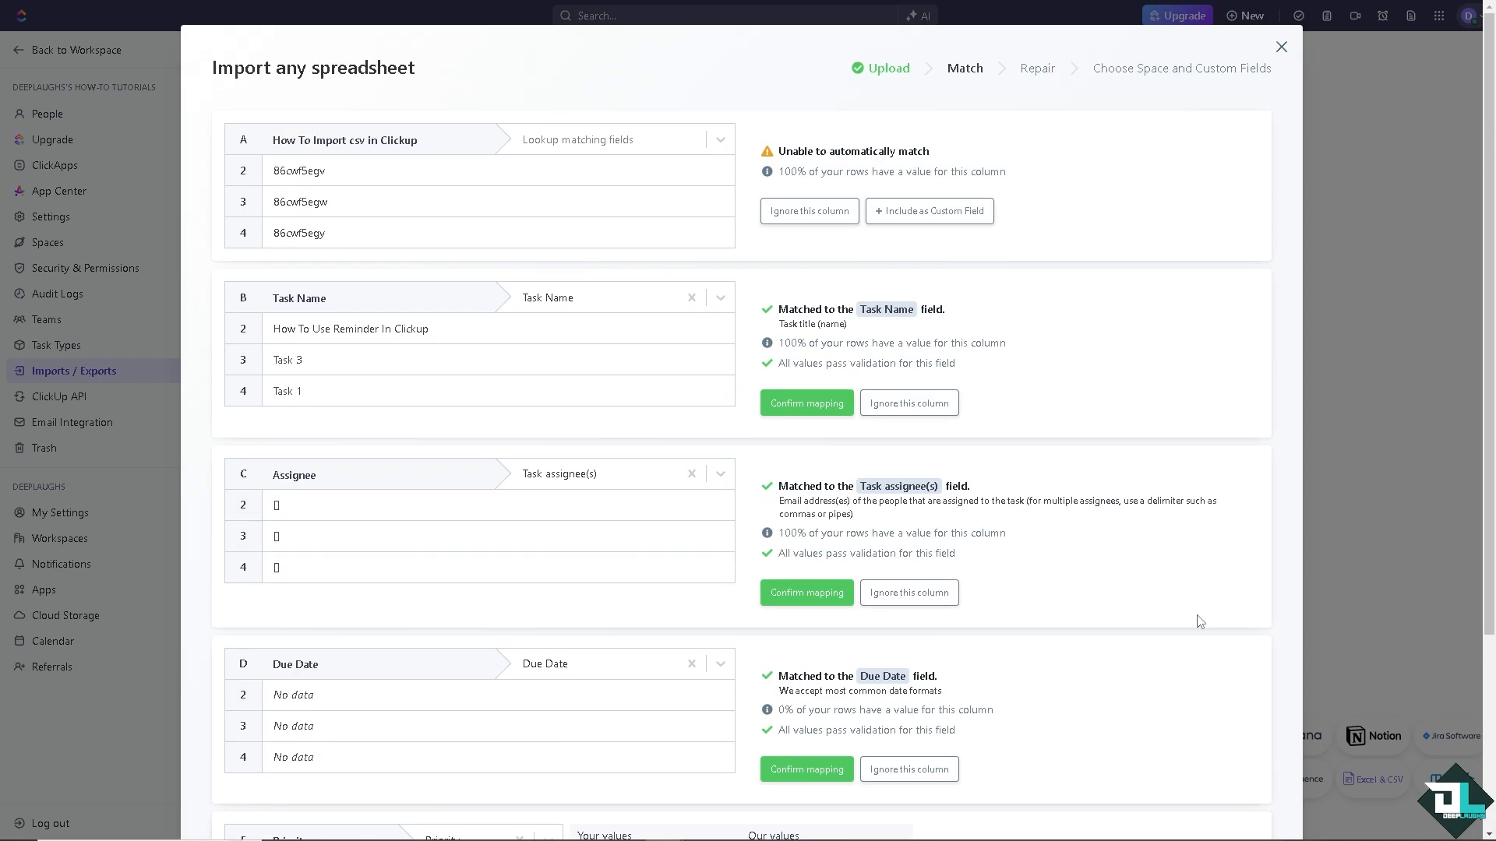
{"action": "mouse_move", "coordinate": [810, 408]}
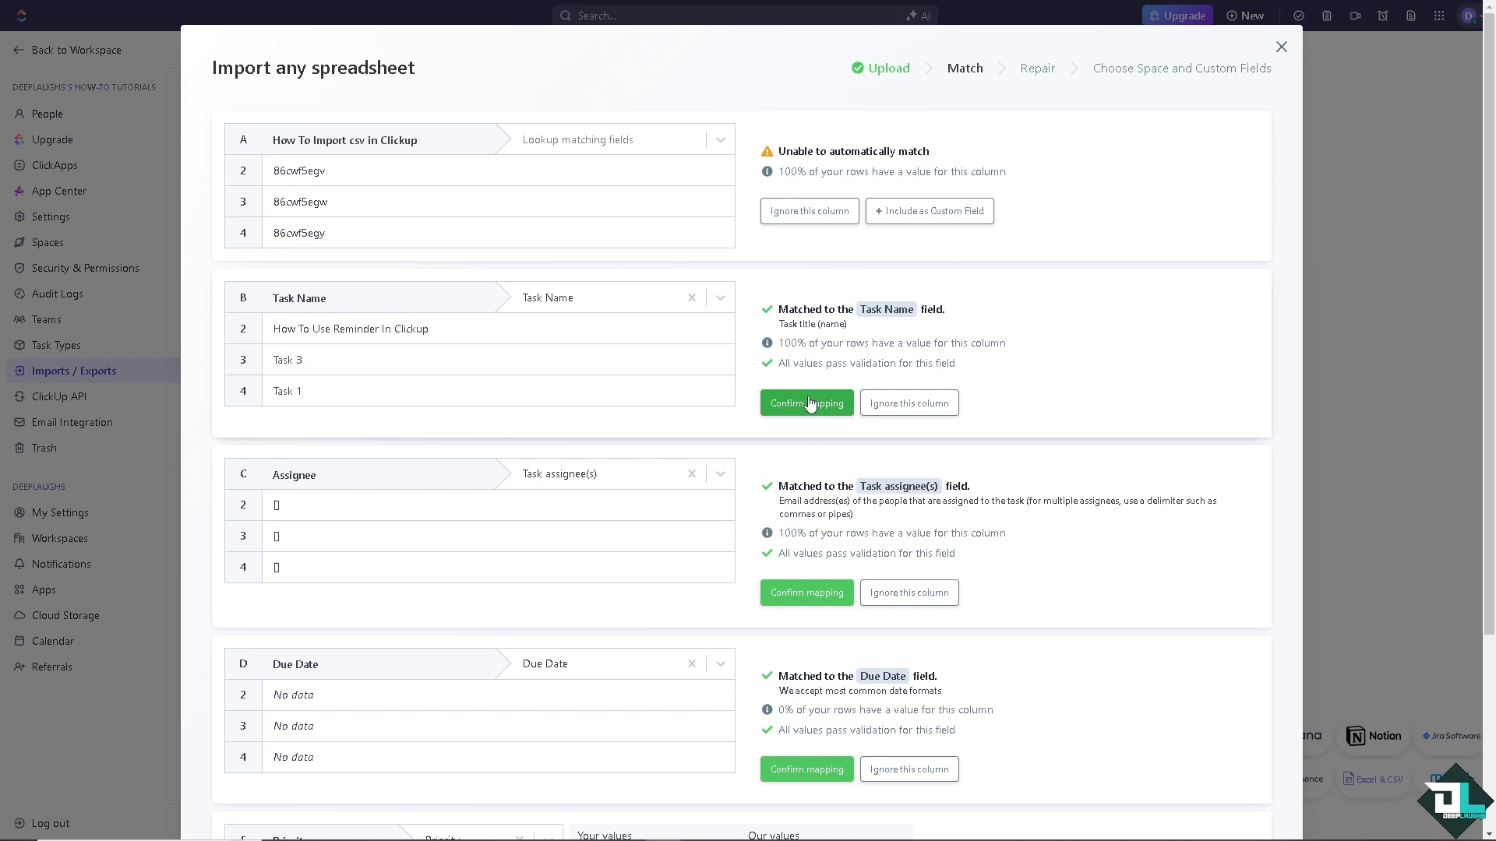
{"action": "left_click", "coordinate": [807, 402]}
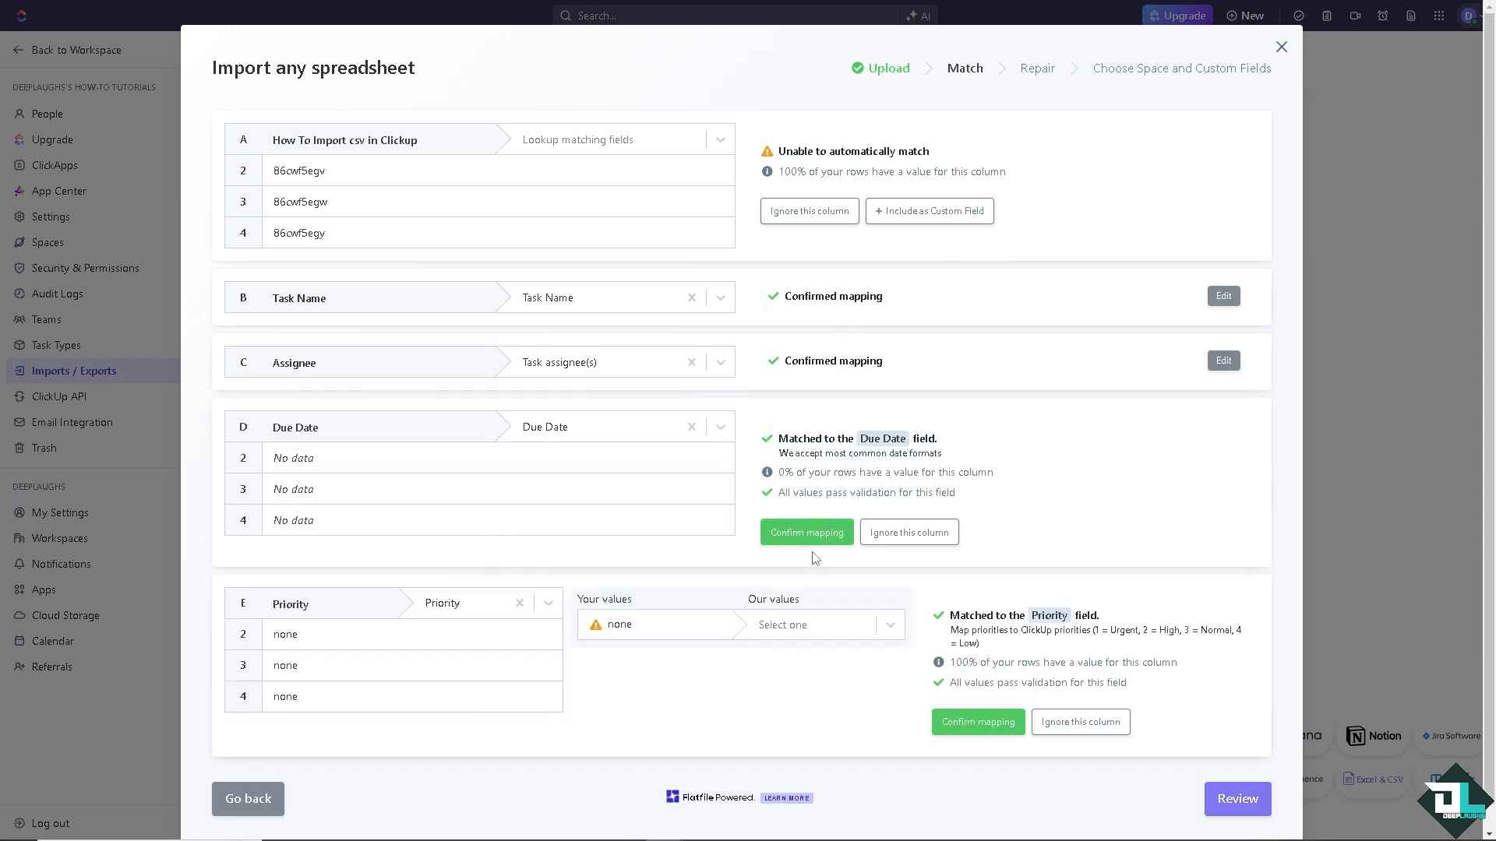
{"action": "left_click", "coordinate": [807, 533]}
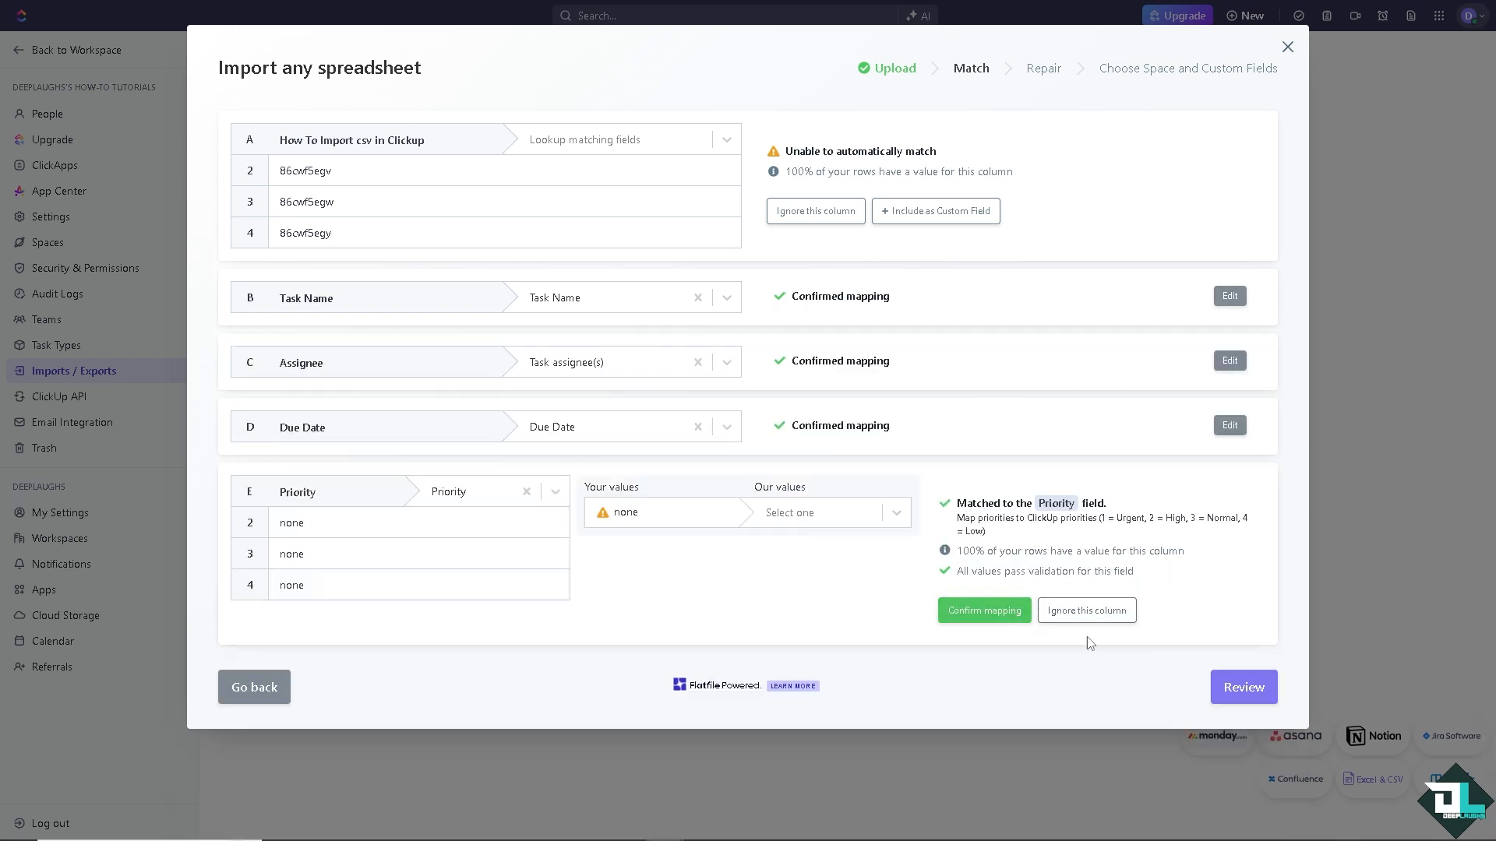
{"action": "left_click", "coordinate": [985, 611]}
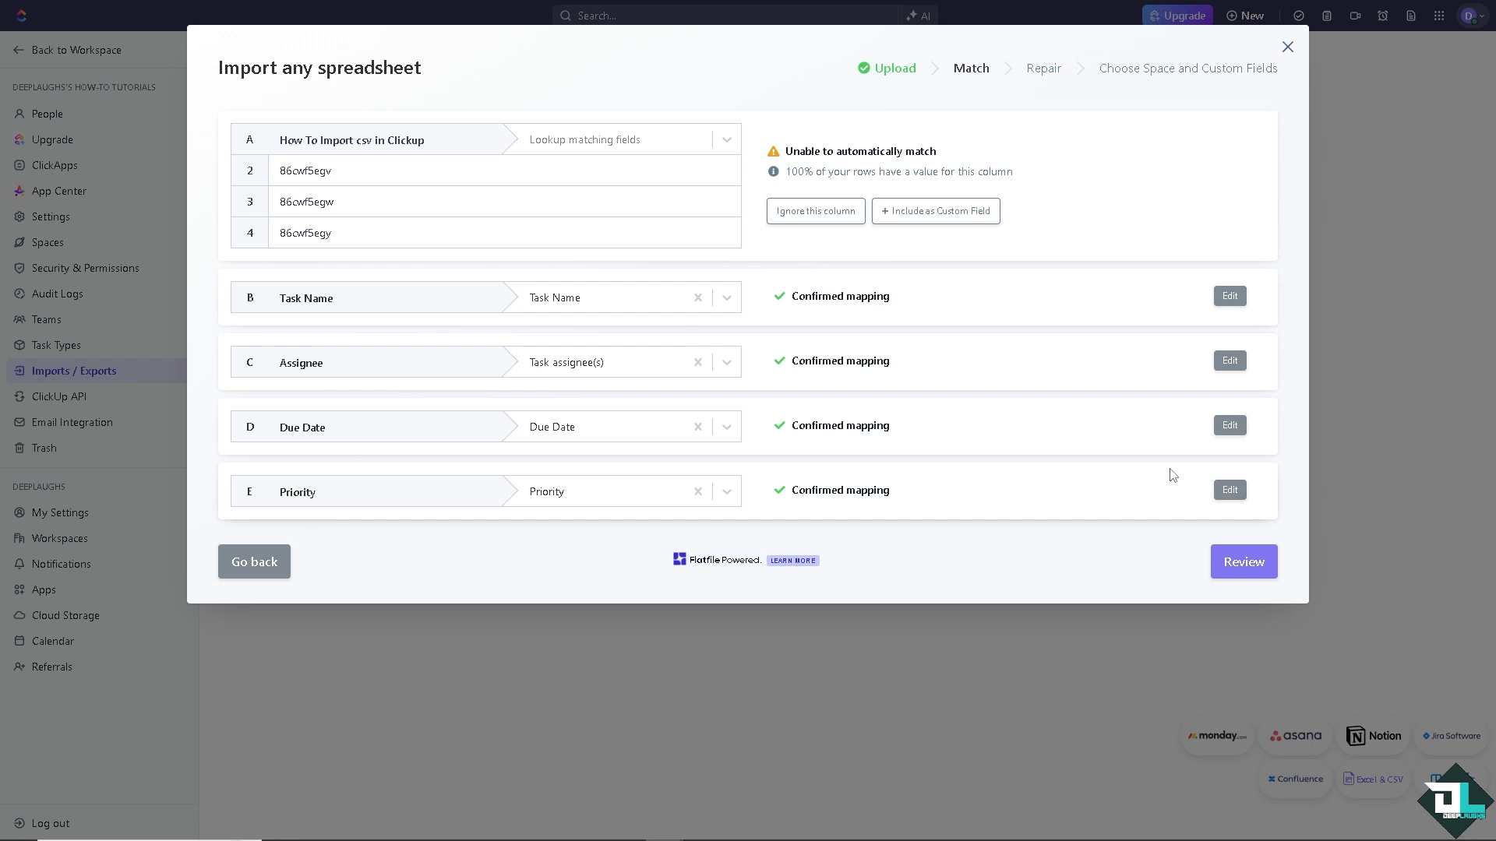
Review the mapped rows, continue past repair and submit the spreadsheet data.
{"action": "left_click", "coordinate": [1243, 561]}
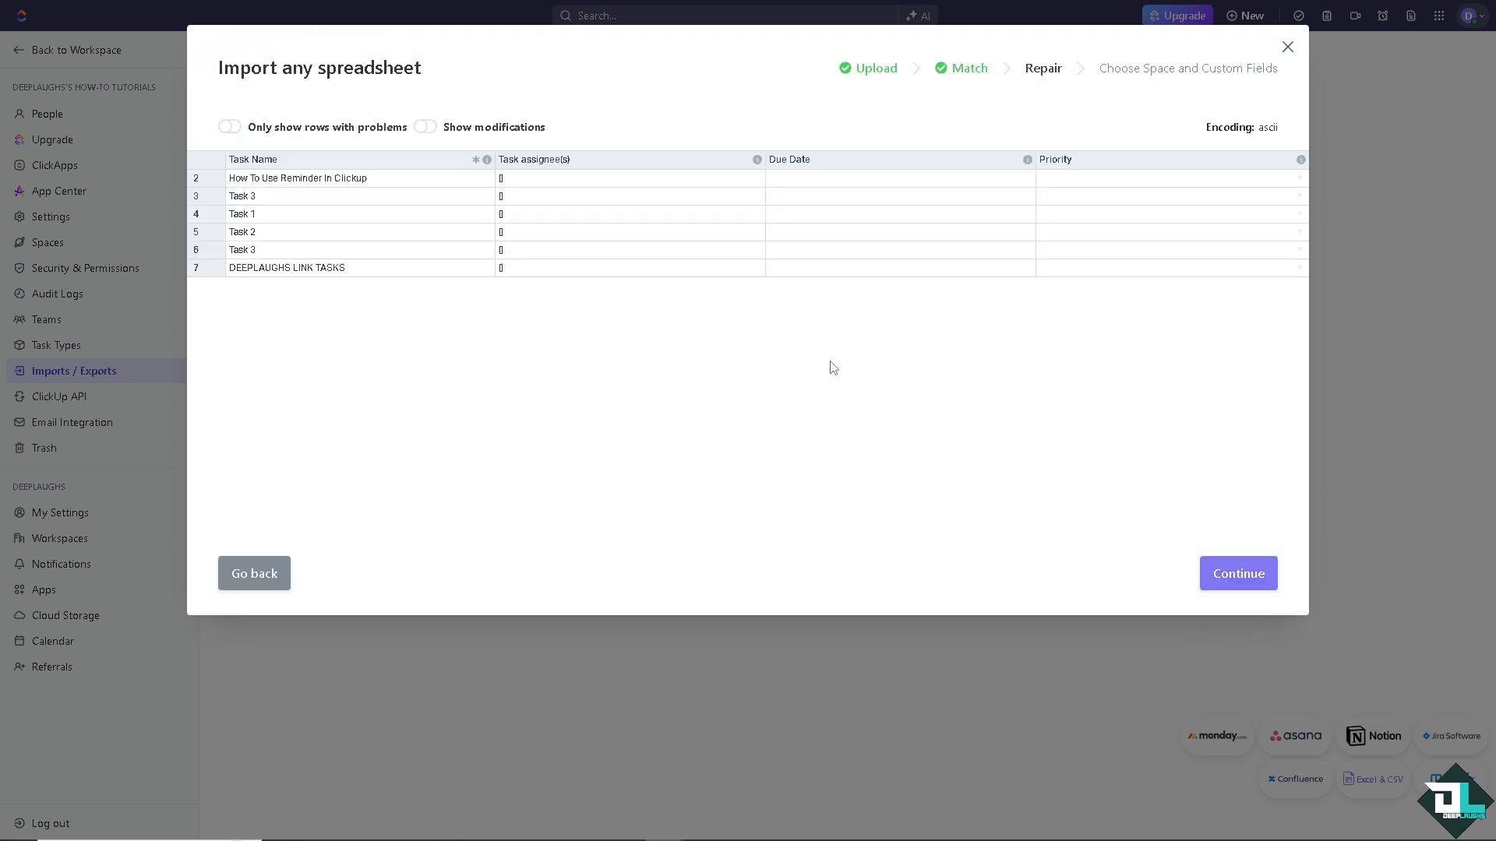
{"action": "left_click", "coordinate": [1238, 574]}
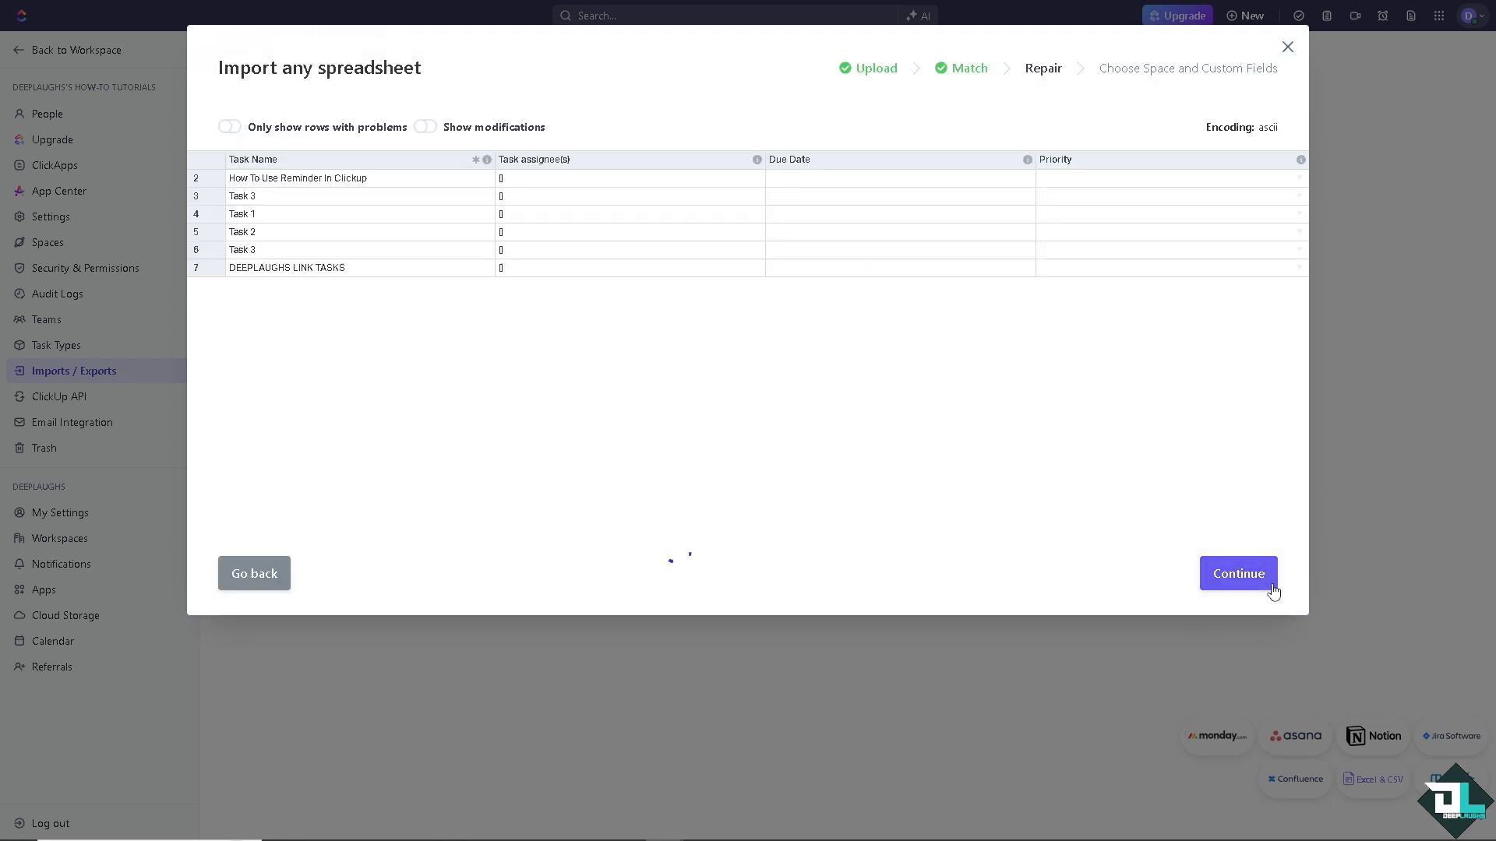
{"action": "left_click", "coordinate": [1238, 573]}
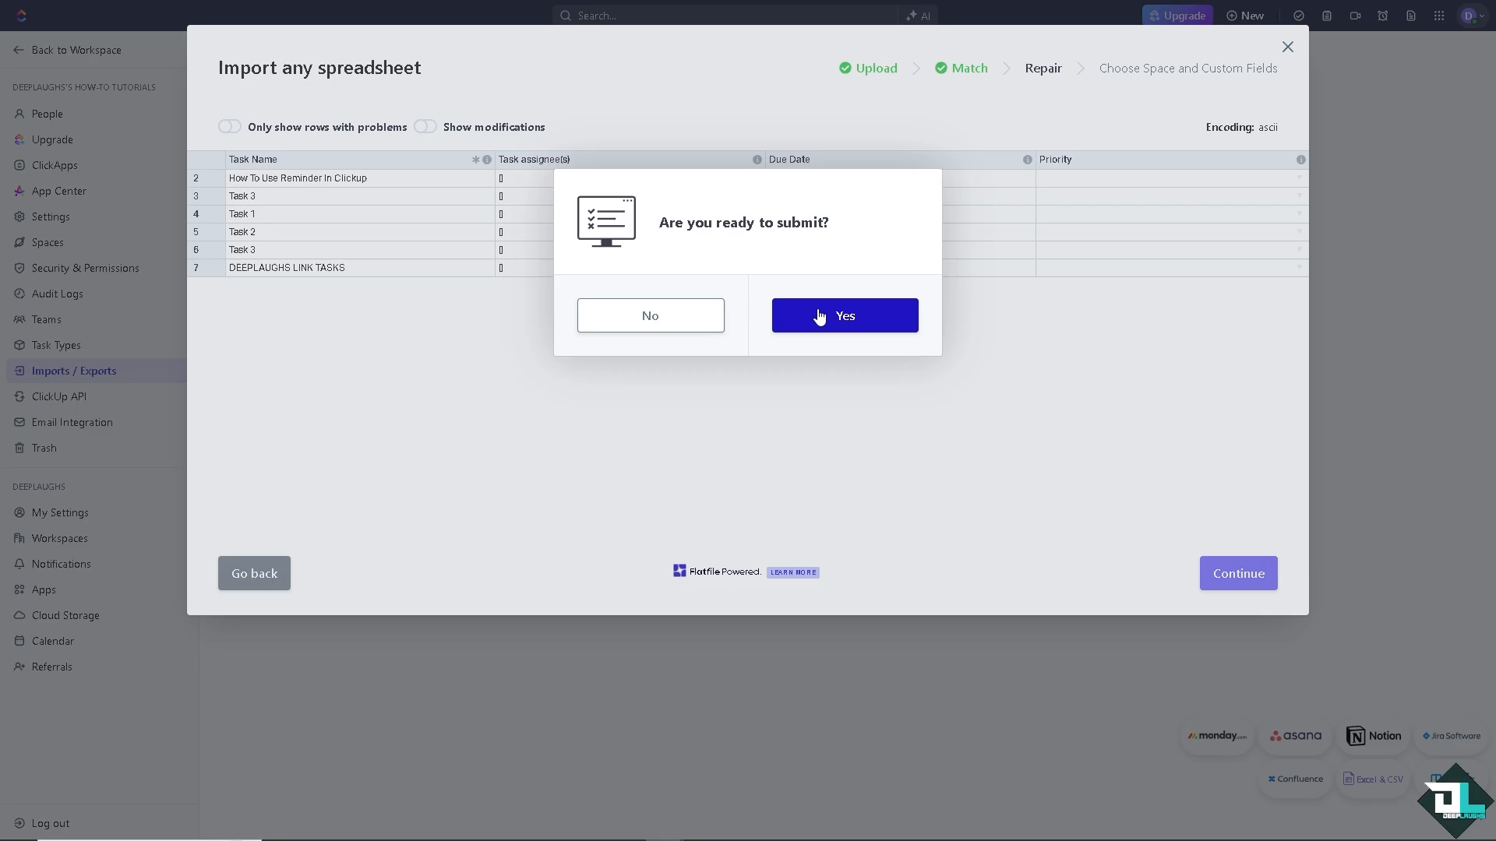
{"action": "left_click", "coordinate": [845, 315]}
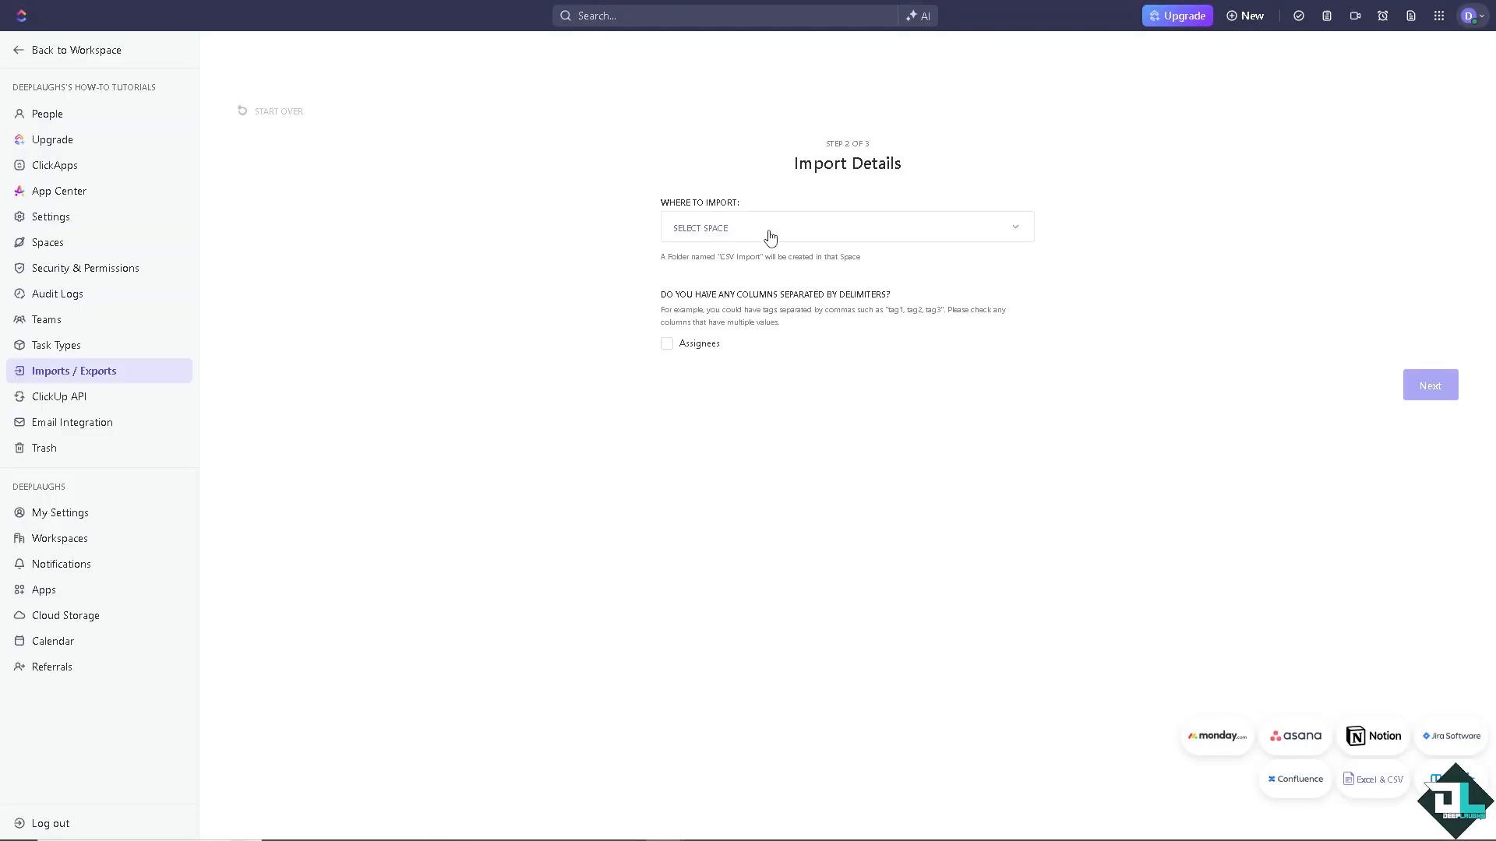
Import into the DeepLaughs space with Assignees as a delimited column and complete user mapping.
{"action": "left_click", "coordinate": [847, 228]}
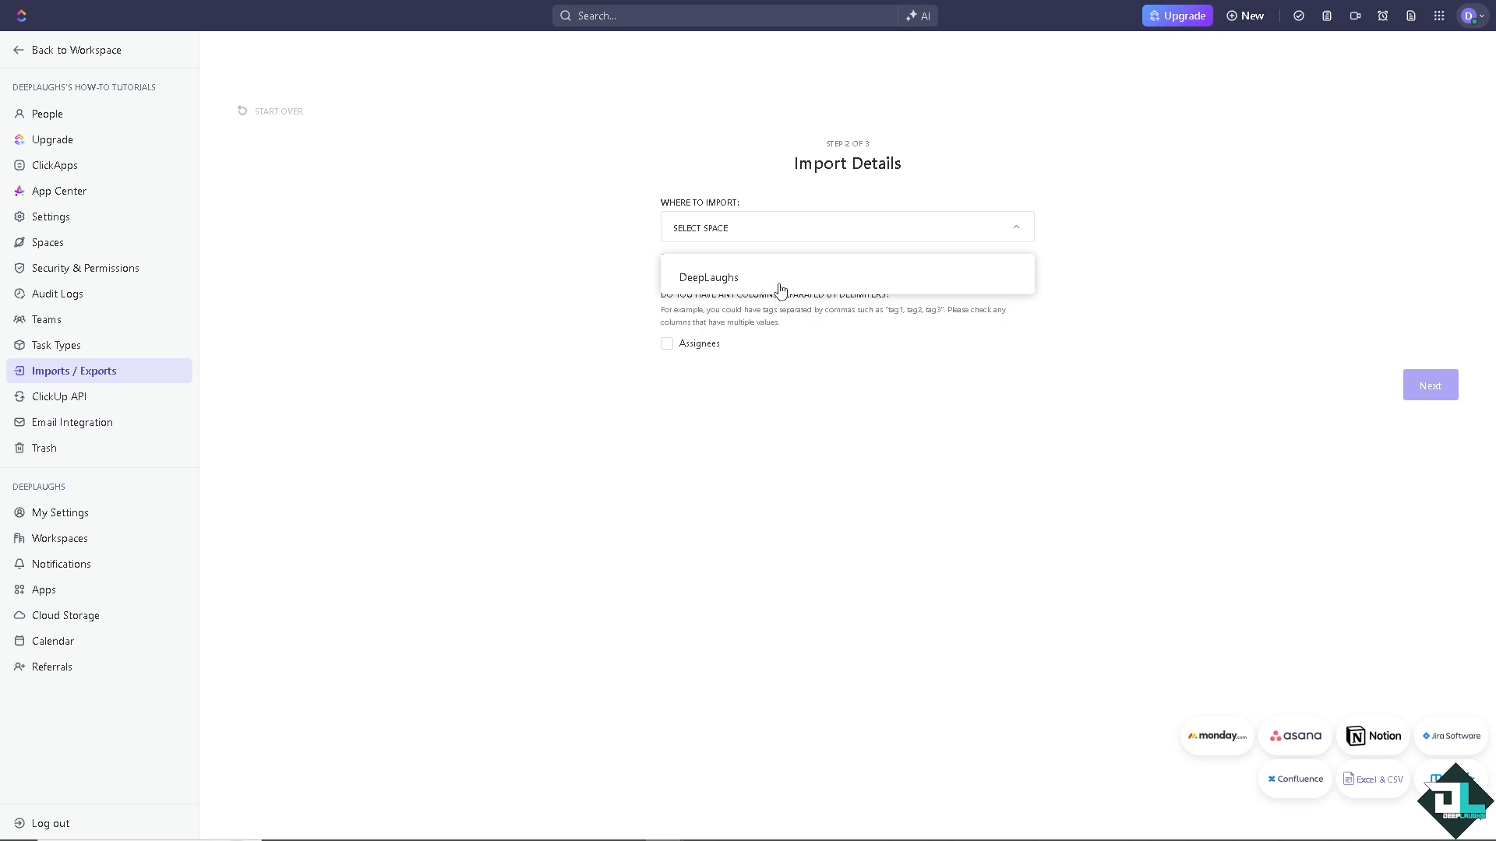
{"action": "left_click", "coordinate": [707, 277]}
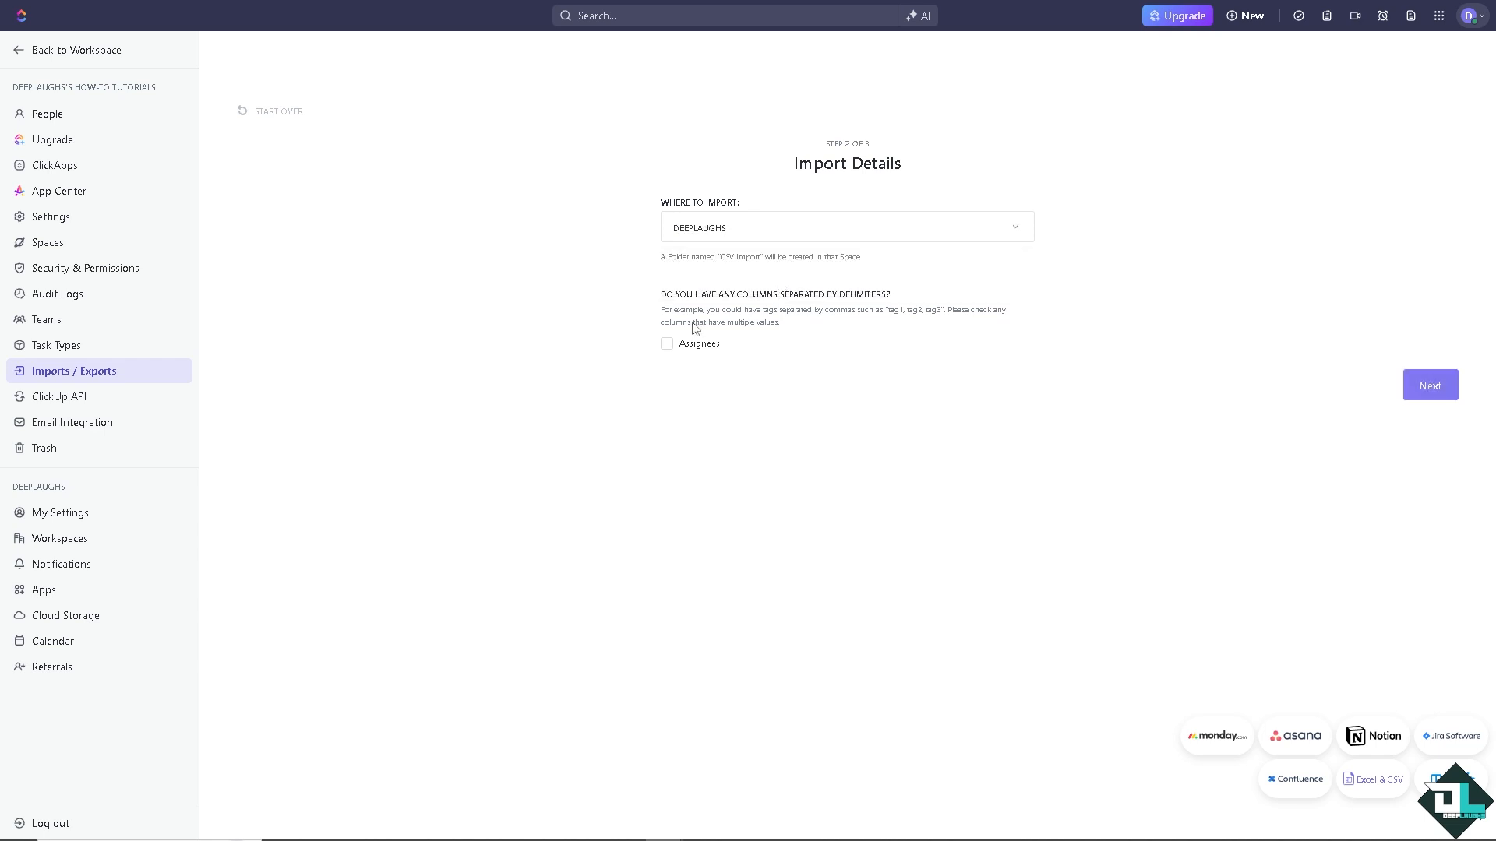
{"action": "mouse_move", "coordinate": [692, 340]}
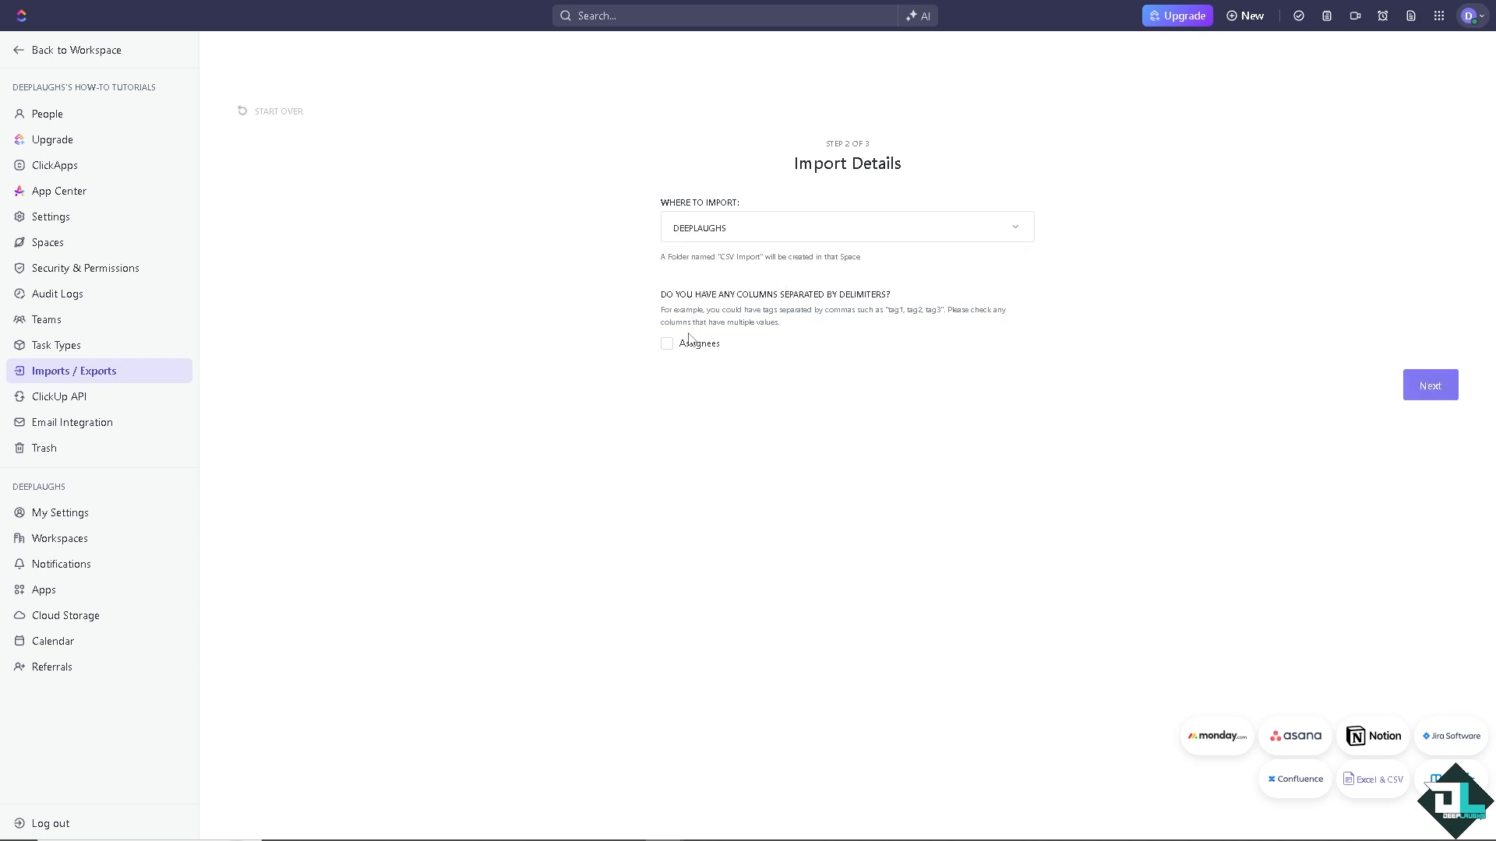
{"action": "mouse_move", "coordinate": [807, 311]}
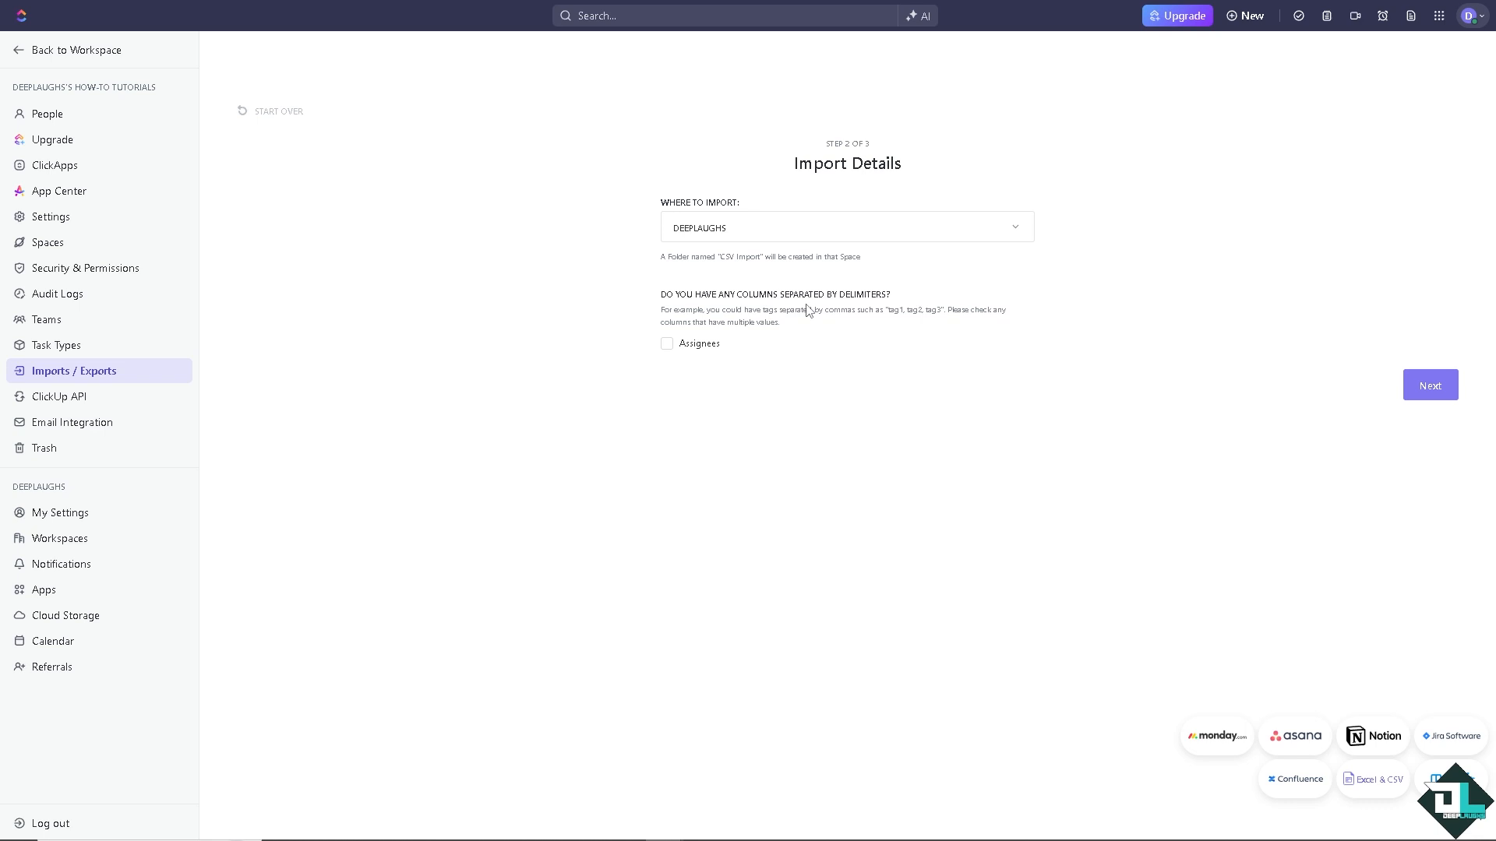
{"action": "mouse_move", "coordinate": [691, 360]}
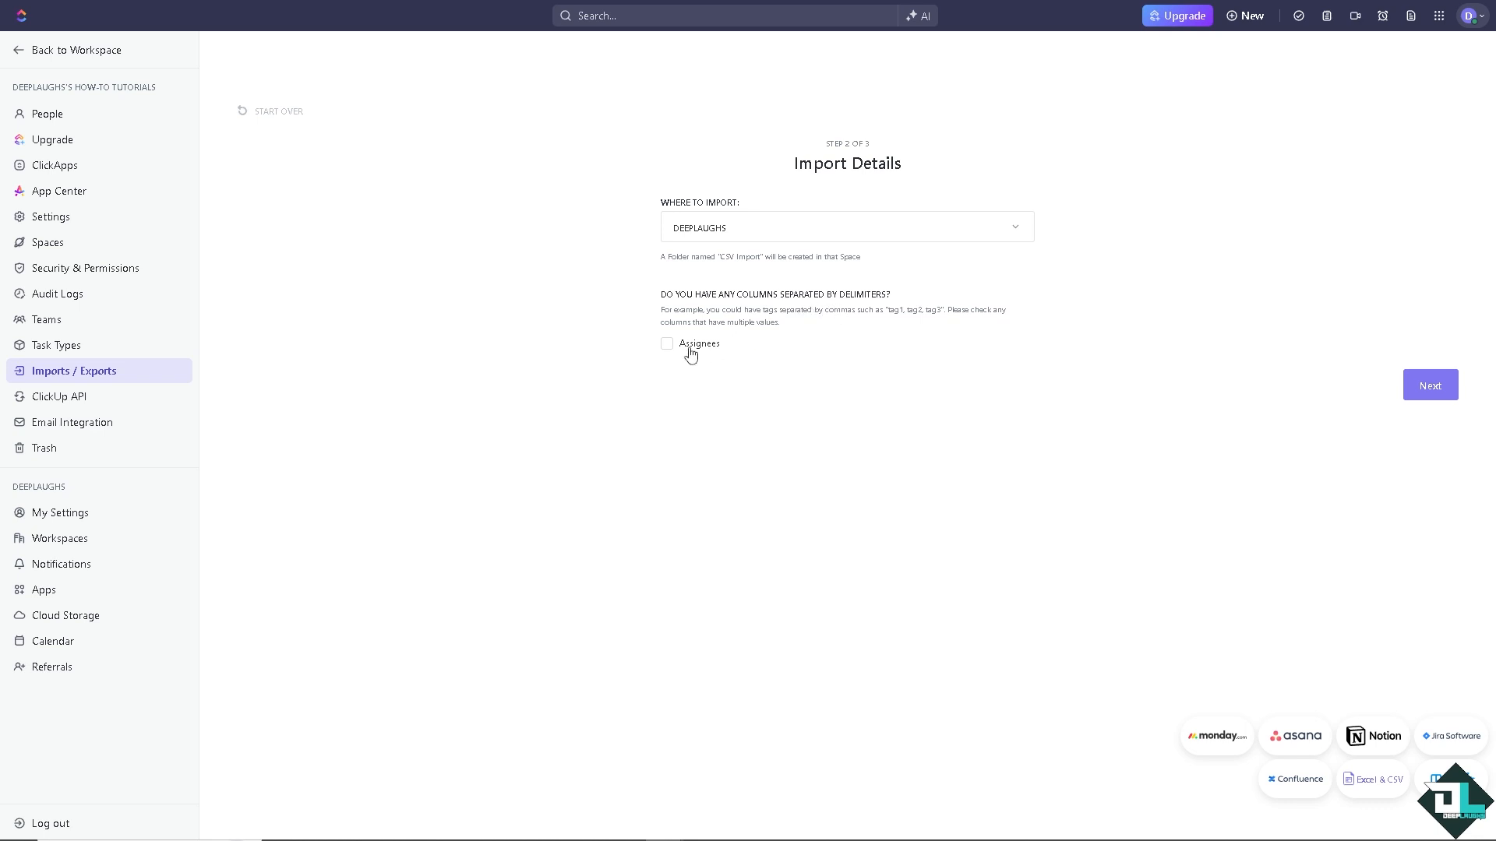
{"action": "left_click", "coordinate": [667, 343]}
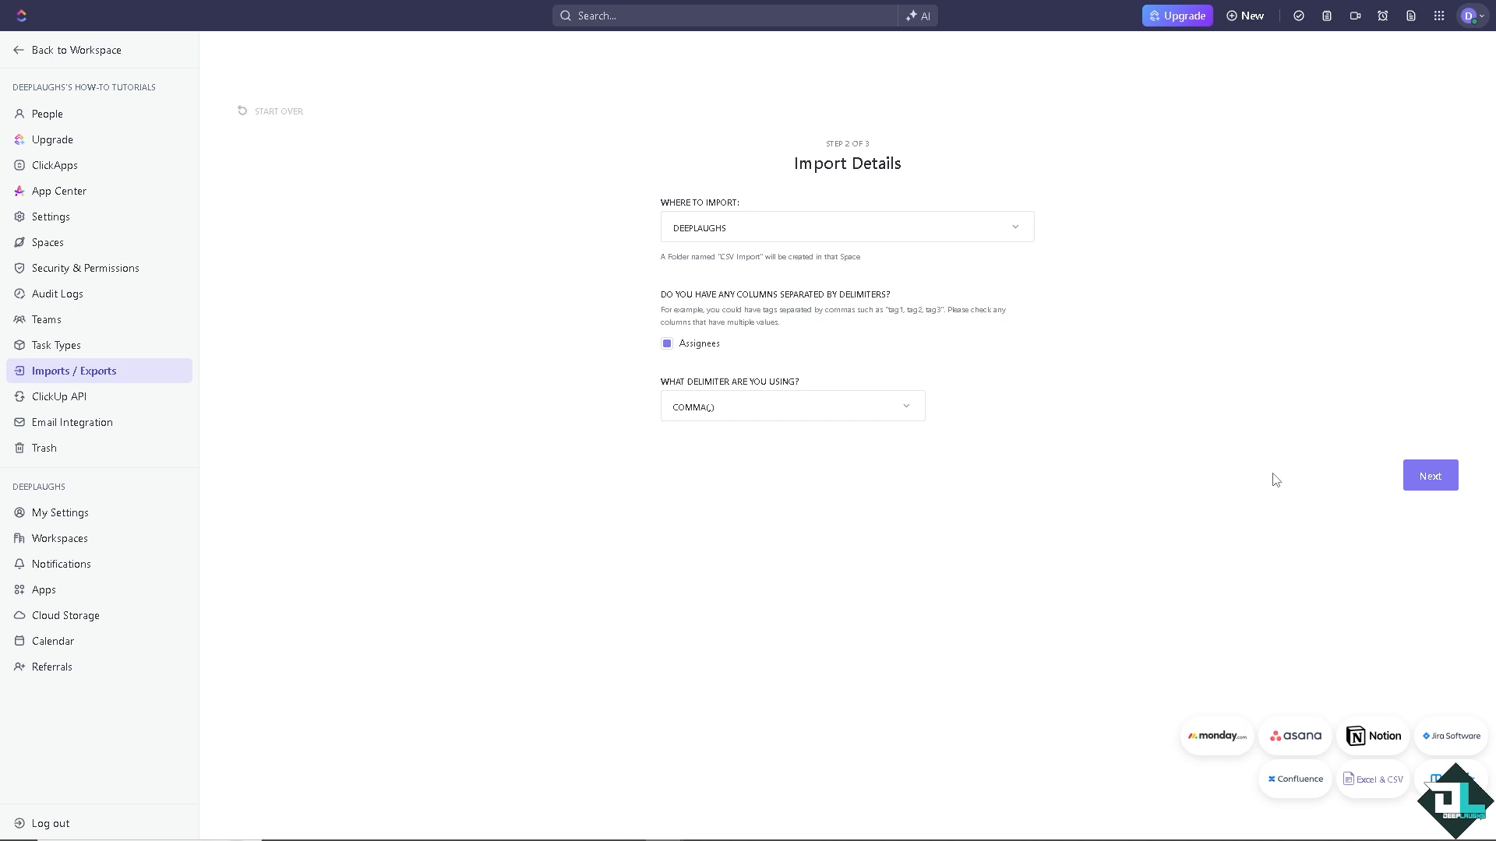
{"action": "left_click", "coordinate": [1431, 475]}
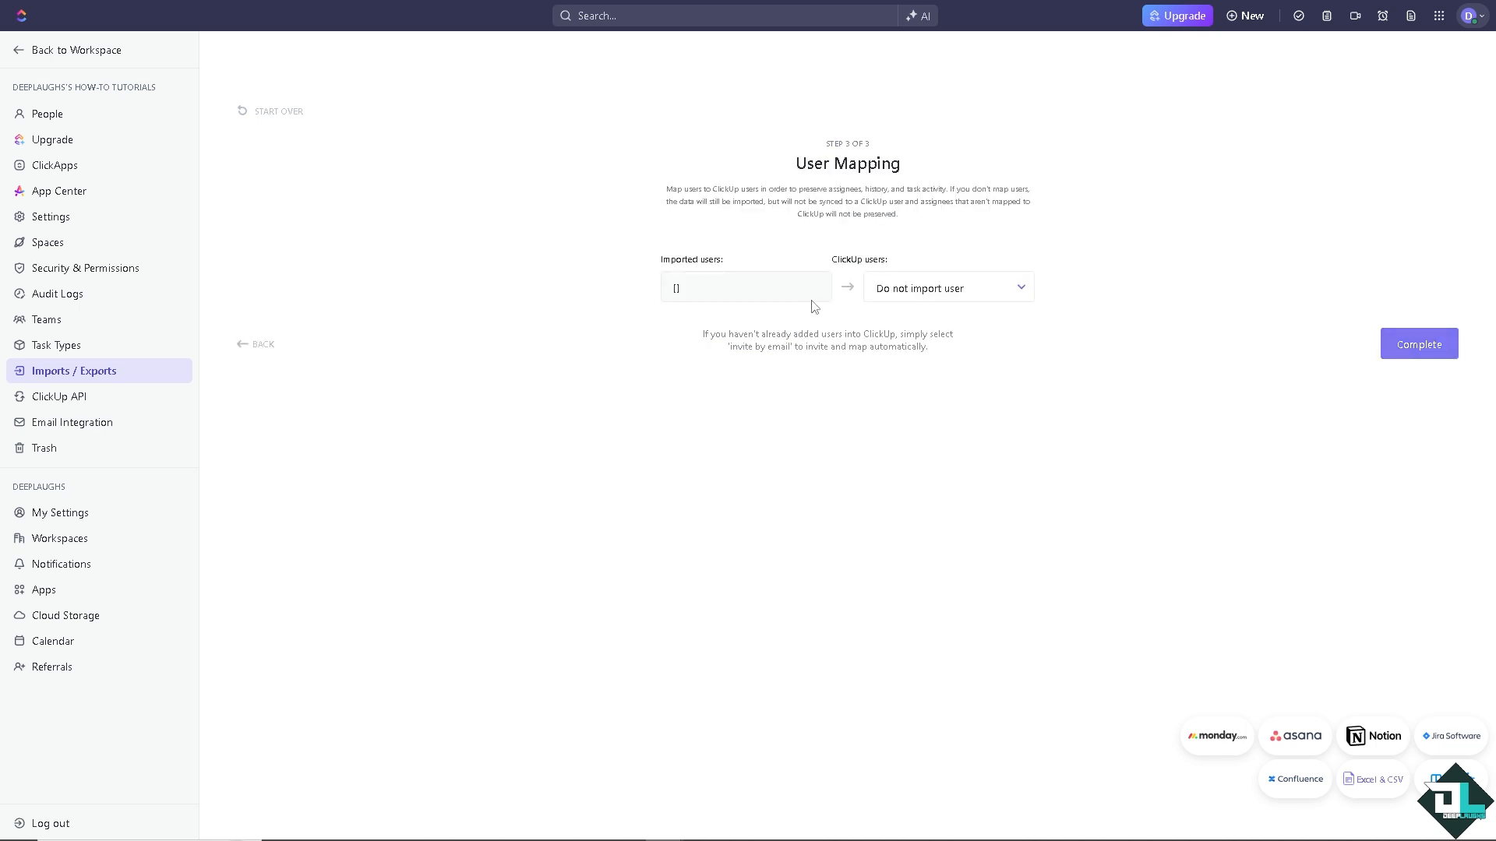
{"action": "mouse_move", "coordinate": [973, 300]}
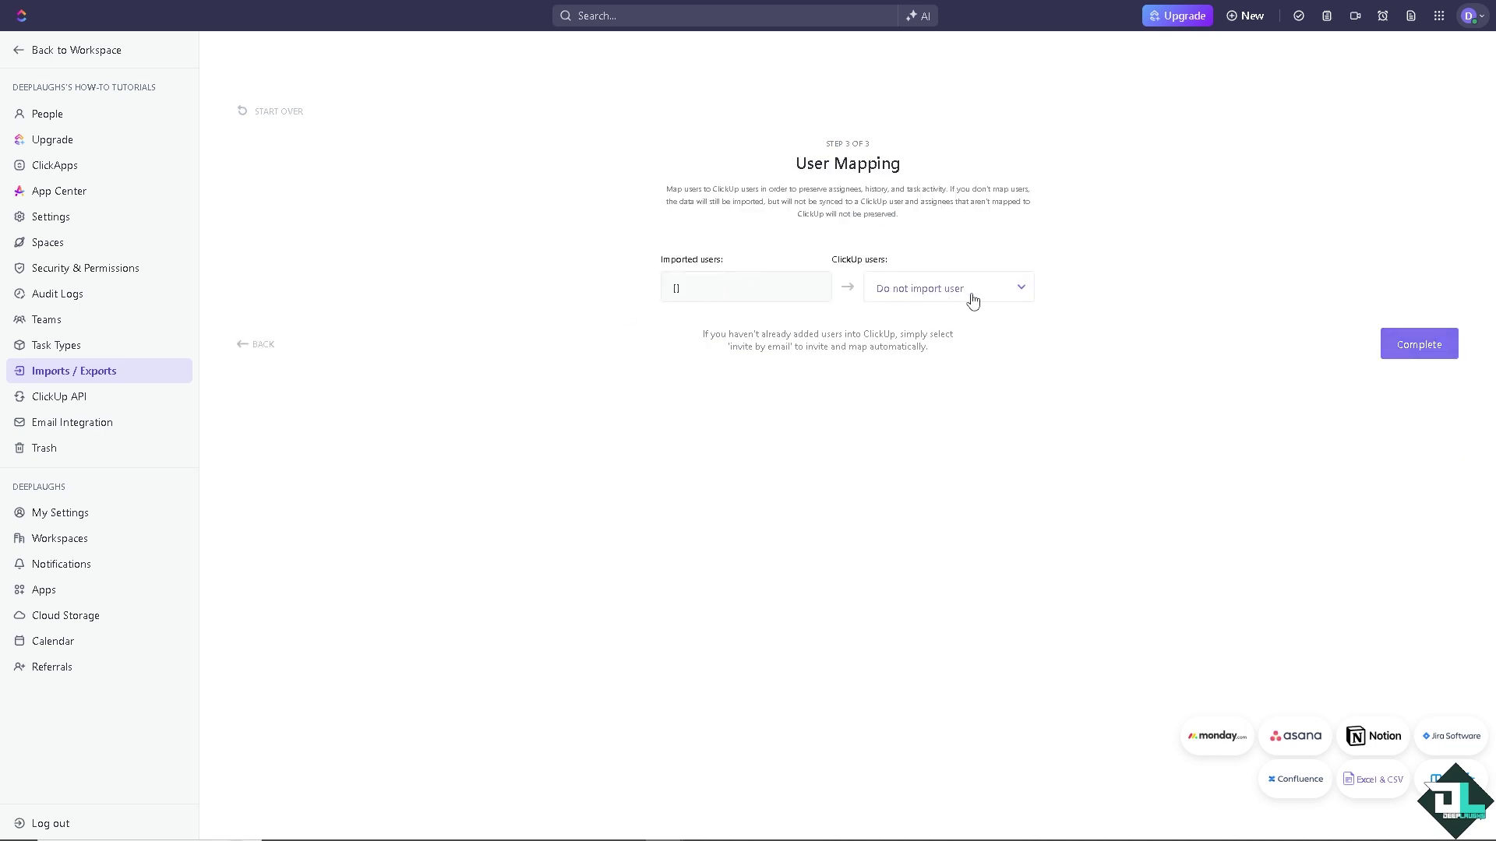
{"action": "left_click", "coordinate": [1418, 343]}
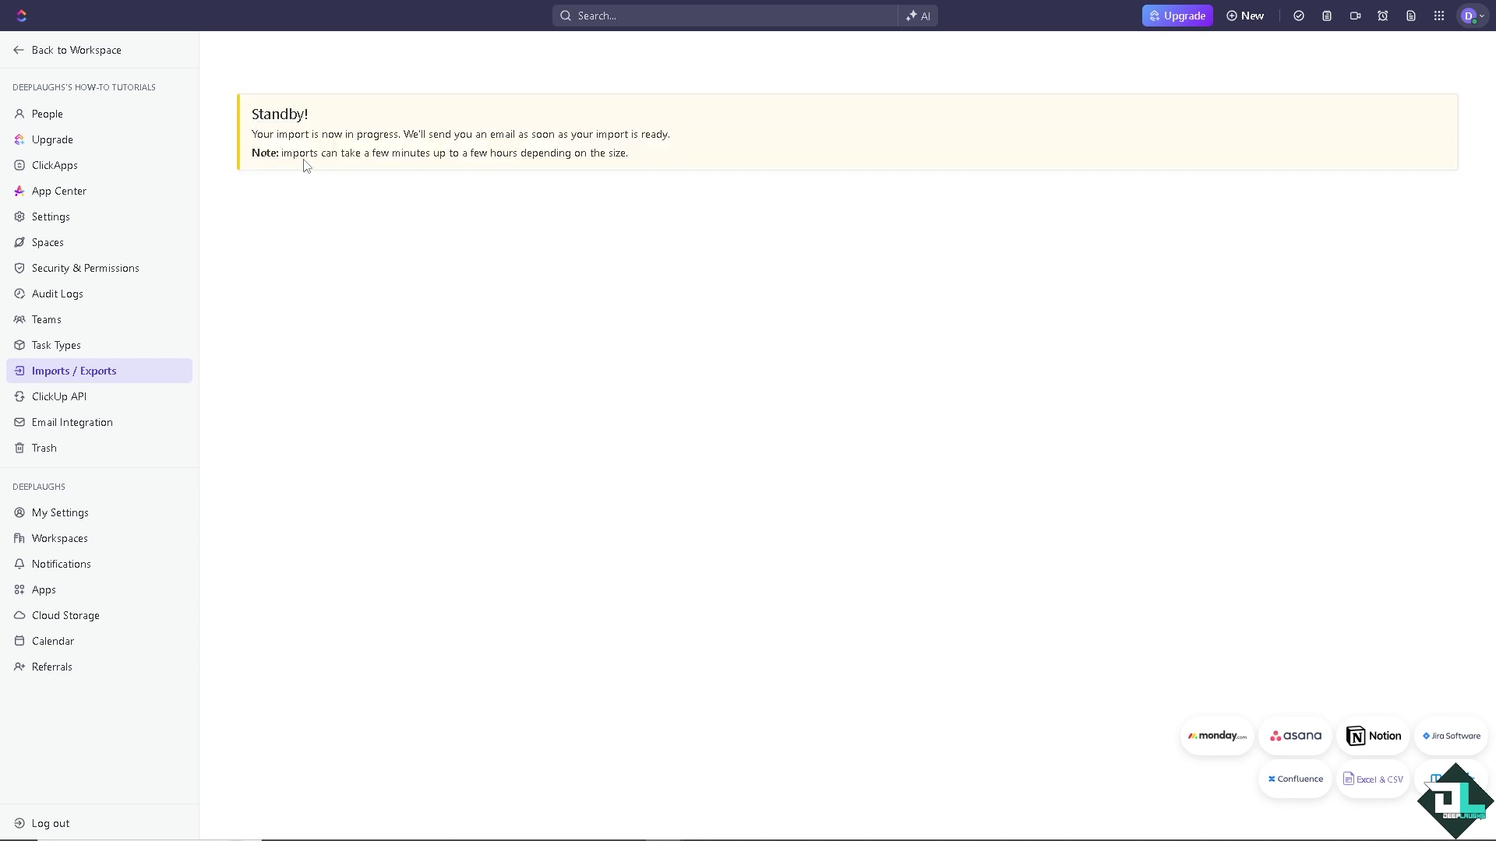
{"action": "mouse_move", "coordinate": [389, 147]}
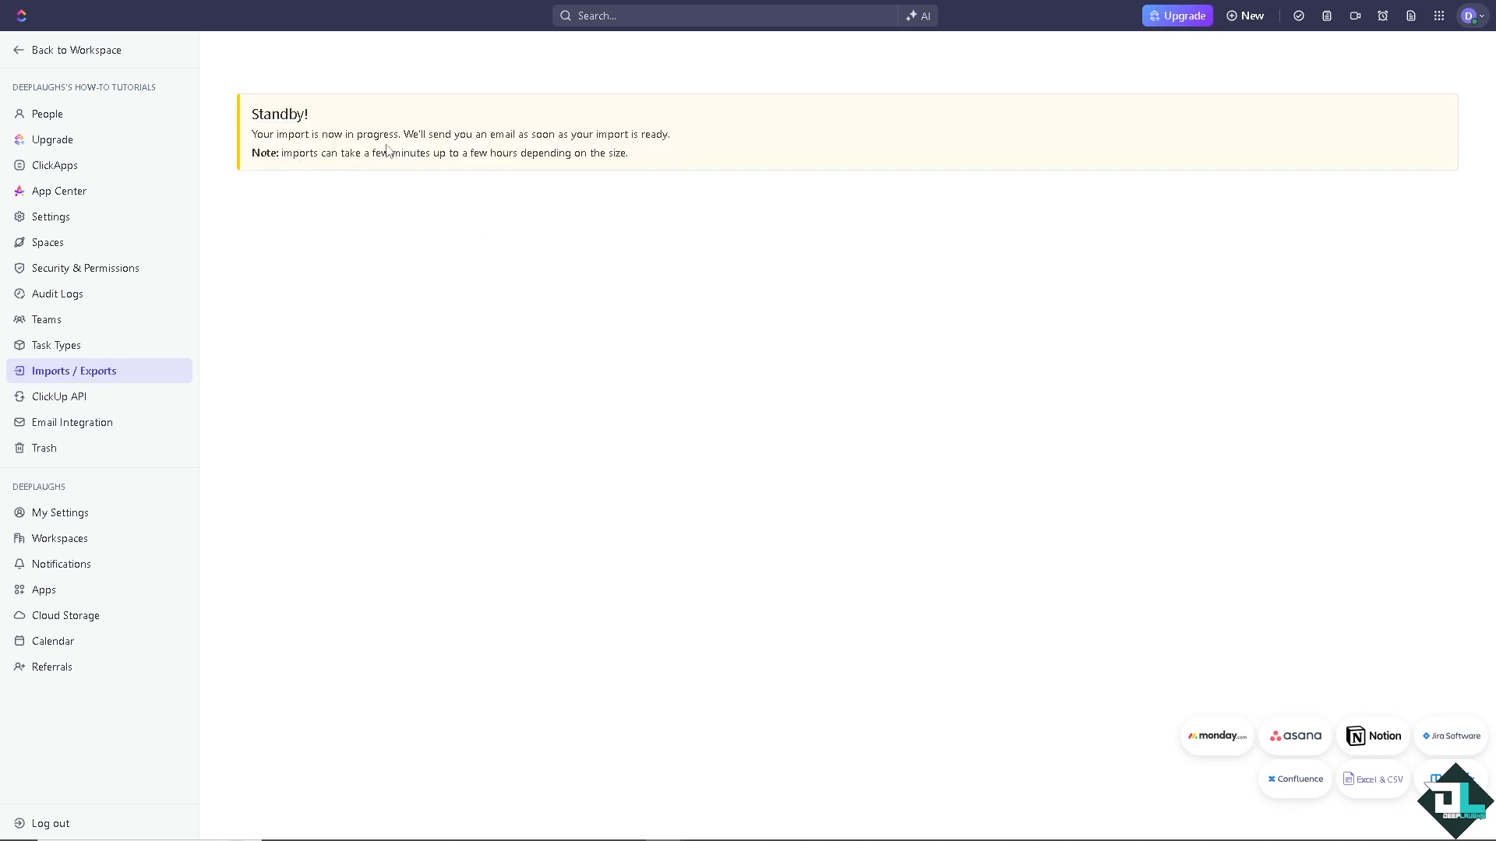
{"action": "mouse_move", "coordinate": [445, 149]}
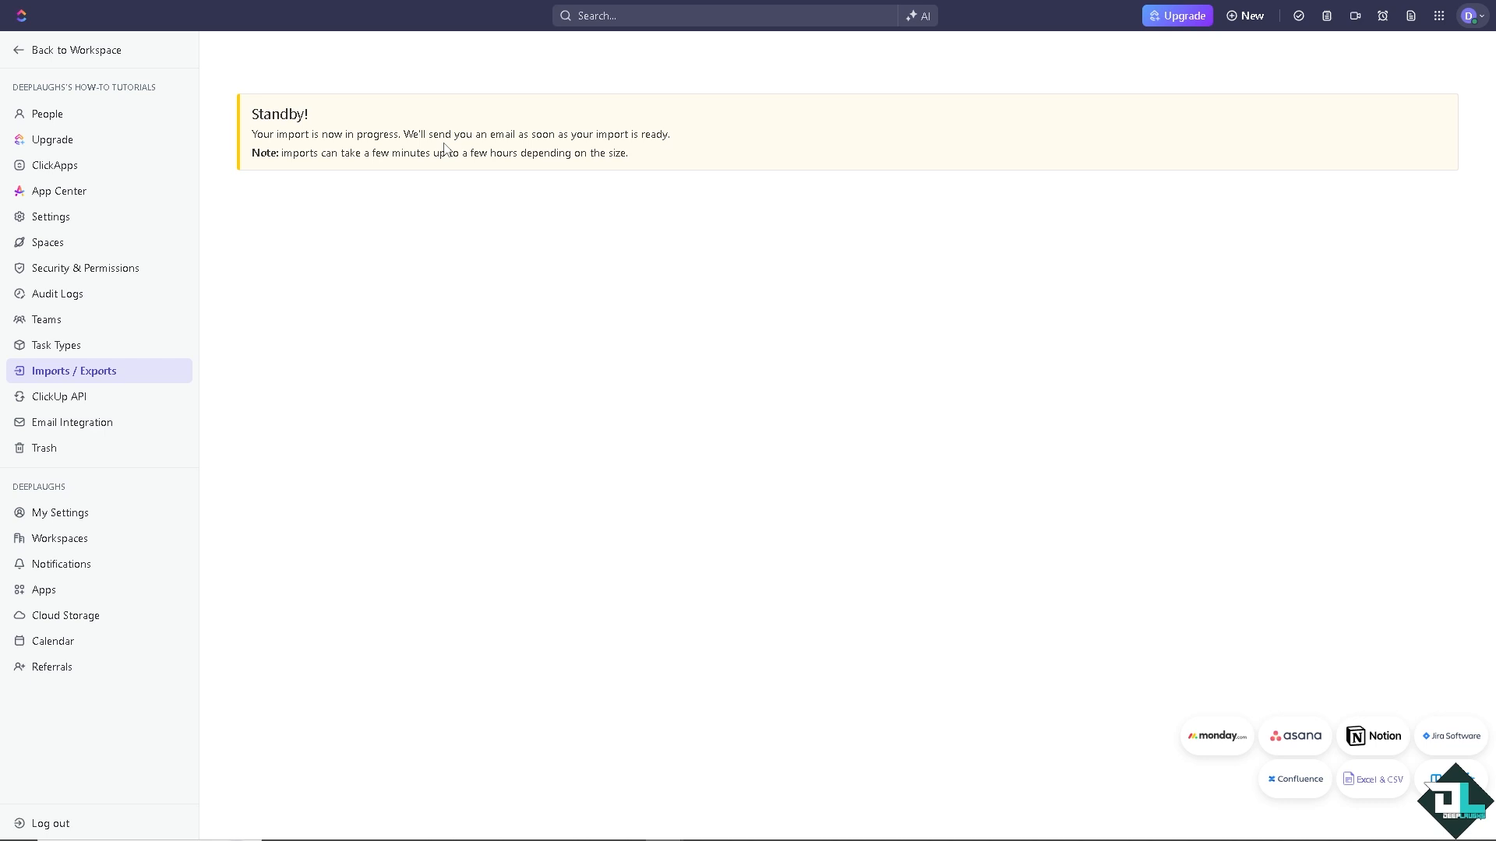
{"action": "mouse_move", "coordinate": [289, 161]}
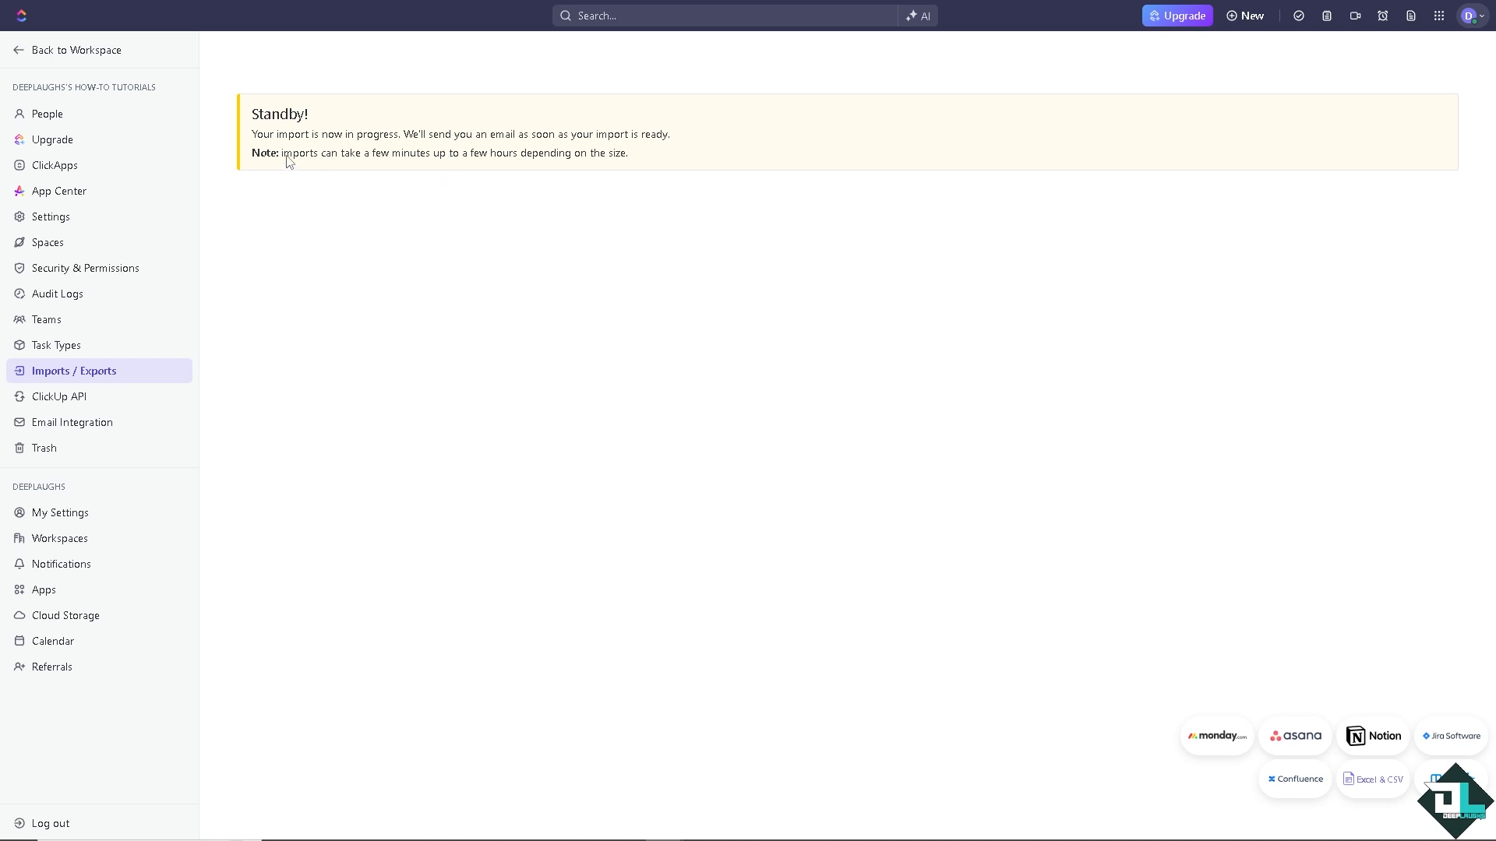
{"action": "mouse_move", "coordinate": [611, 164]}
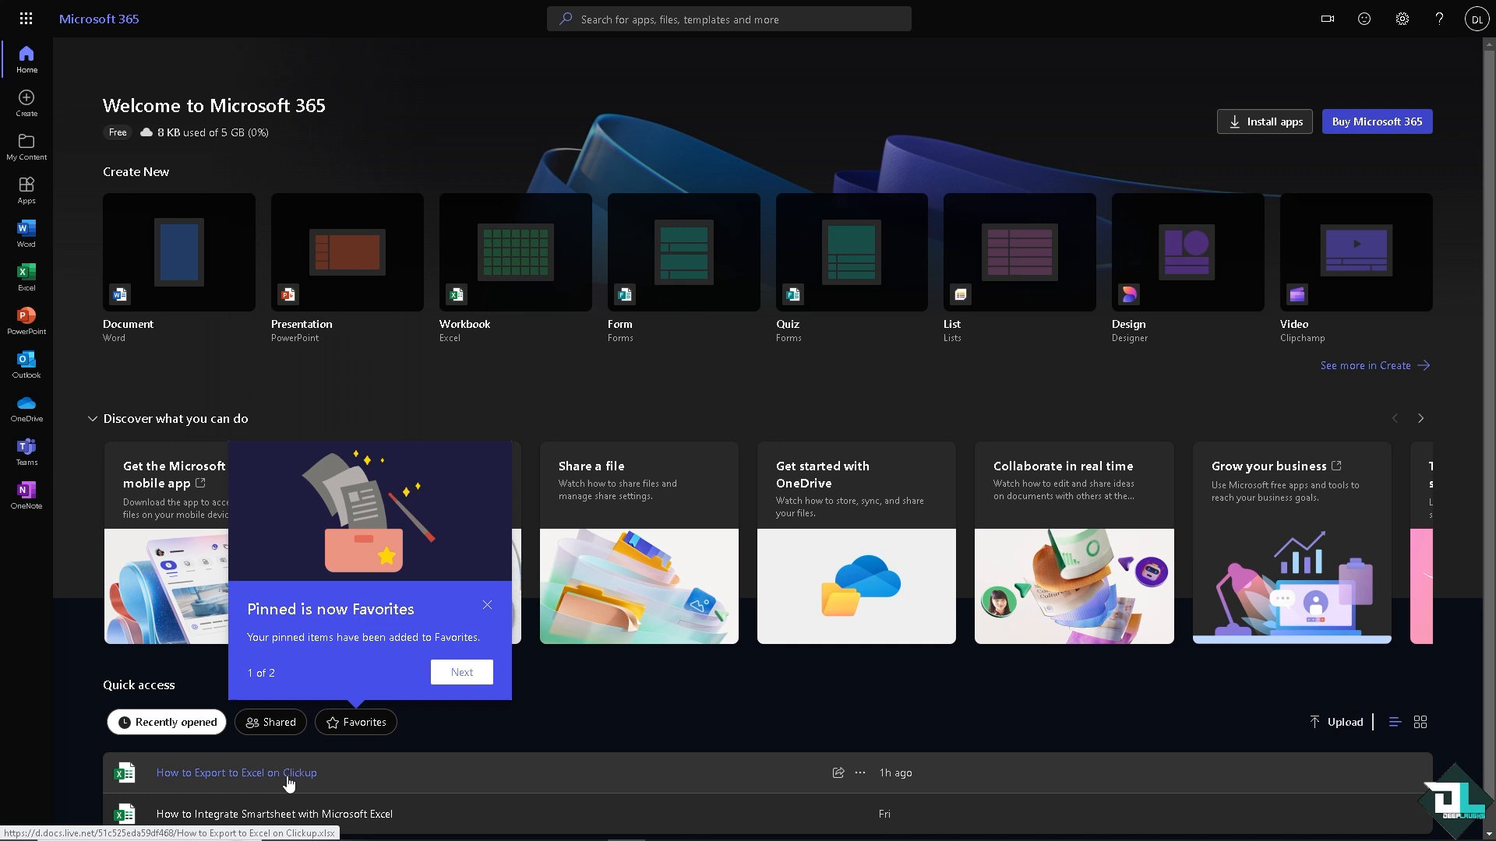
{"action": "mouse_move", "coordinate": [25, 277]}
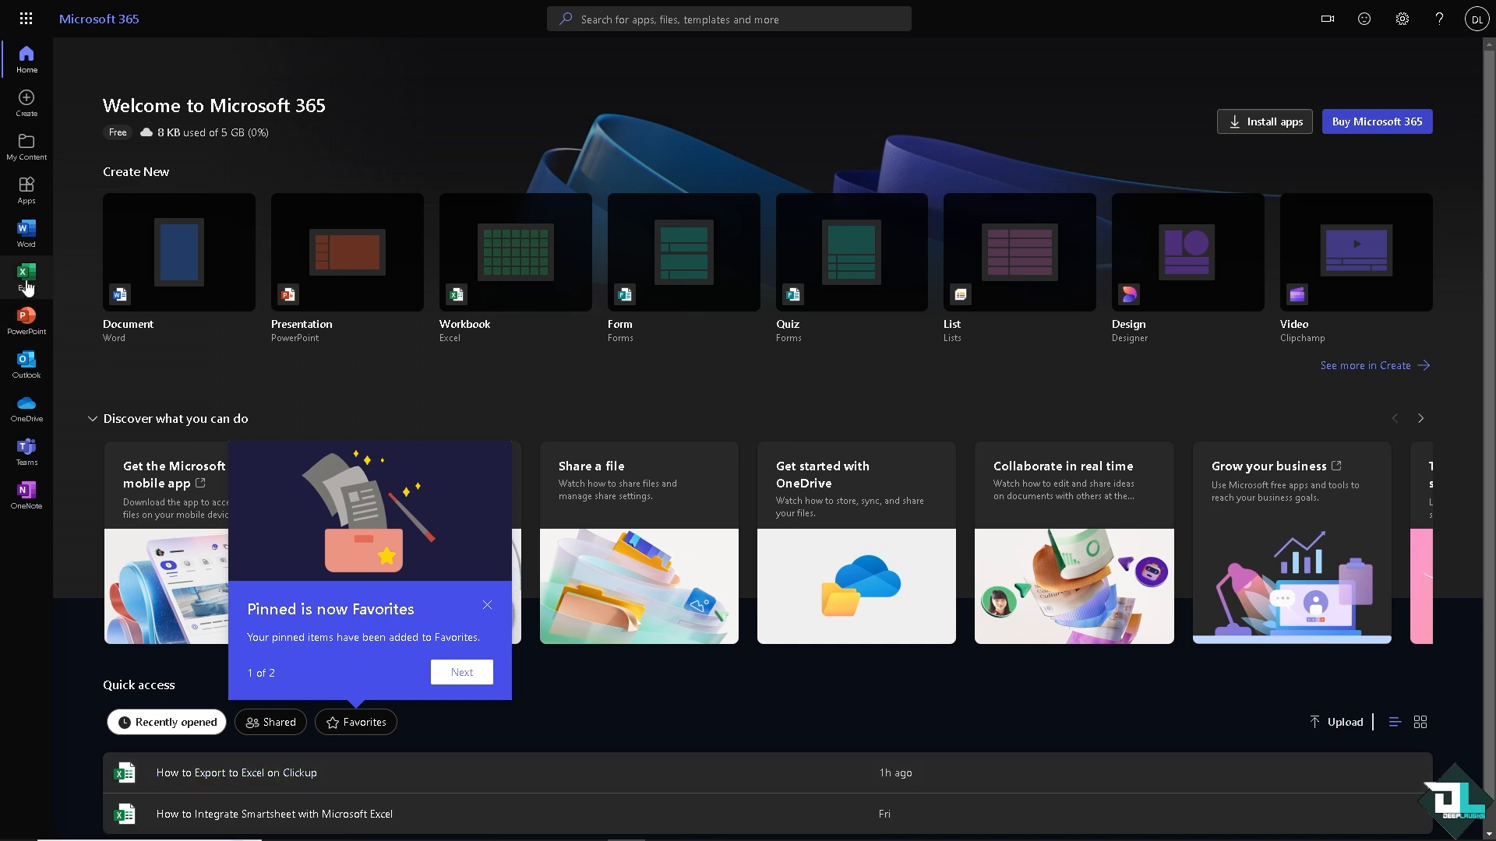
In Excel for the web, reach Save As for the How To Import csv in Clickup workbook.
{"action": "left_click", "coordinate": [25, 273]}
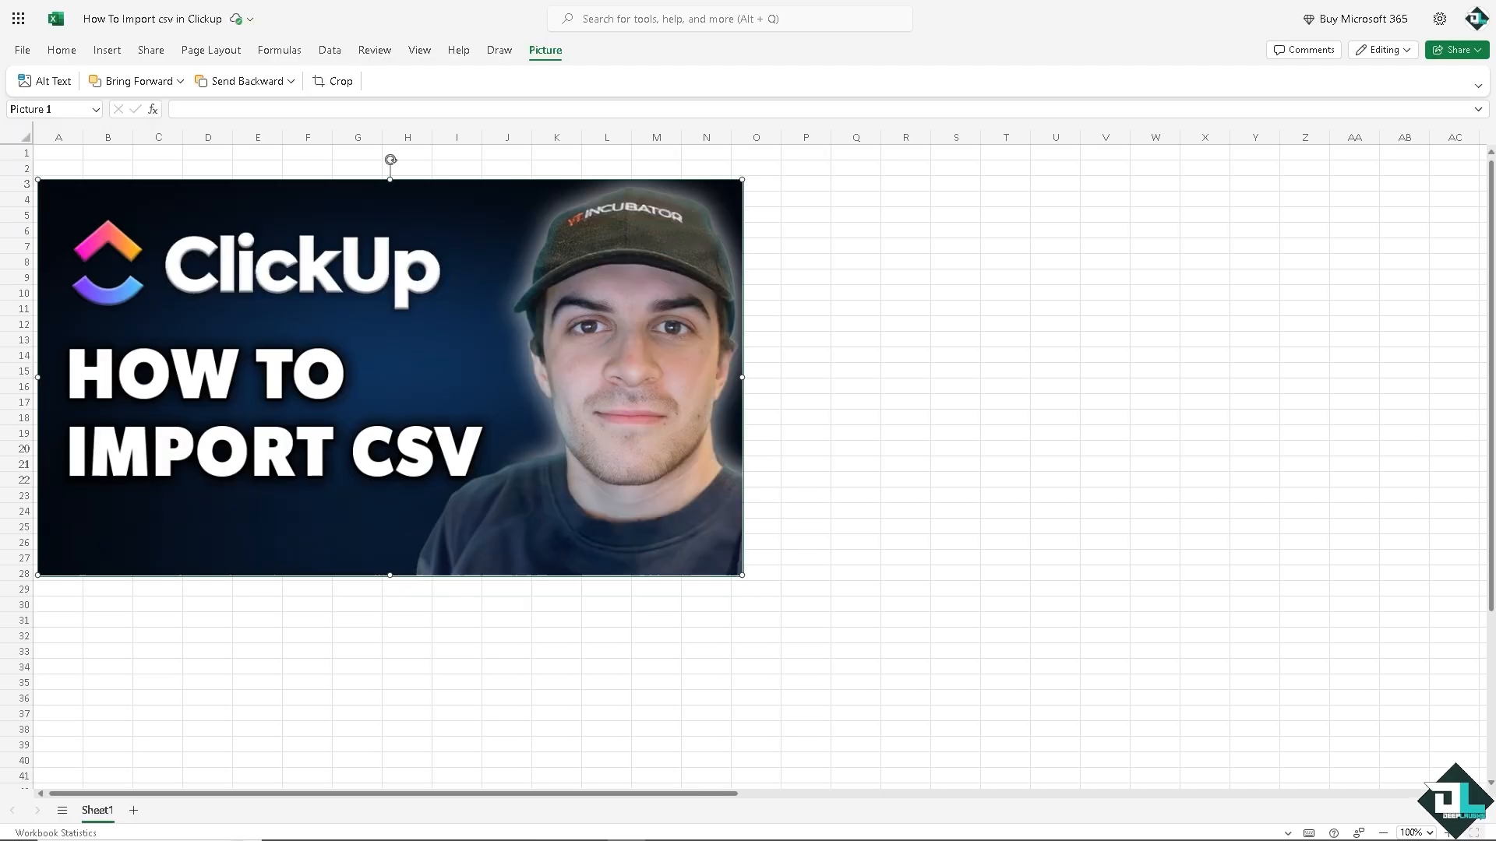
{"action": "mouse_move", "coordinate": [439, 302]}
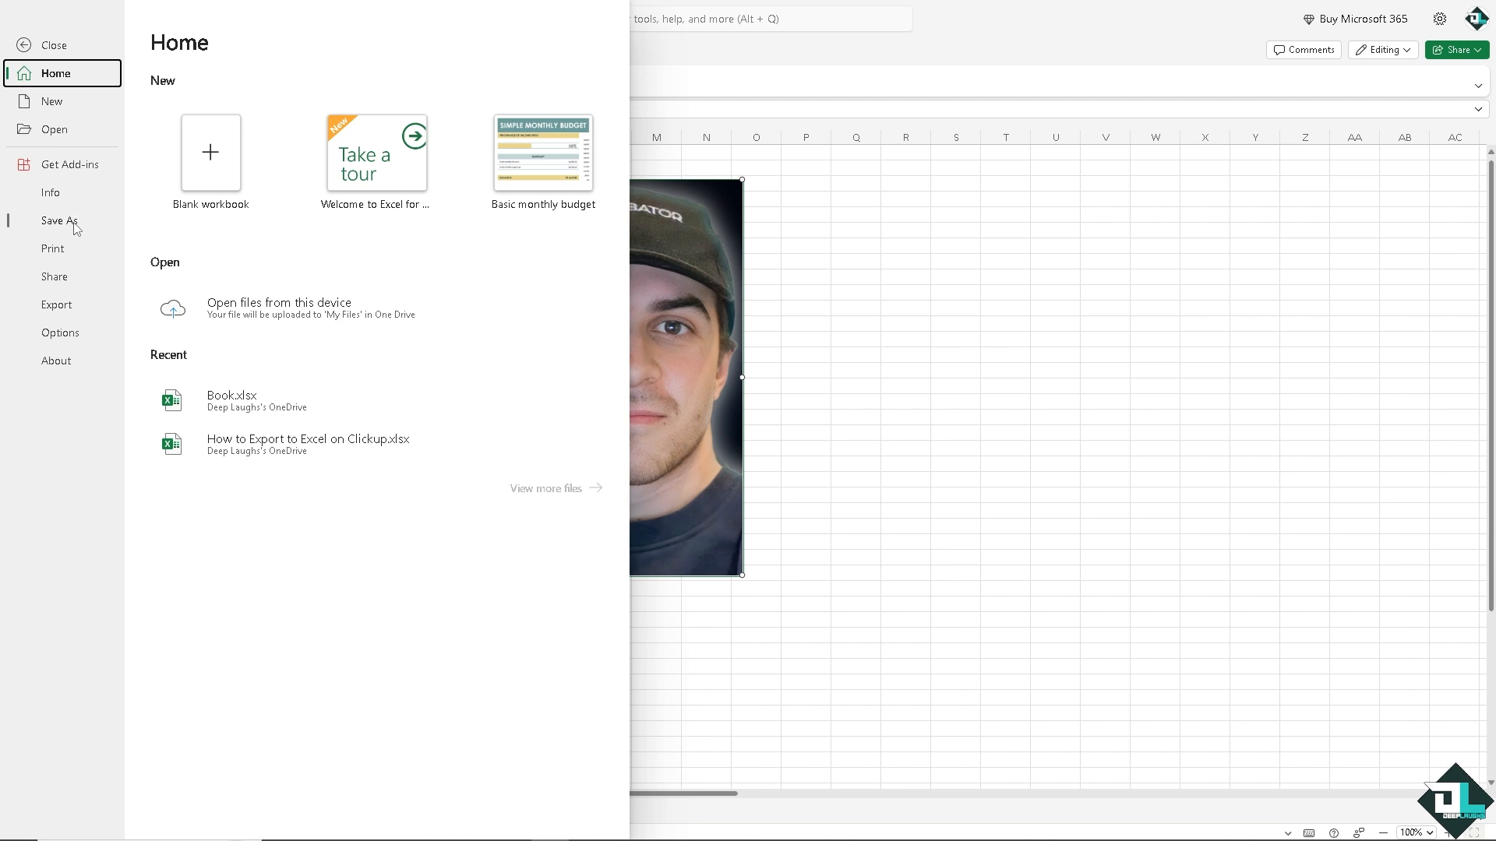
{"action": "left_click", "coordinate": [25, 43]}
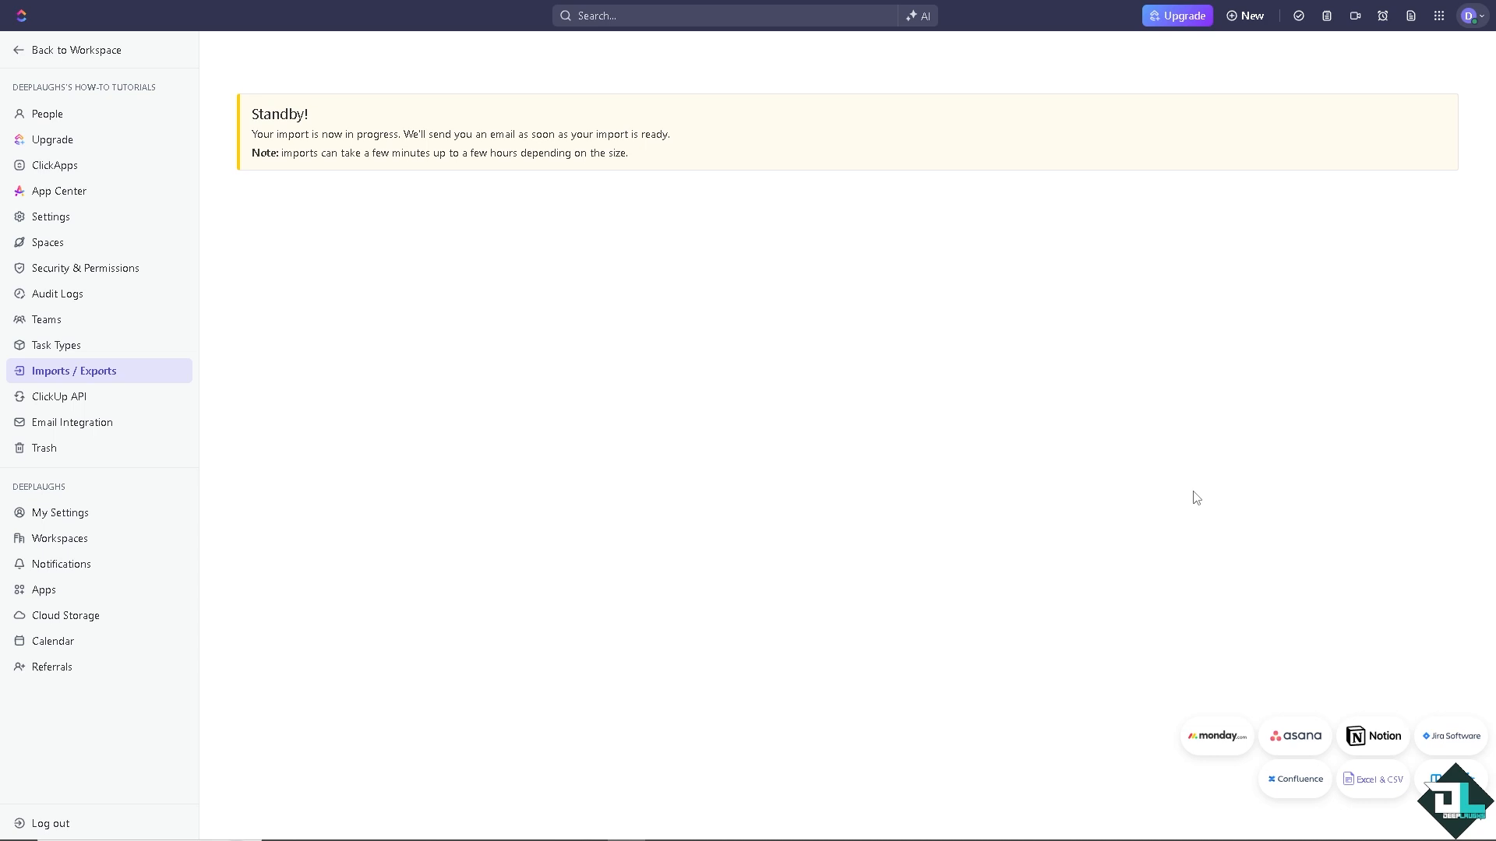
{"action": "mouse_move", "coordinate": [1217, 735]}
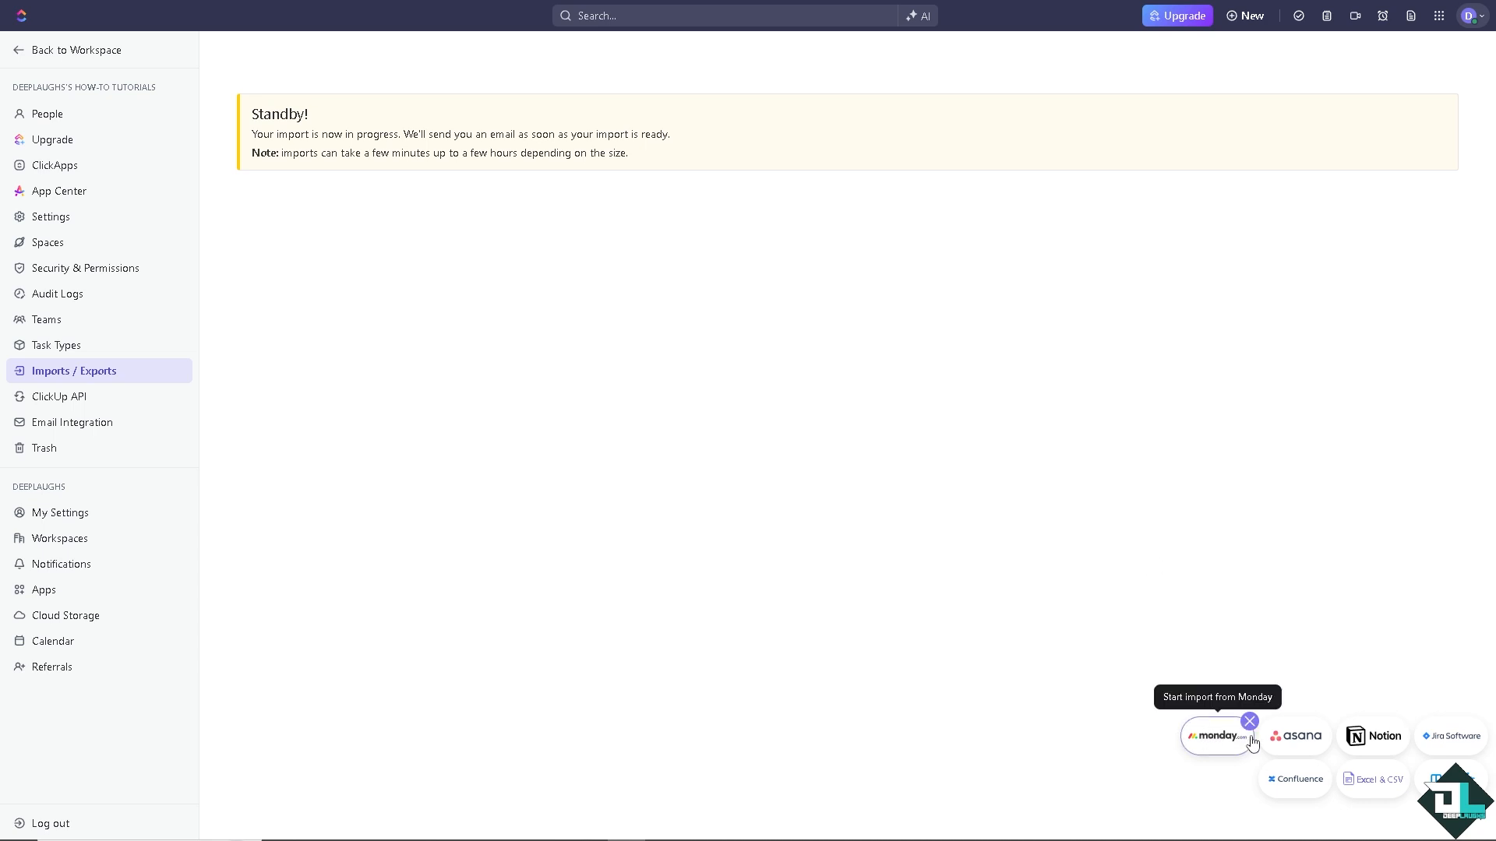
Choose Asana as the import source and bring up its Grant Permission request.
{"action": "left_click", "coordinate": [1249, 720]}
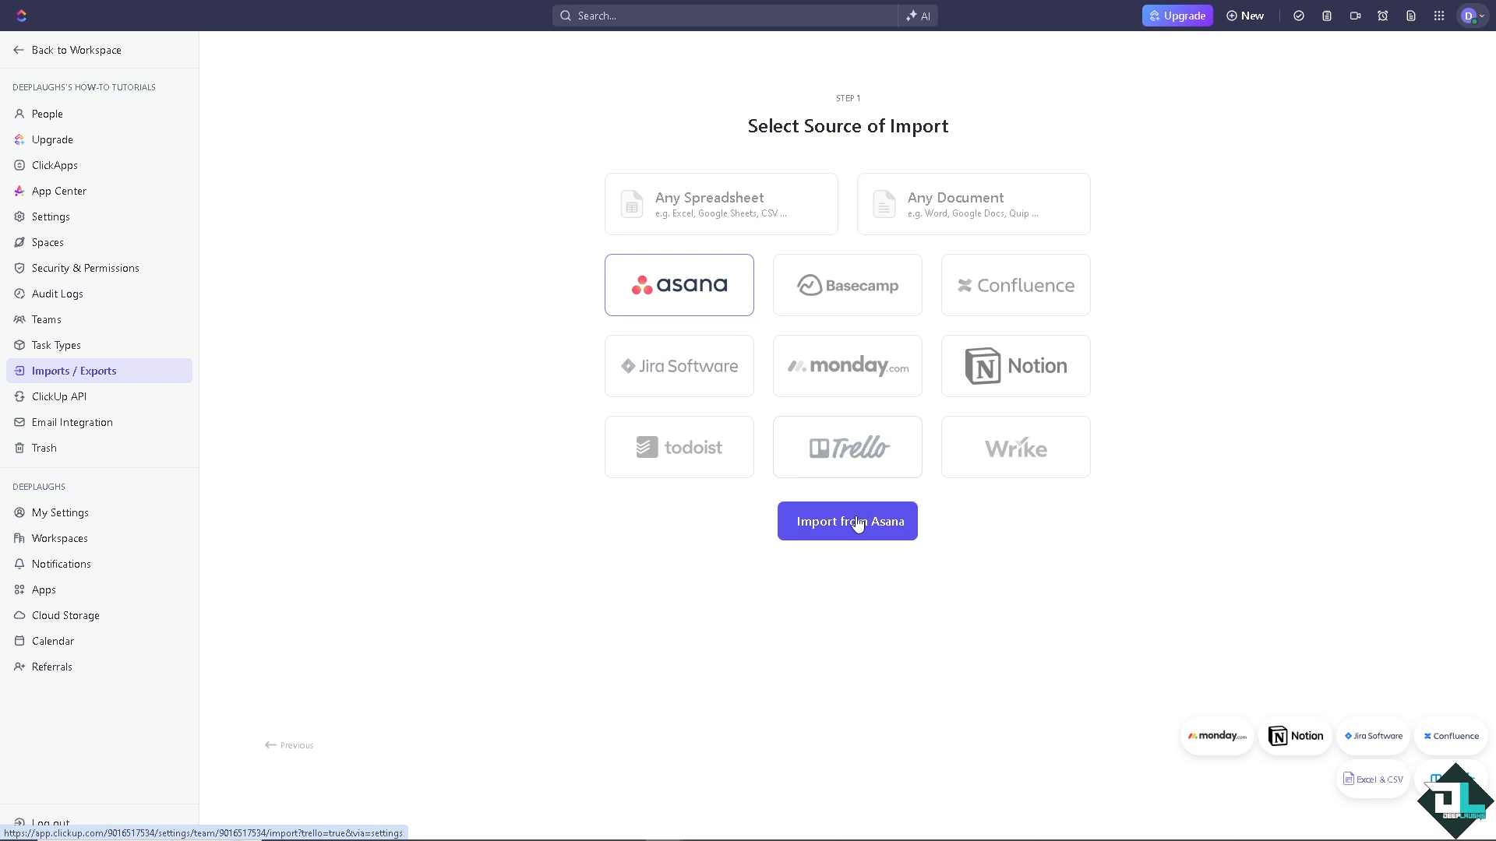
{"action": "left_click", "coordinate": [848, 521]}
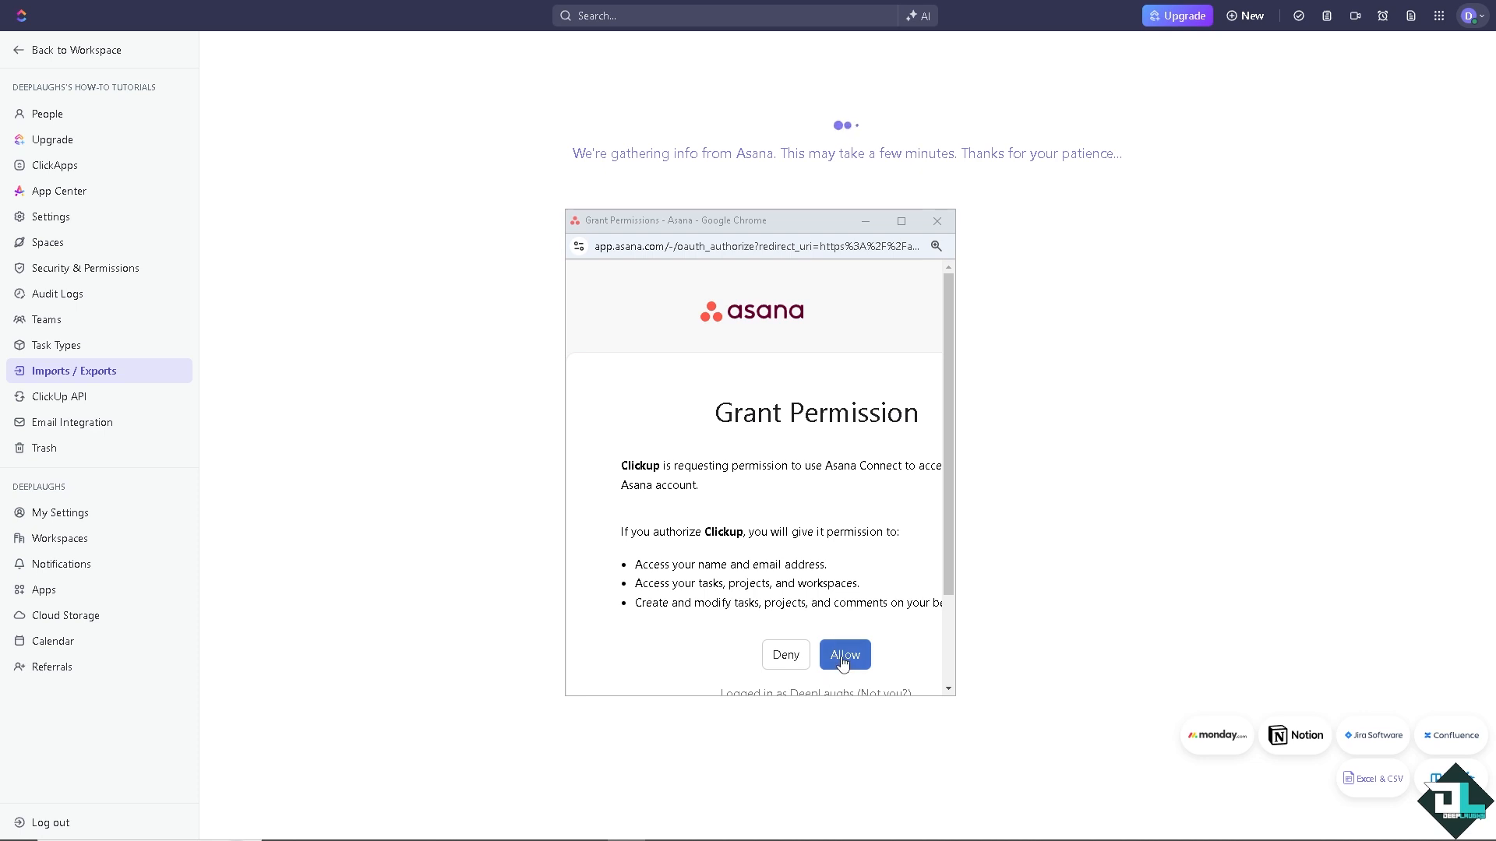
Grant ClickUp access to Asana, choosing My workspace as source and a target space.
{"action": "left_click", "coordinate": [845, 654]}
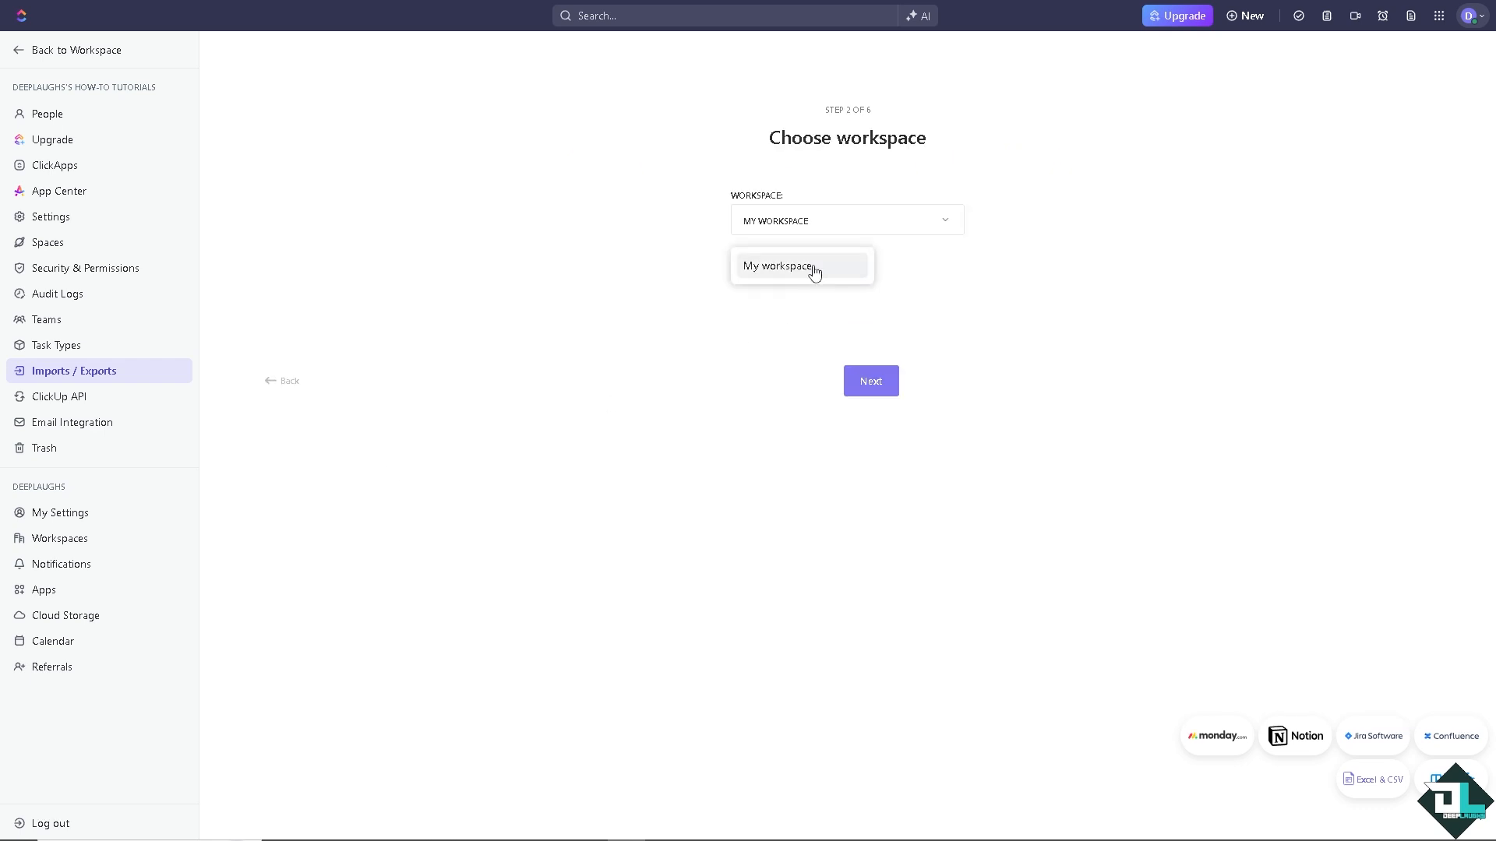
{"action": "left_click", "coordinate": [871, 381]}
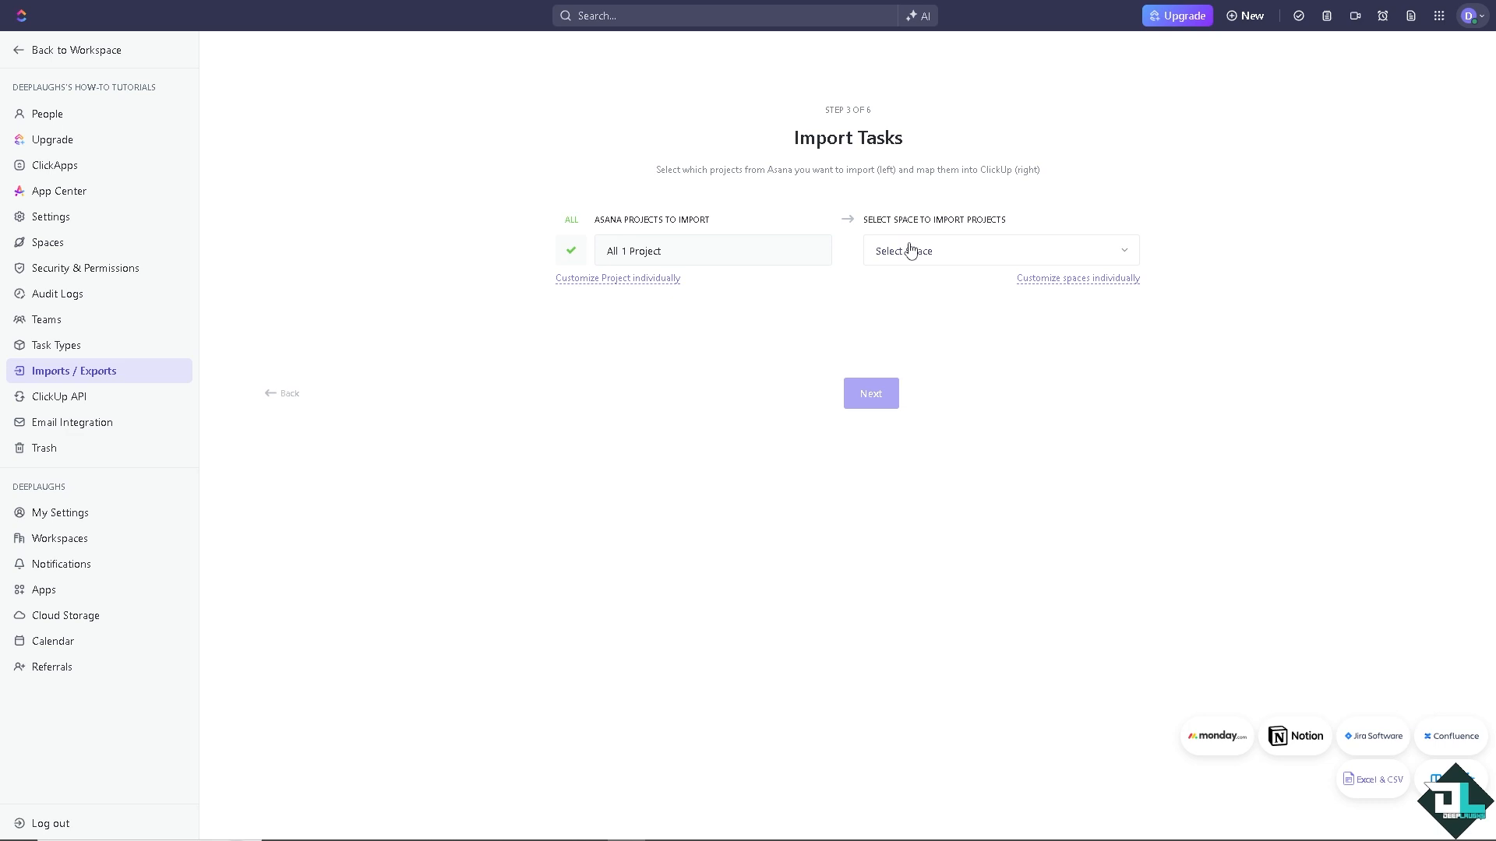
{"action": "left_click", "coordinate": [870, 393]}
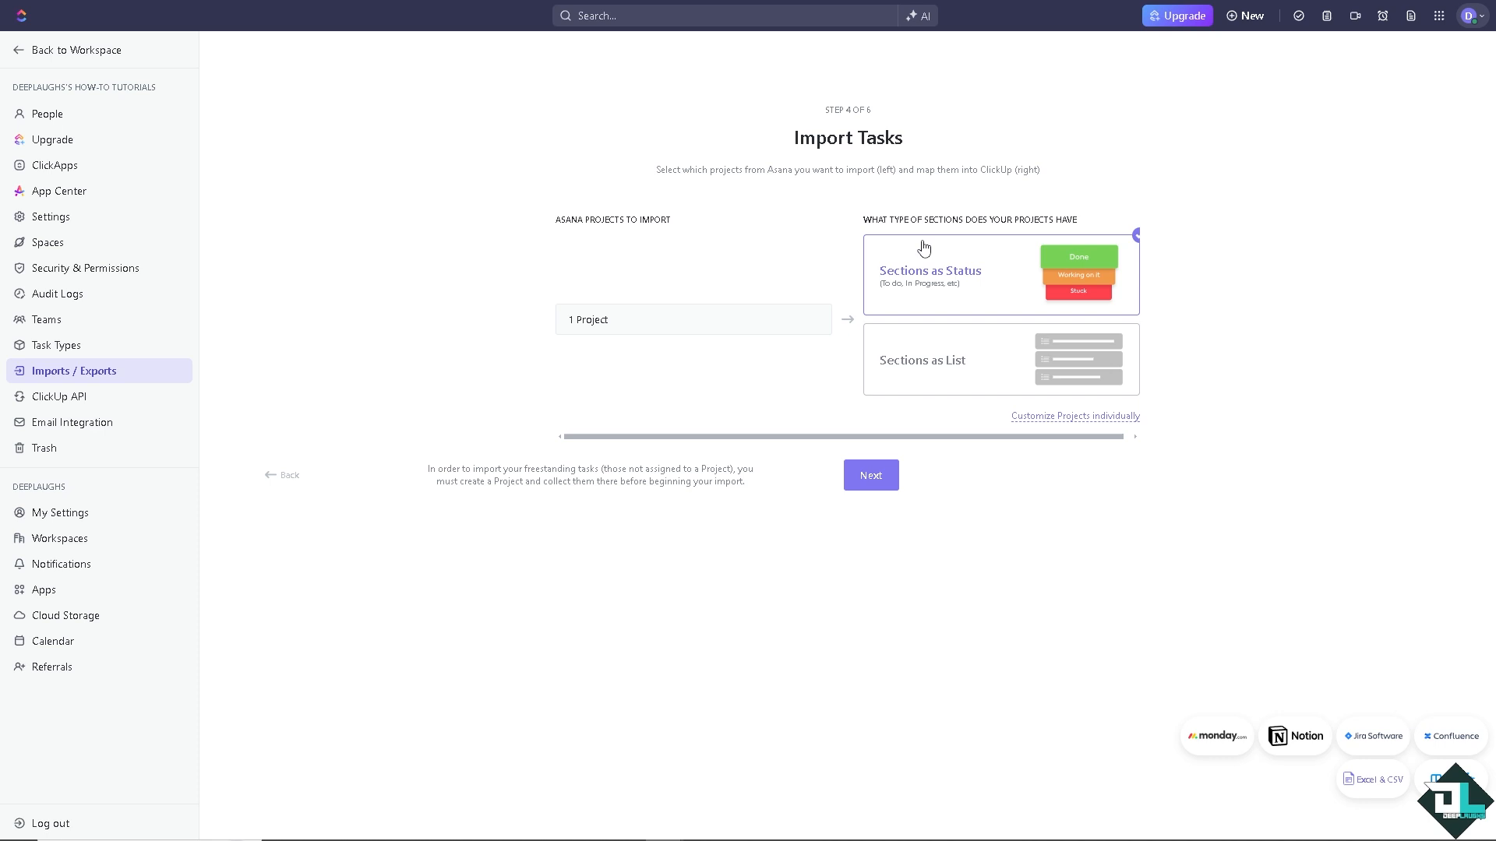
{"action": "mouse_move", "coordinate": [935, 261]}
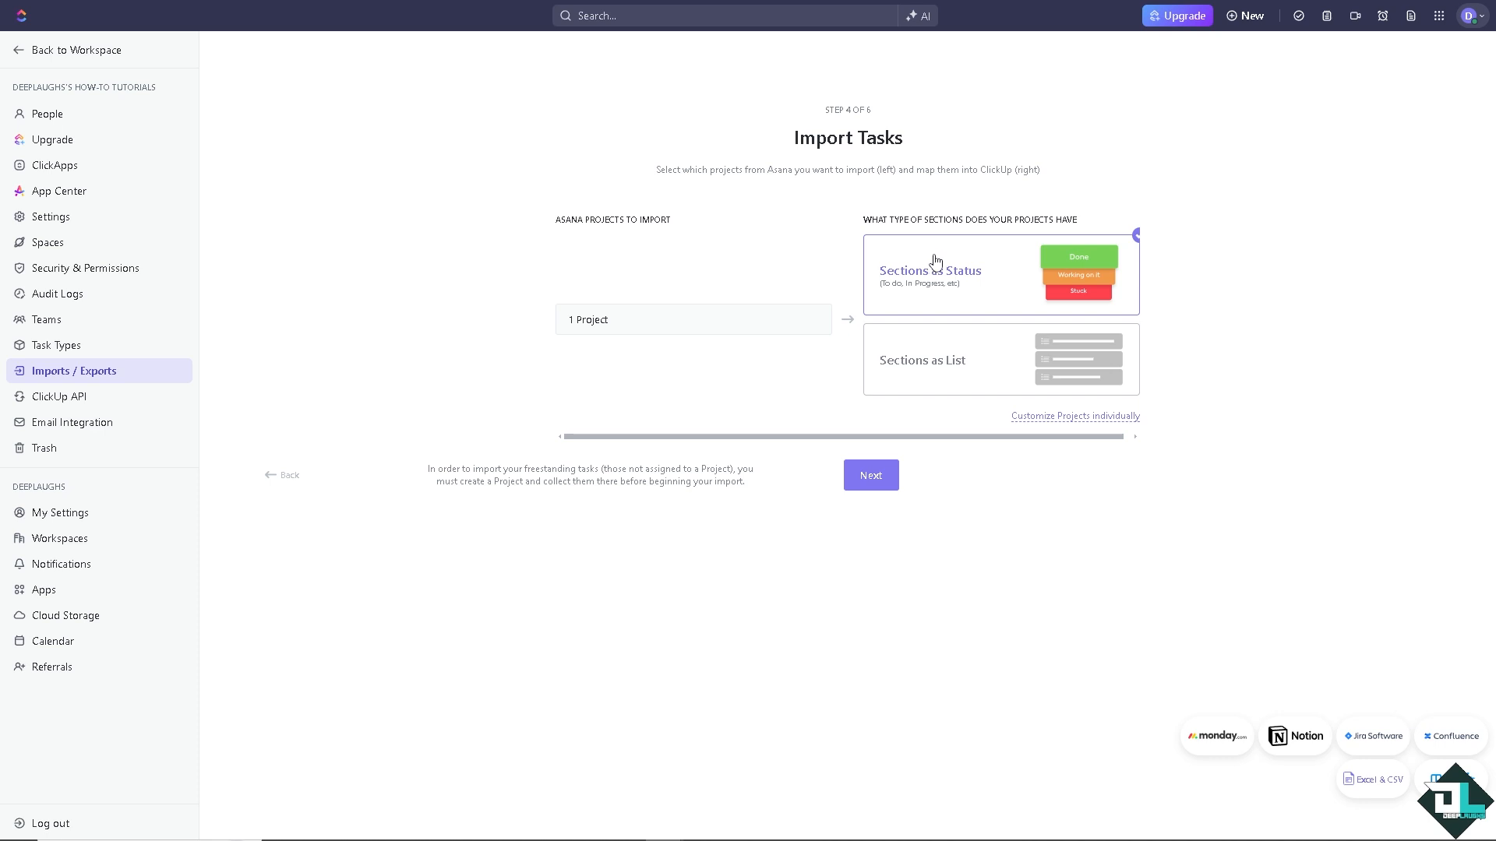
{"action": "mouse_move", "coordinate": [862, 535]}
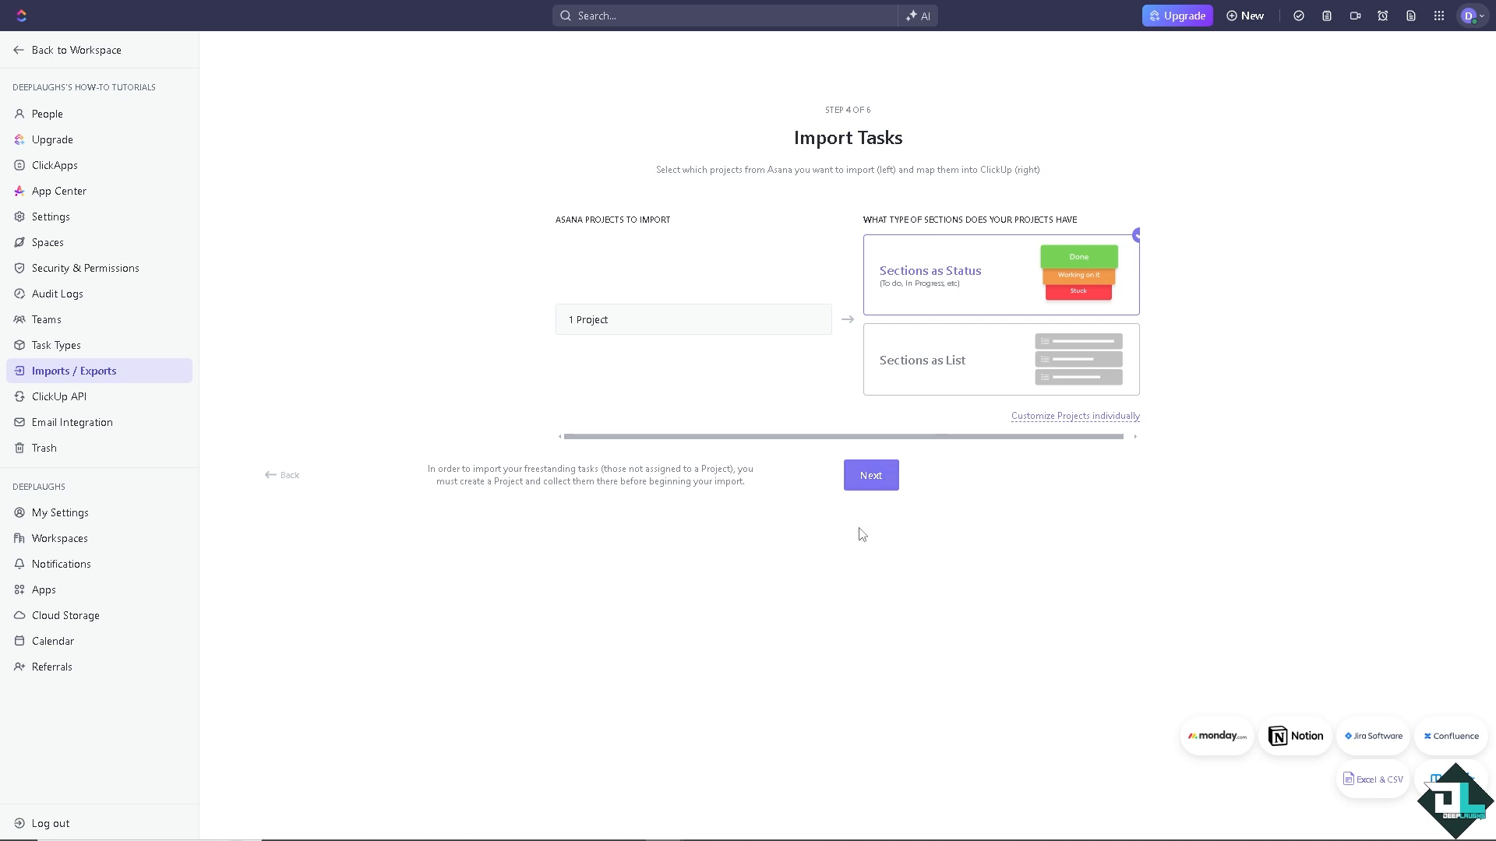
Keep Sections as Status, finish user mapping and complete the Asana import, then start a Monday import.
{"action": "left_click", "coordinate": [871, 475]}
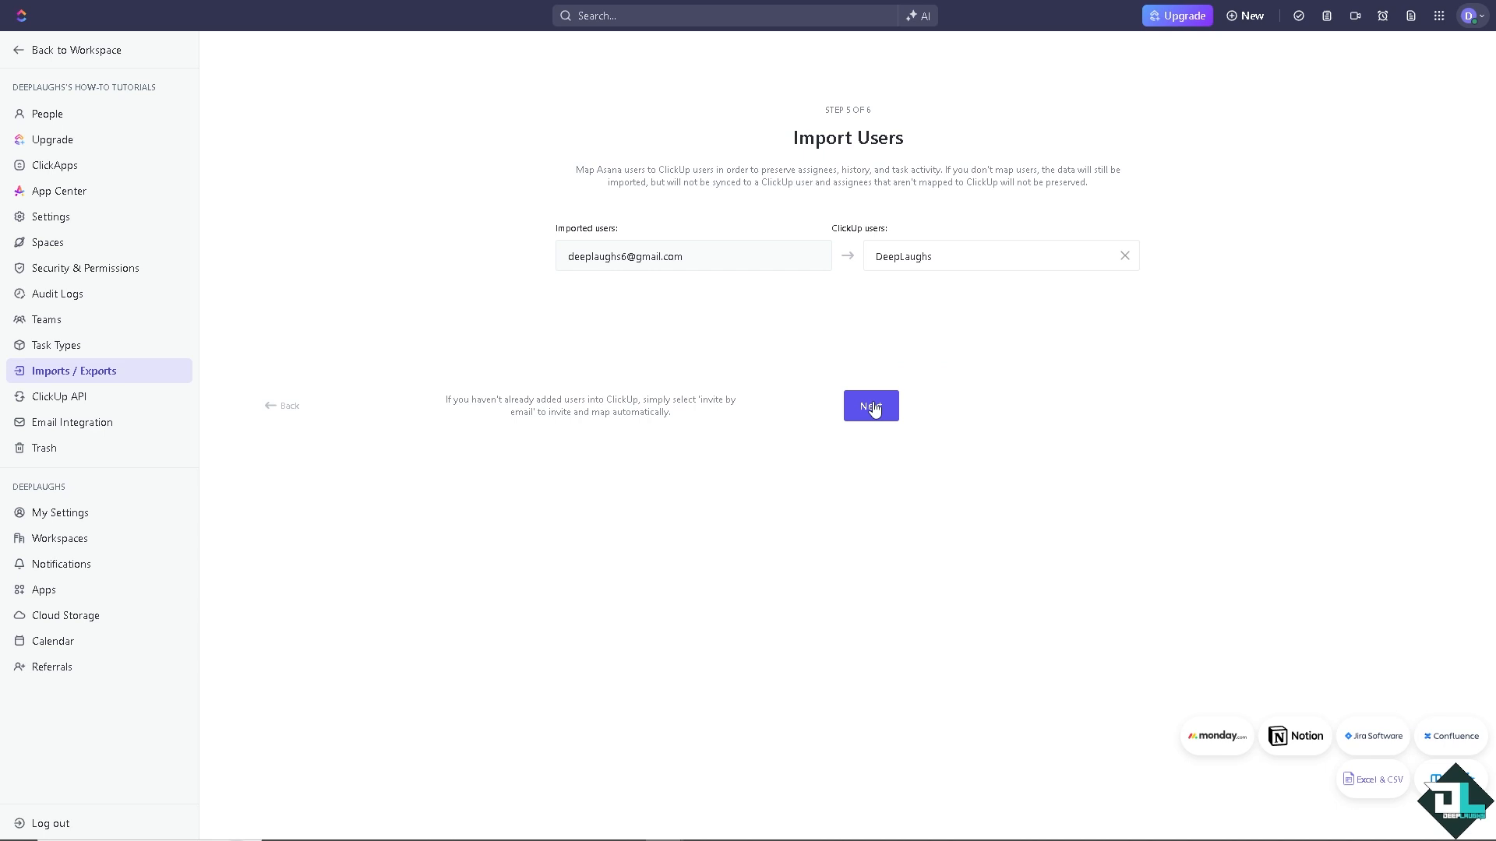
{"action": "left_click", "coordinate": [871, 405]}
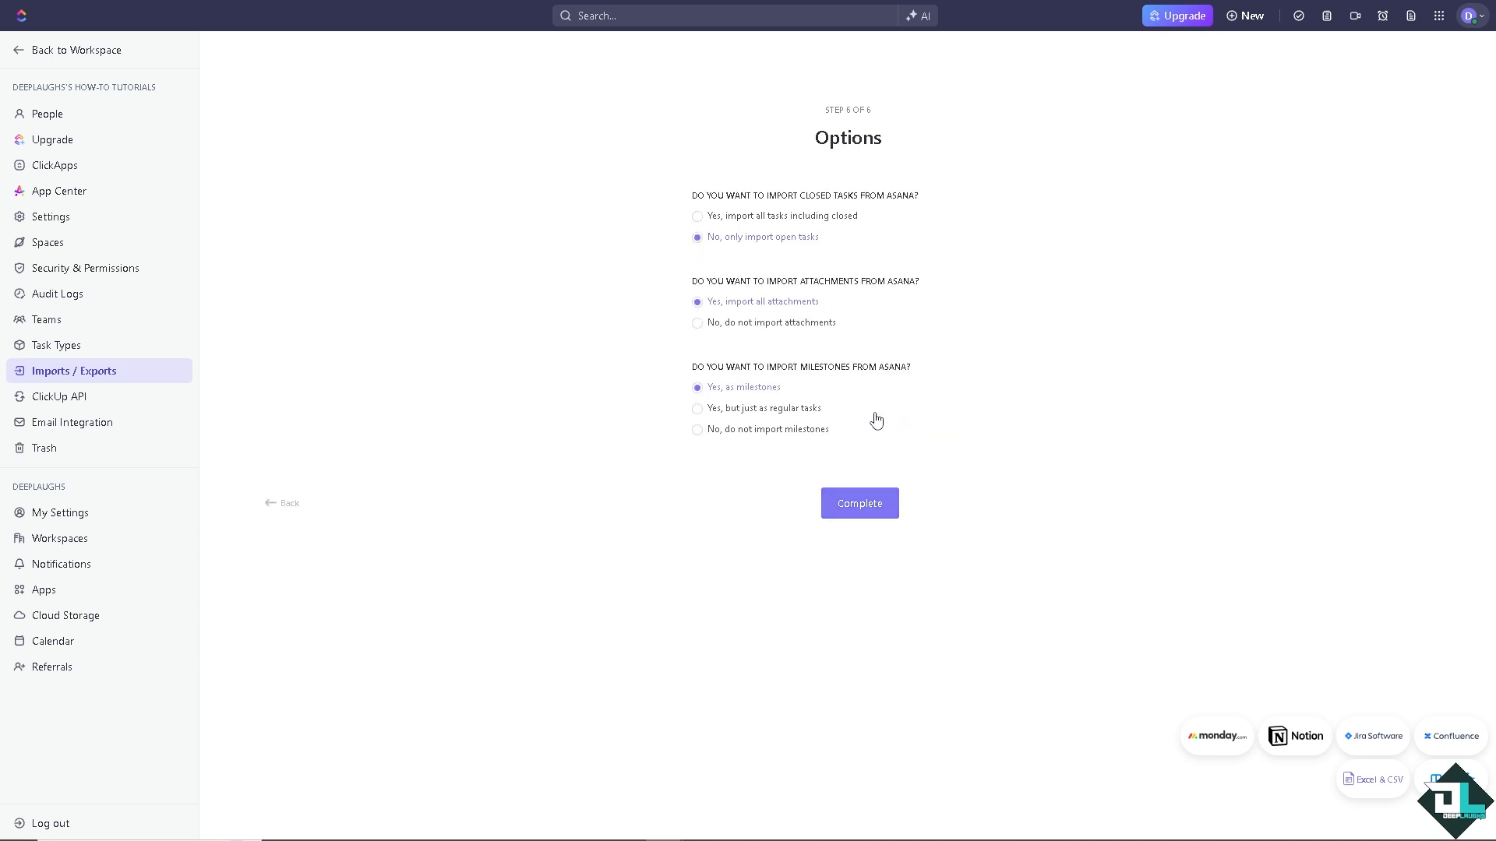
{"action": "left_click", "coordinate": [860, 503]}
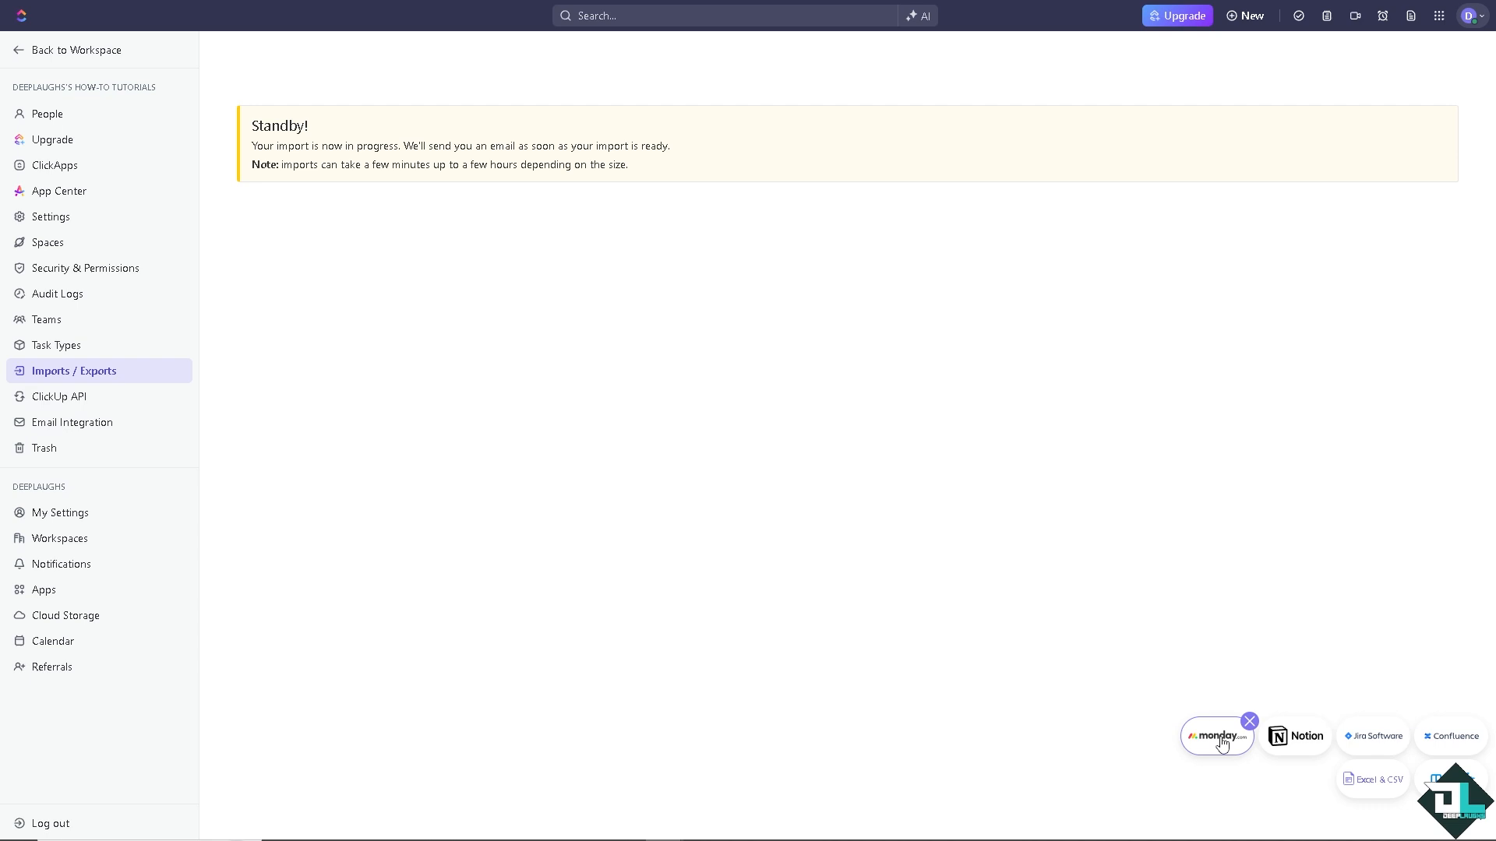
{"action": "left_click", "coordinate": [1218, 736]}
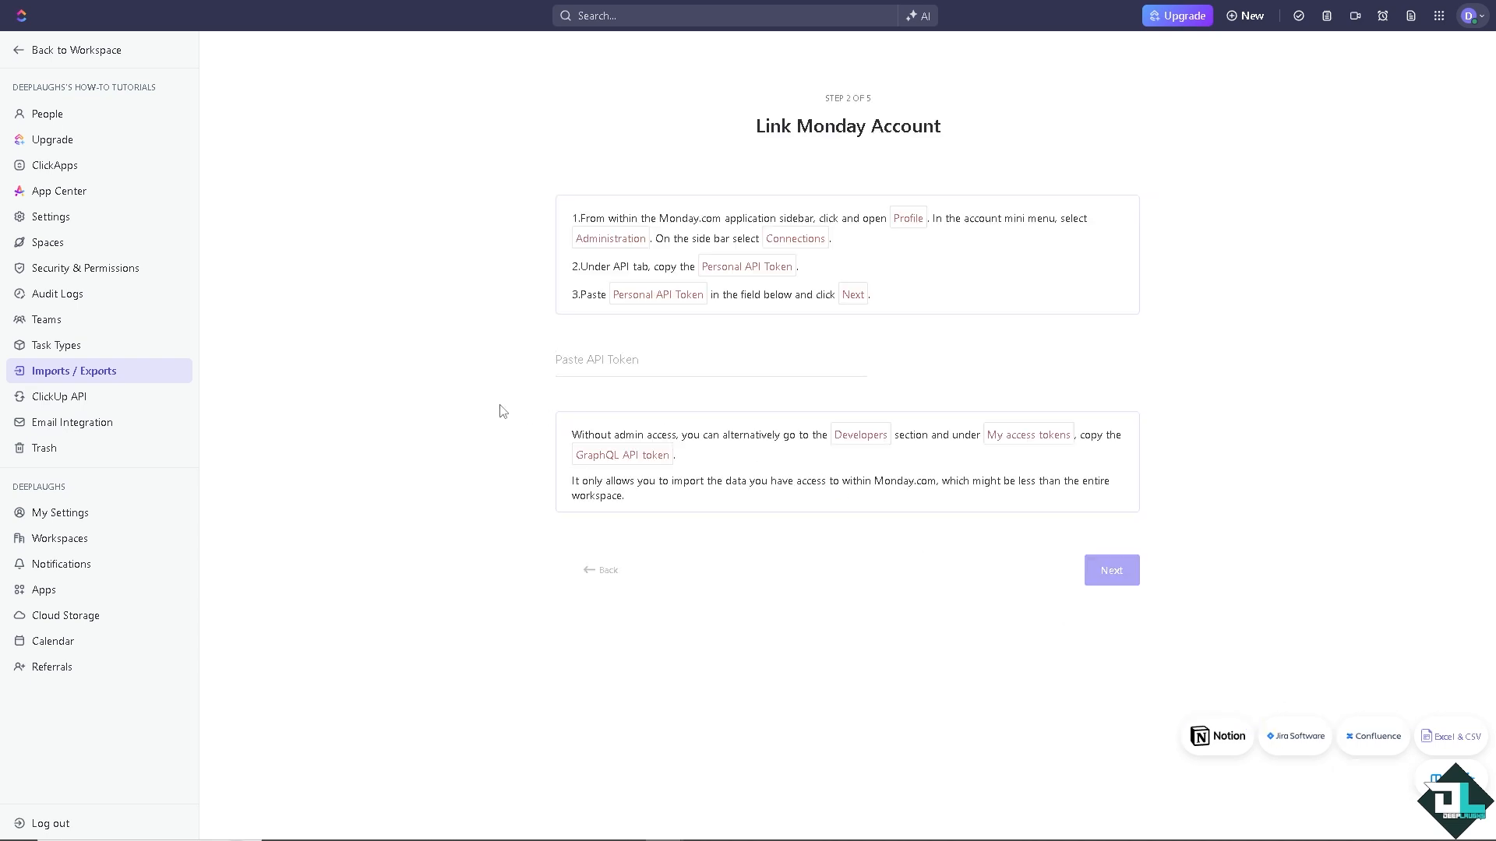
{"action": "mouse_move", "coordinate": [498, 398]}
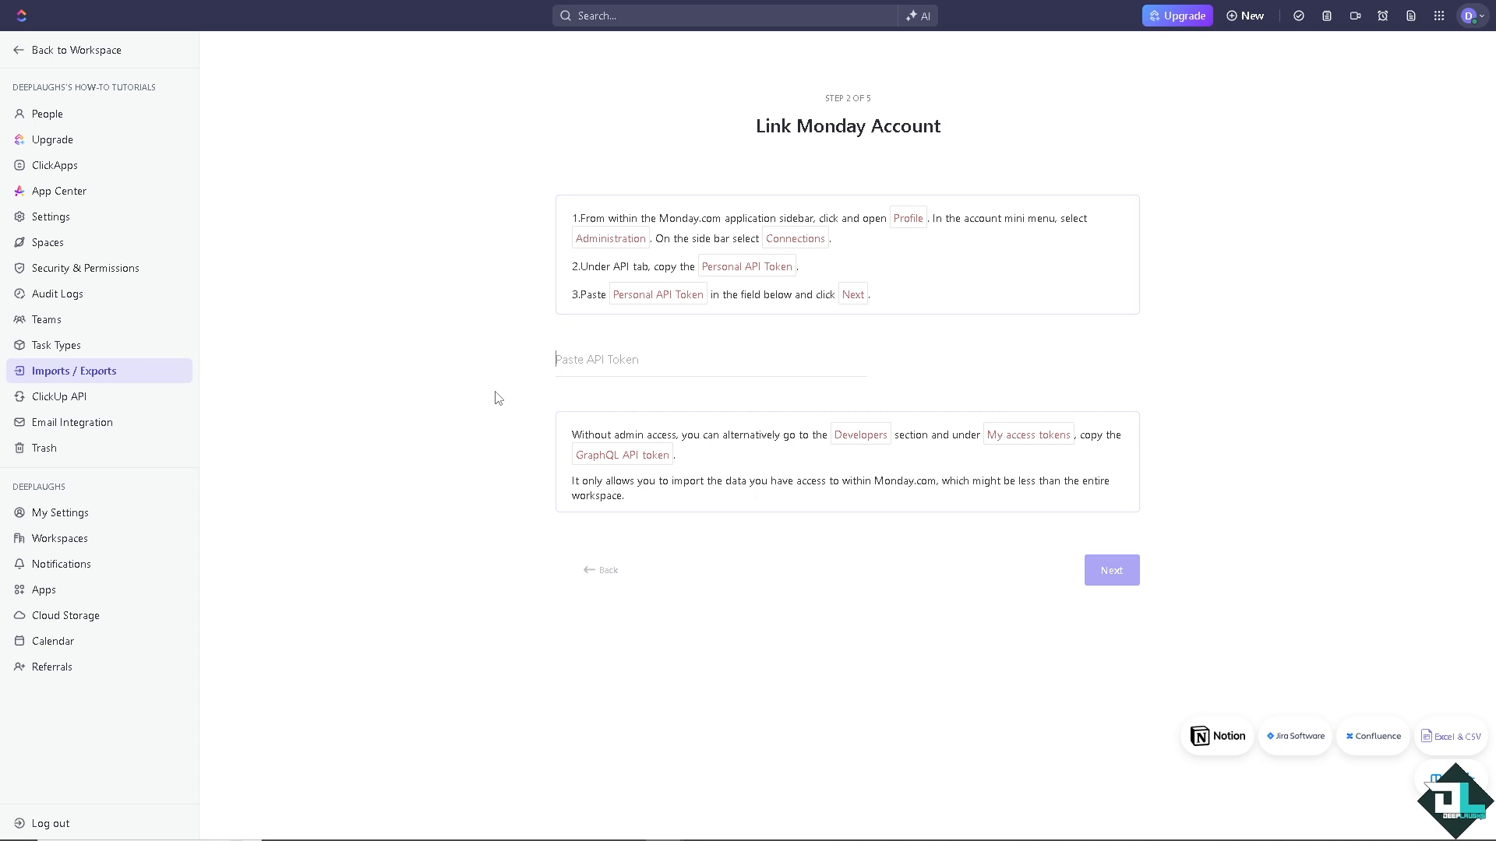
{"action": "mouse_move", "coordinate": [1103, 617]}
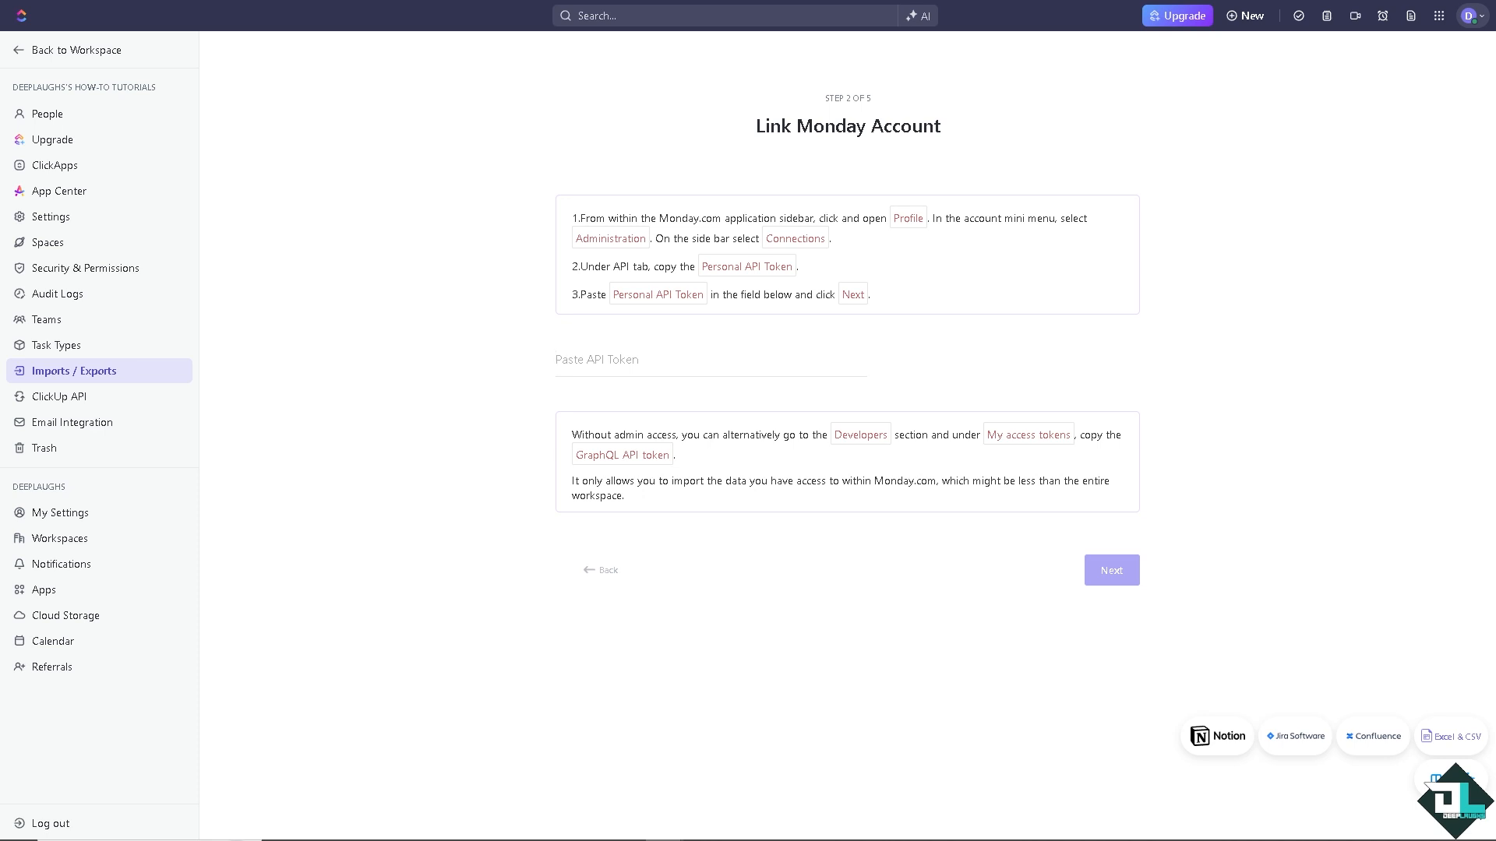
Try continuing Monday linking without an API token, then preview the Jira importer instead.
{"action": "left_click", "coordinate": [1112, 570]}
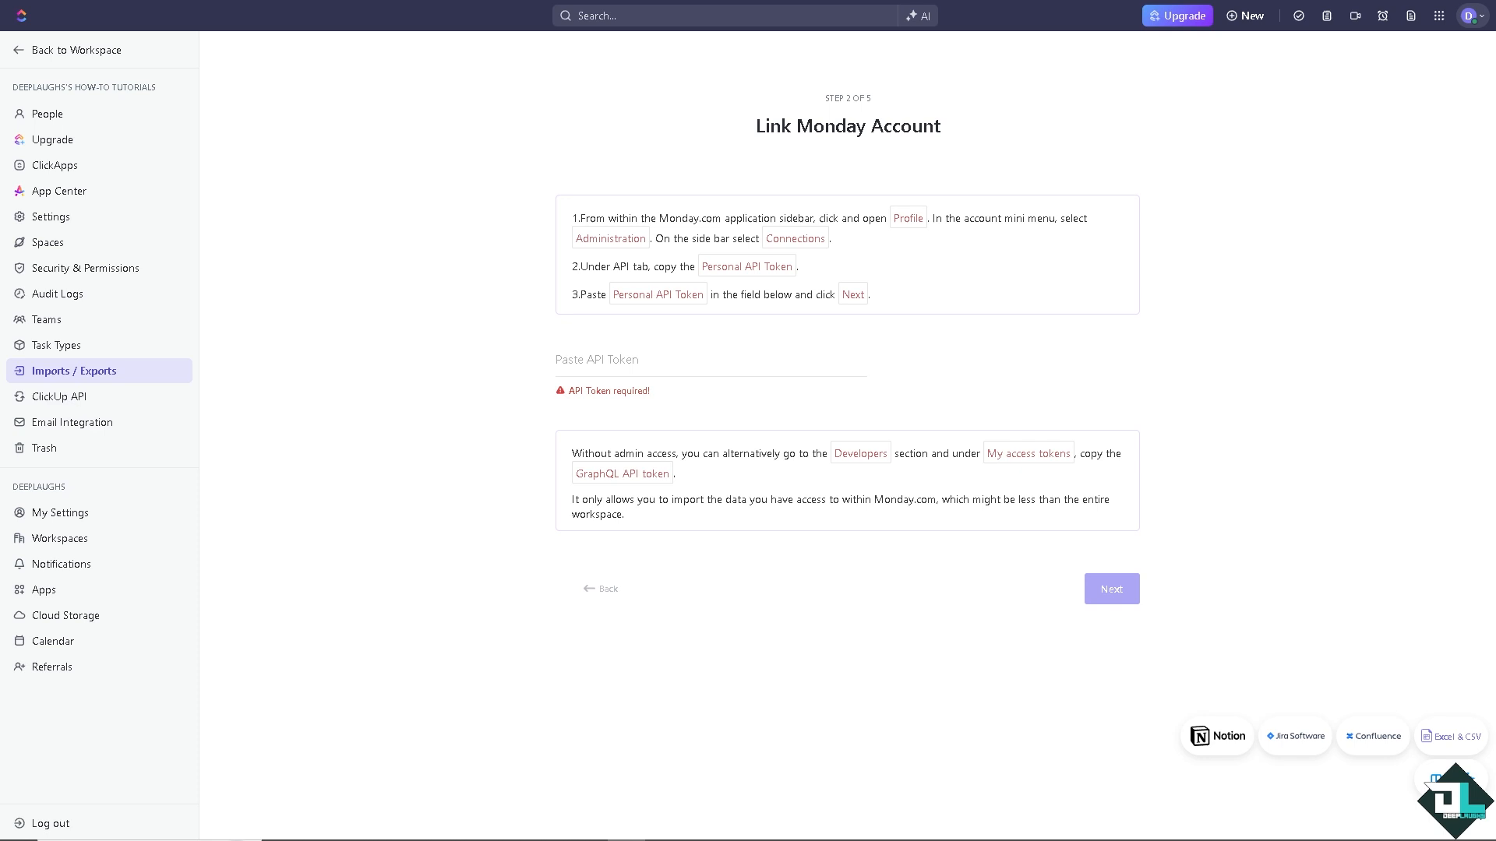
{"action": "left_click", "coordinate": [1295, 735]}
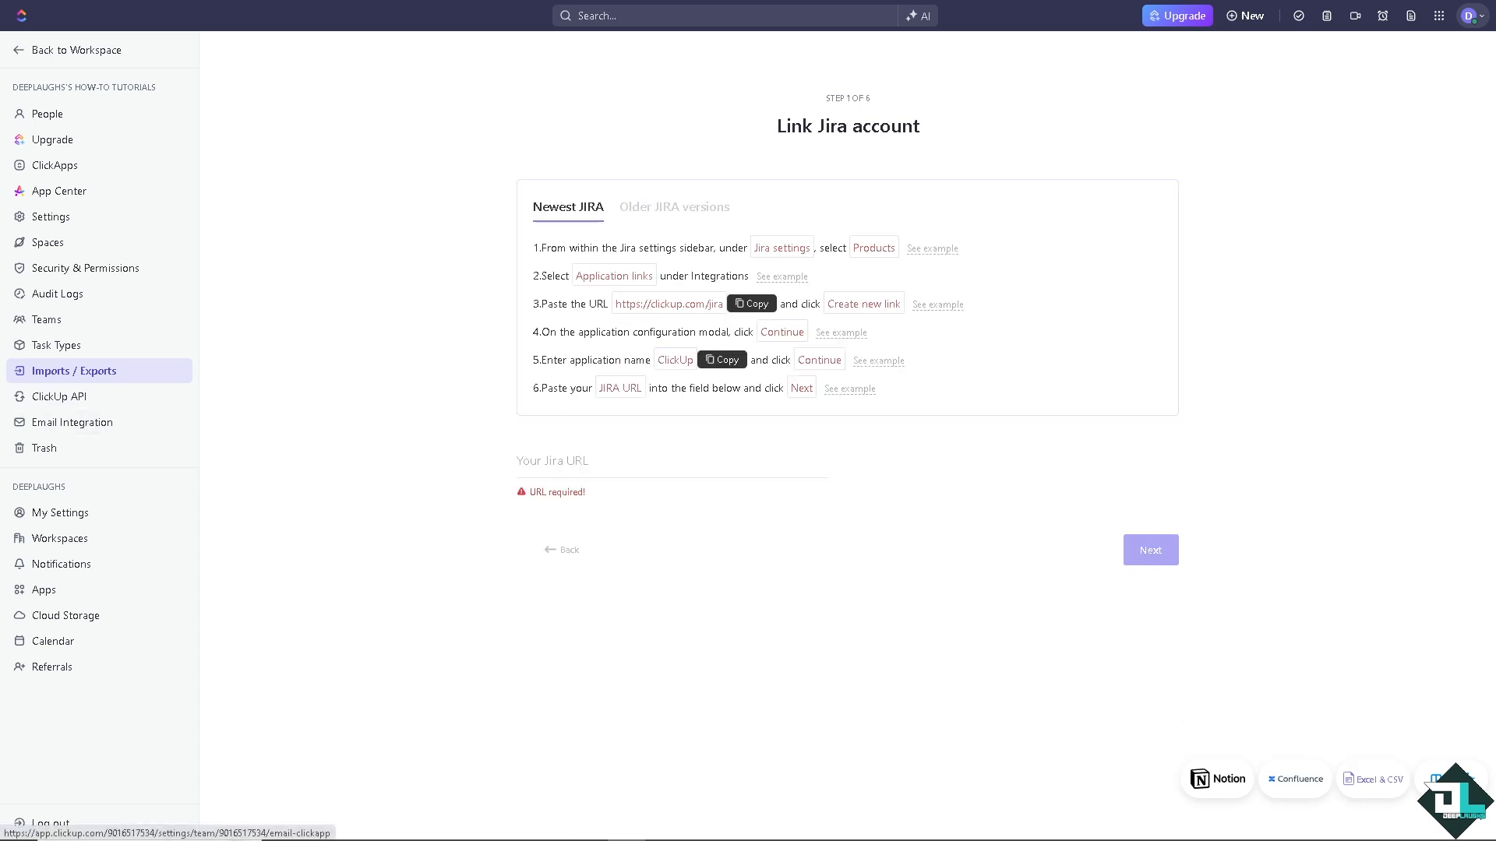
{"action": "mouse_move", "coordinate": [390, 548]}
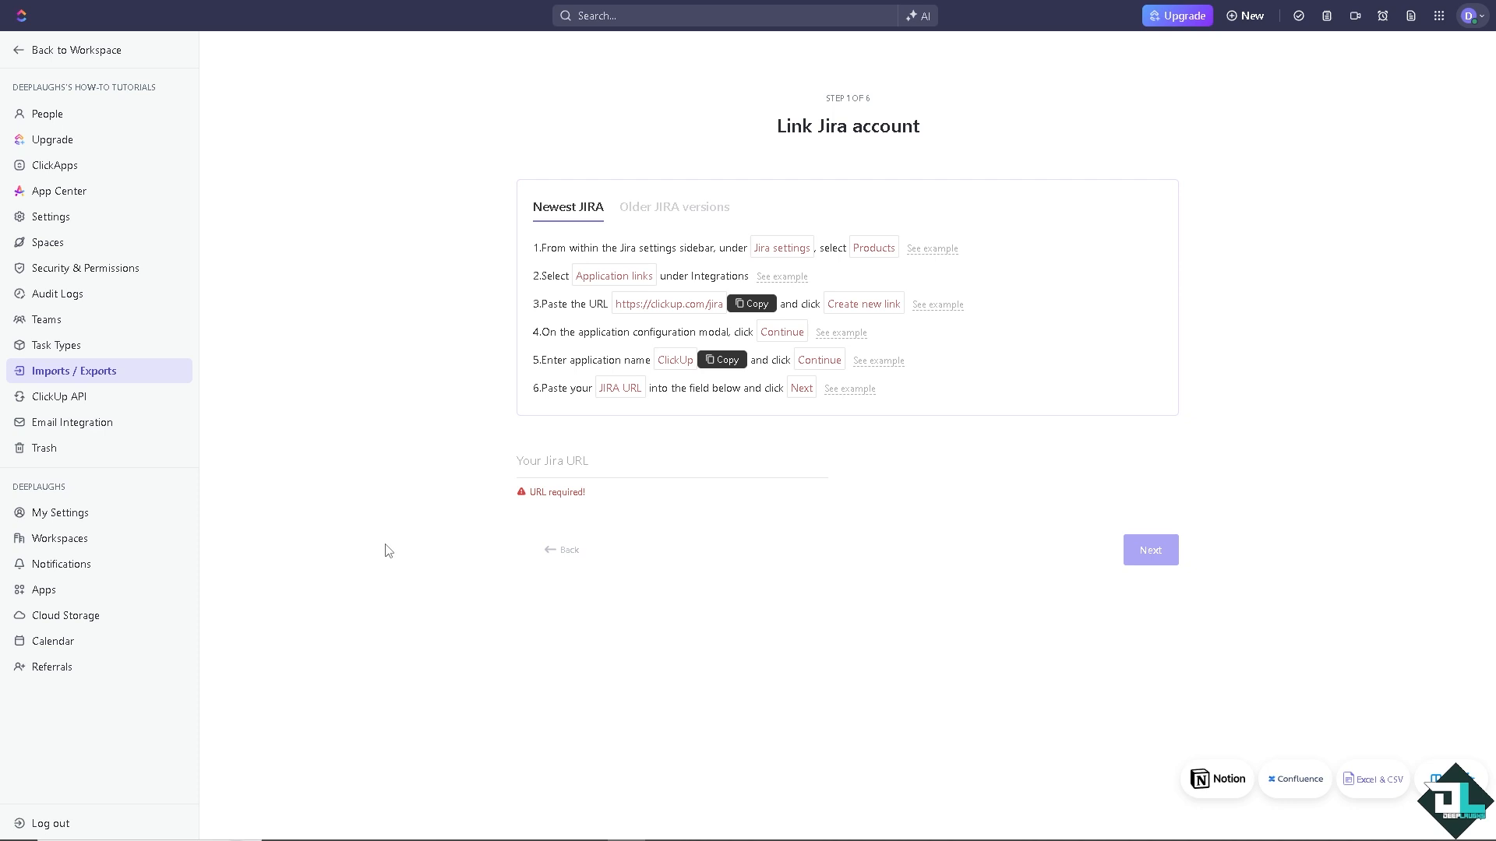
{"action": "mouse_move", "coordinate": [363, 508]}
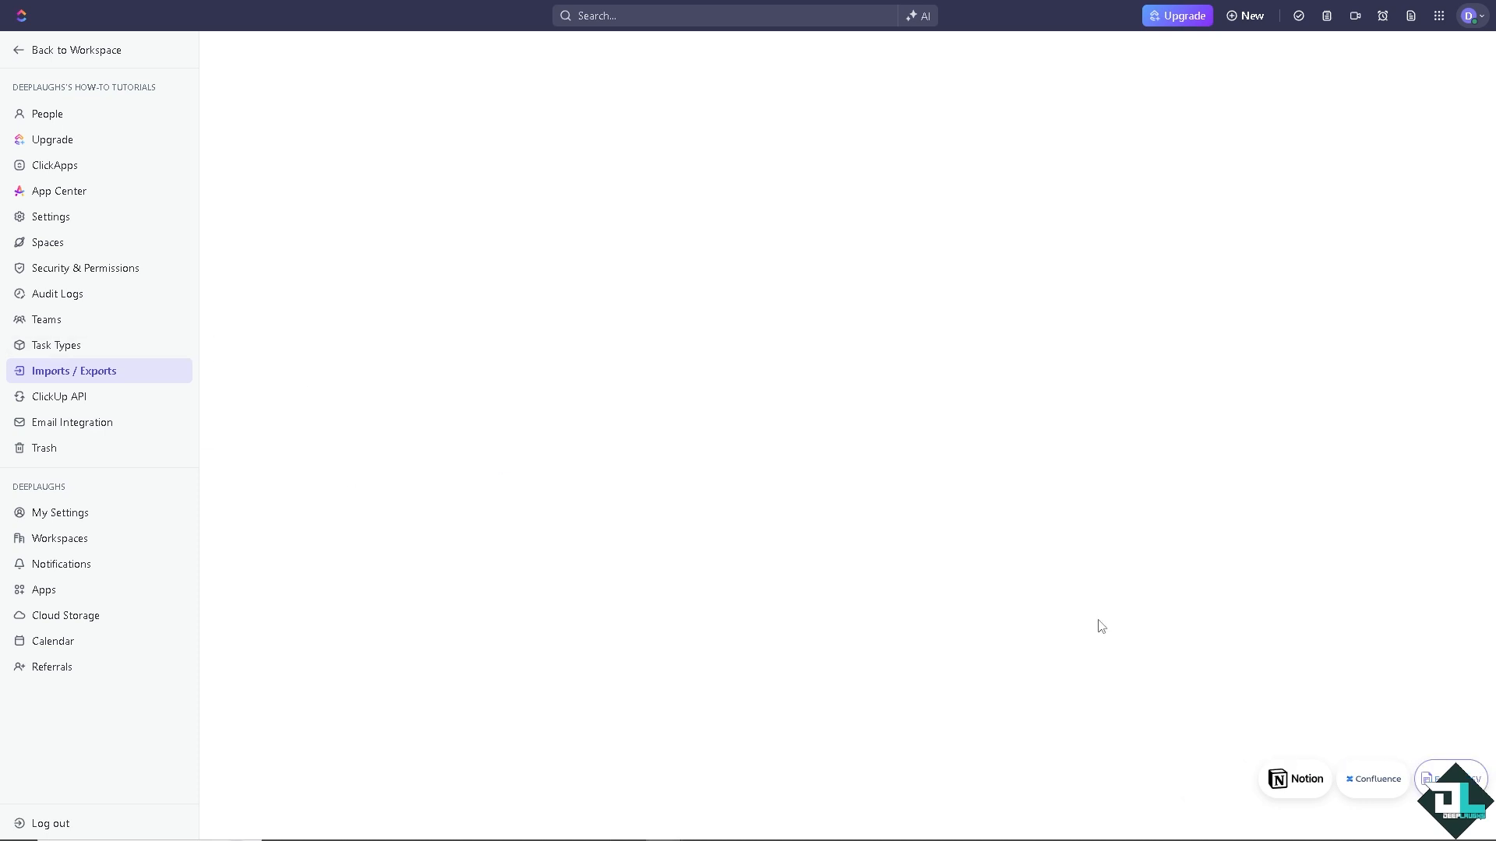
{"action": "mouse_move", "coordinate": [573, 374]}
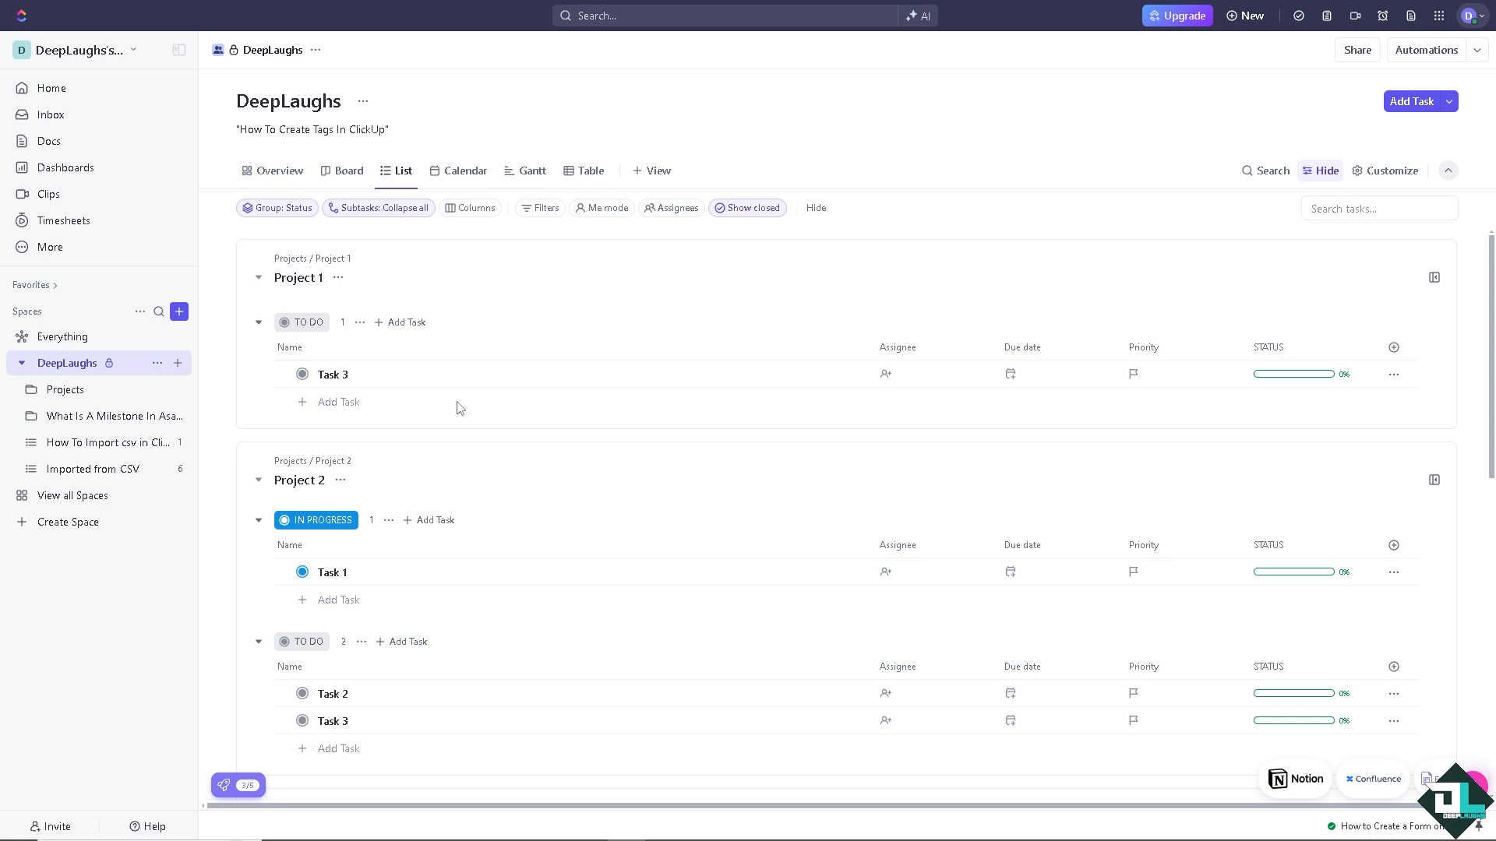
{"action": "mouse_move", "coordinate": [536, 368]}
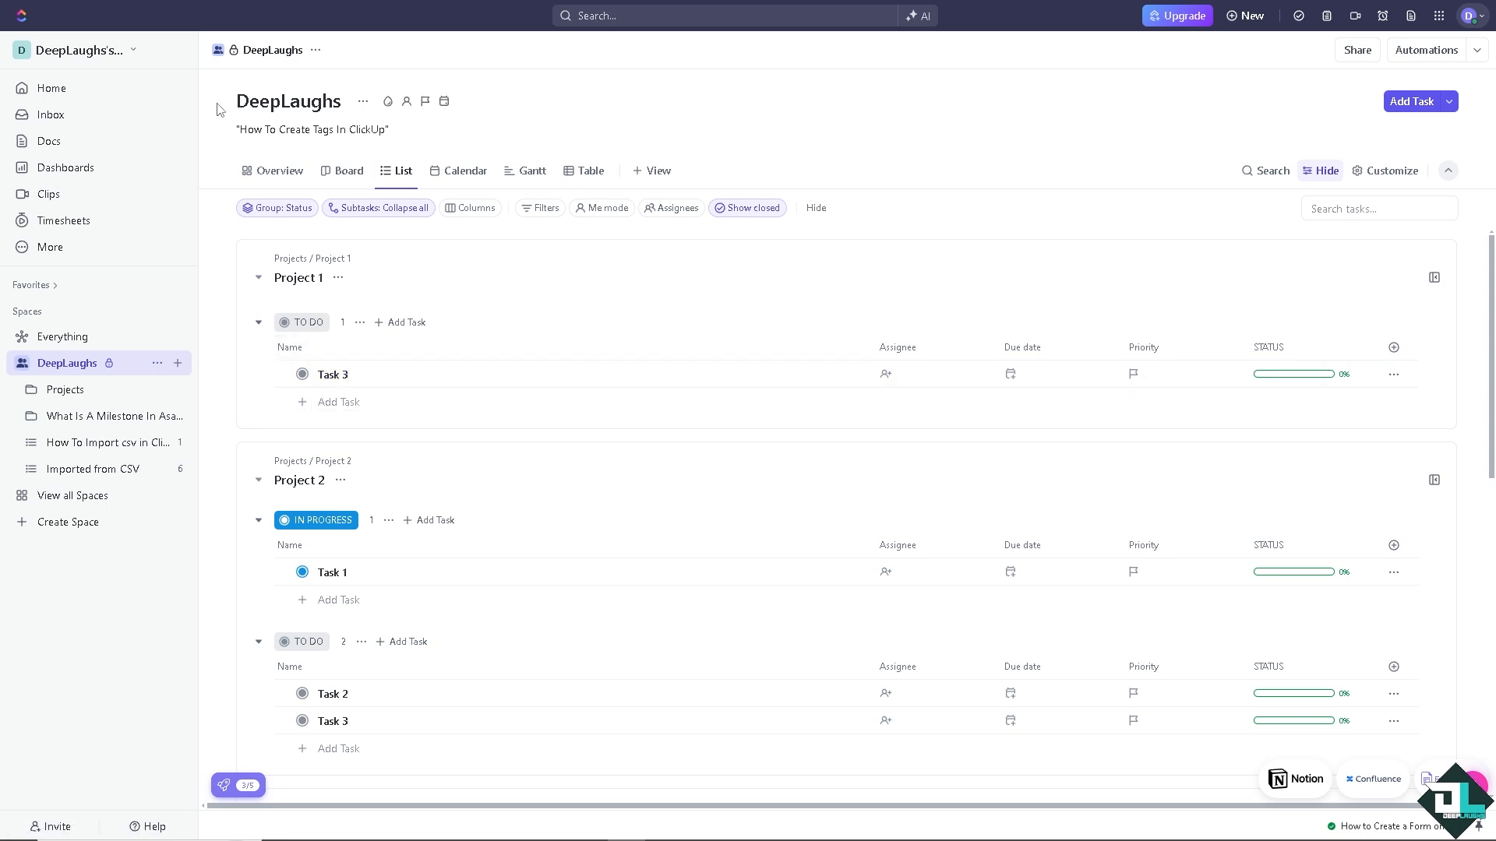
Go to Workspace Settings for DeepLaughs's How-To Tutorials from the workspace menu.
{"action": "left_click", "coordinate": [90, 49]}
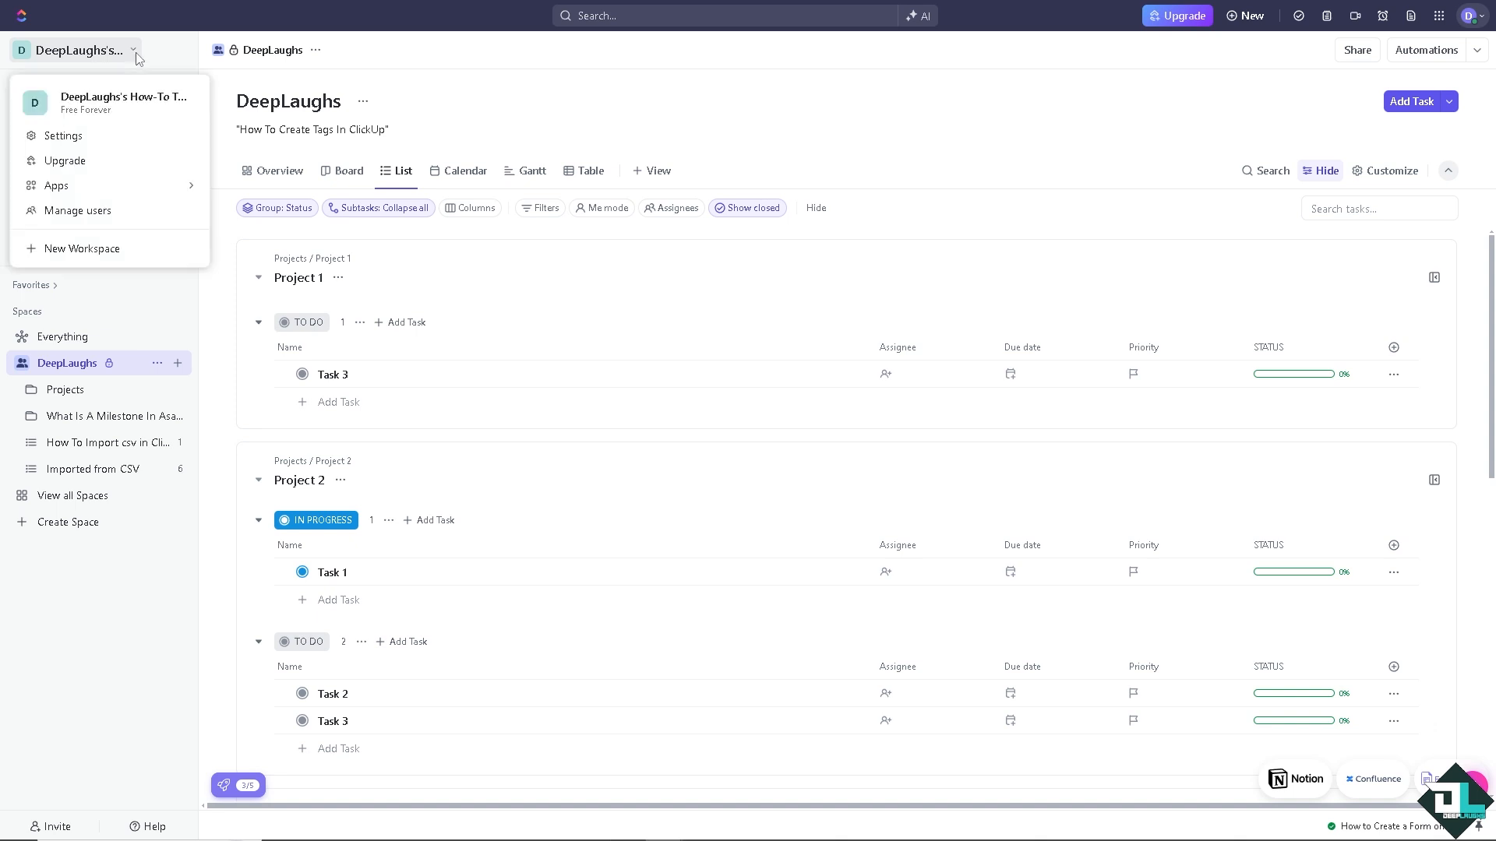
{"action": "left_click", "coordinate": [56, 136]}
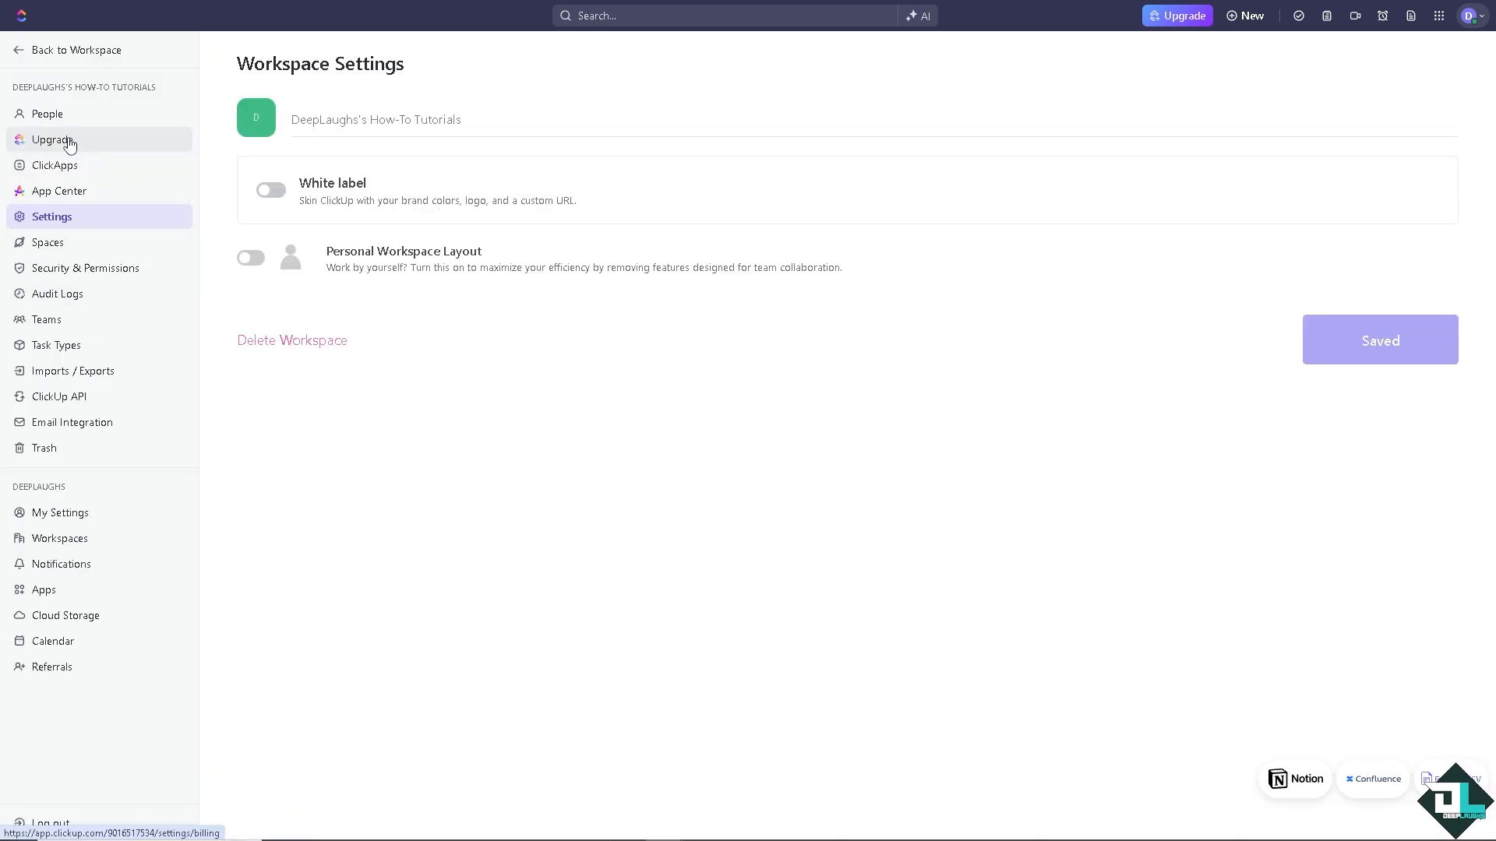
From Imports / Exports start a new import with Jira Software as the source.
{"action": "left_click", "coordinate": [74, 371]}
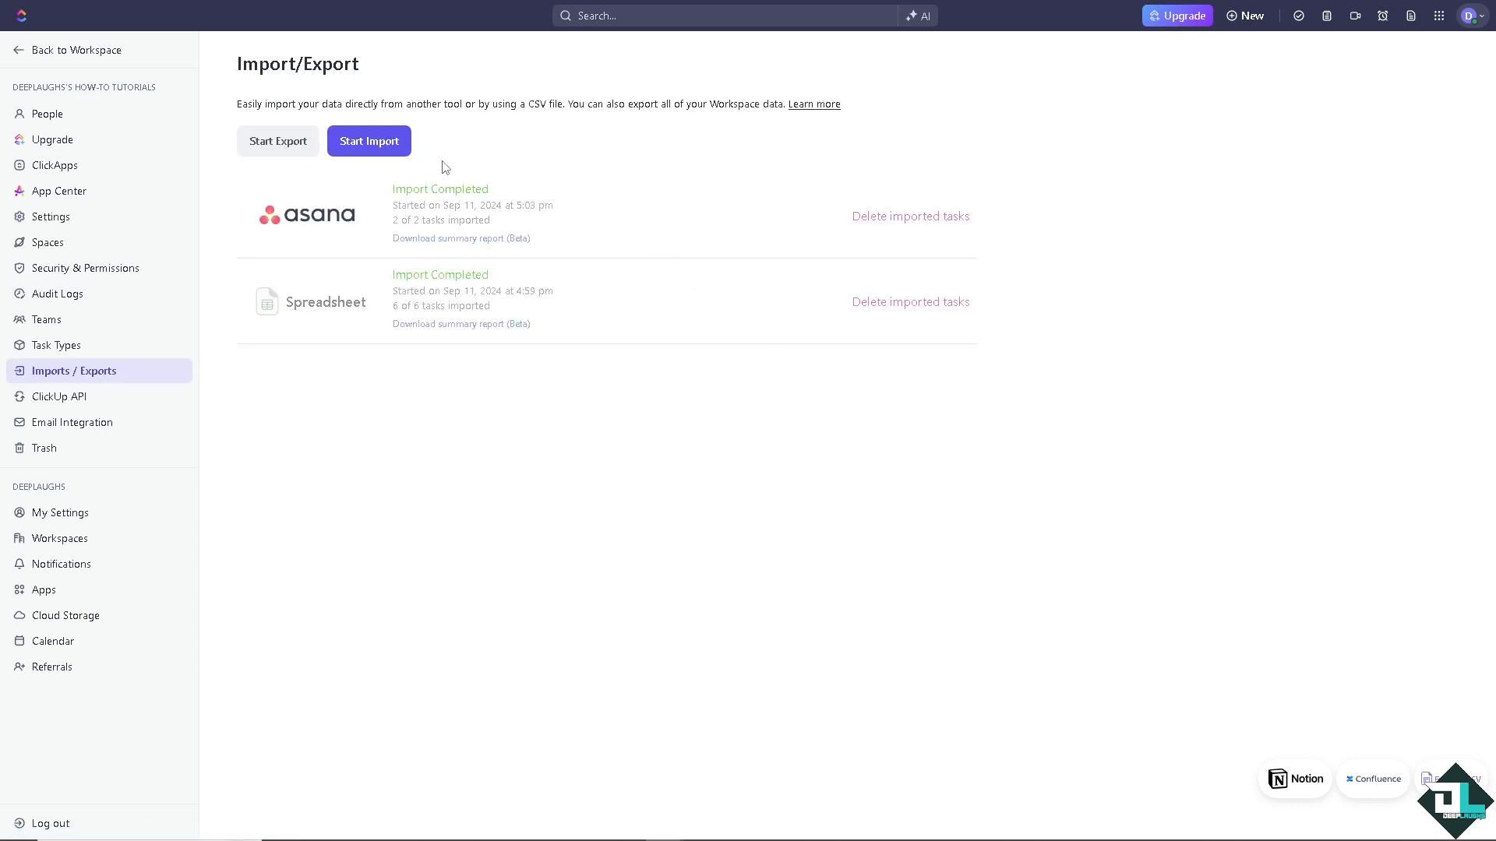
{"action": "mouse_move", "coordinate": [334, 232]}
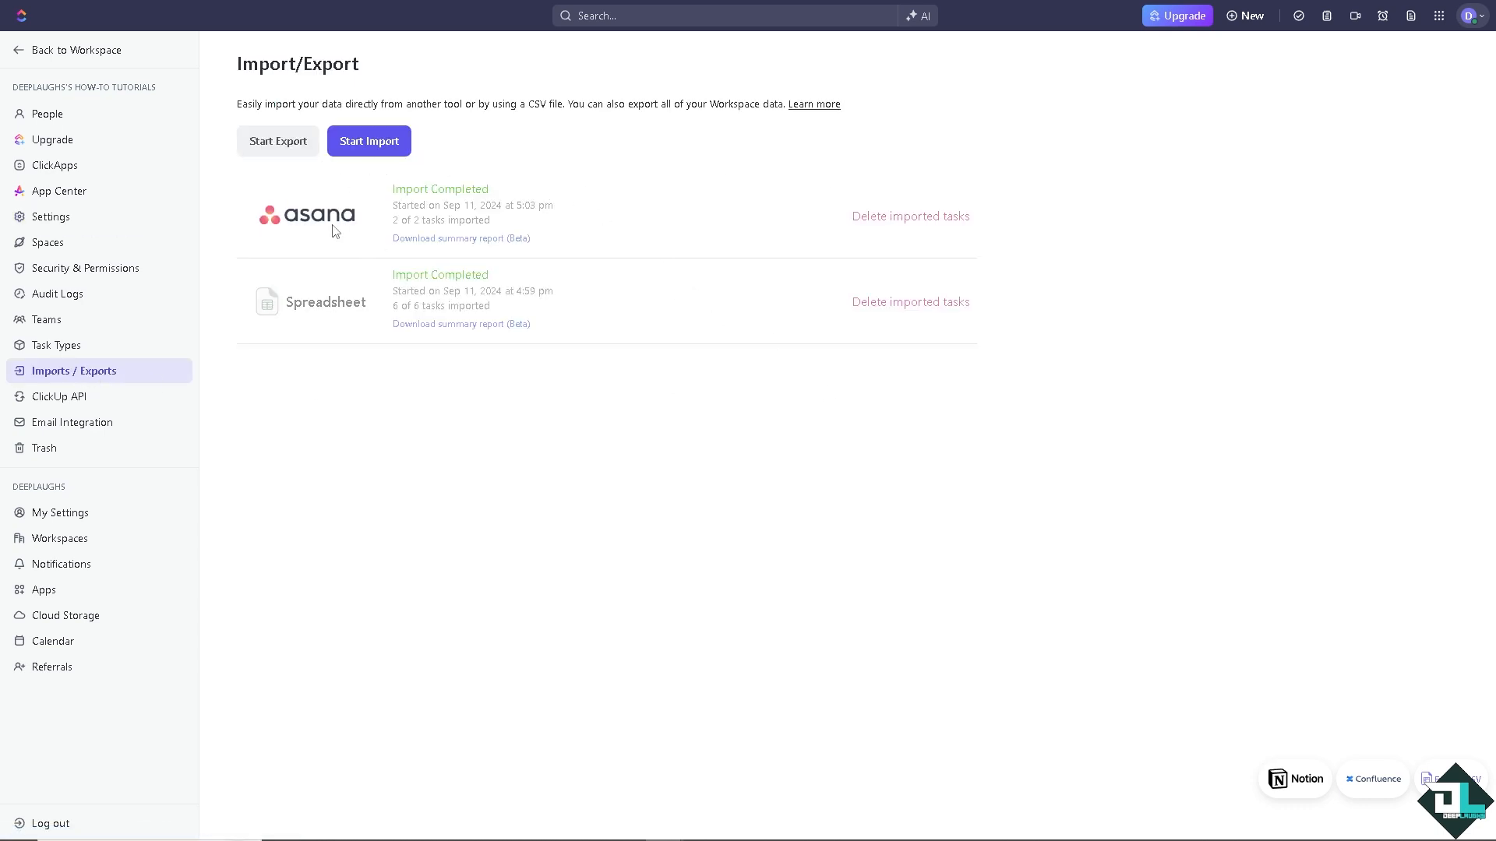
{"action": "mouse_move", "coordinate": [377, 150]}
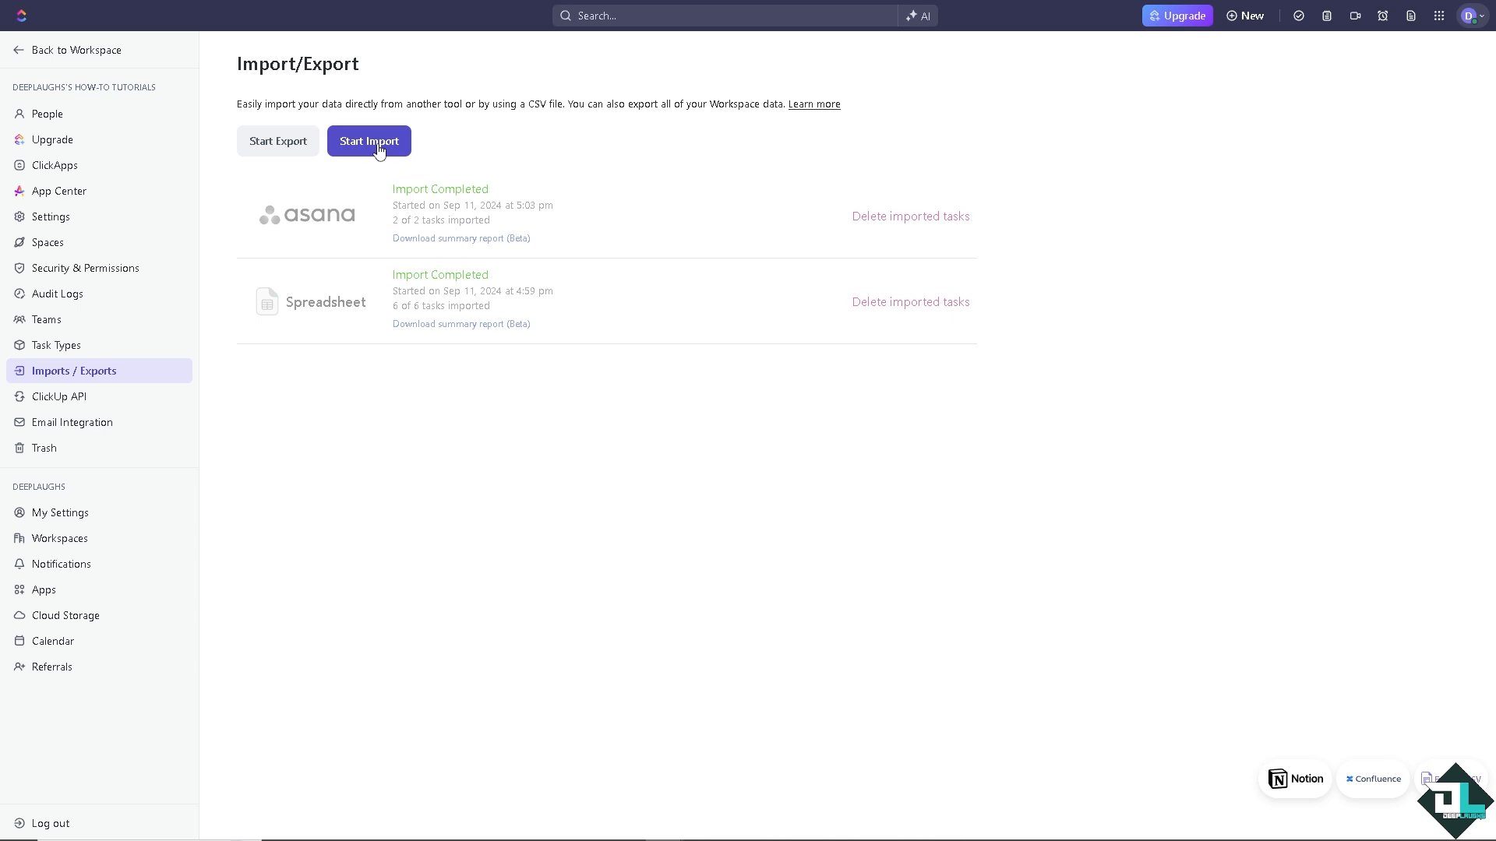
{"action": "left_click", "coordinate": [368, 141]}
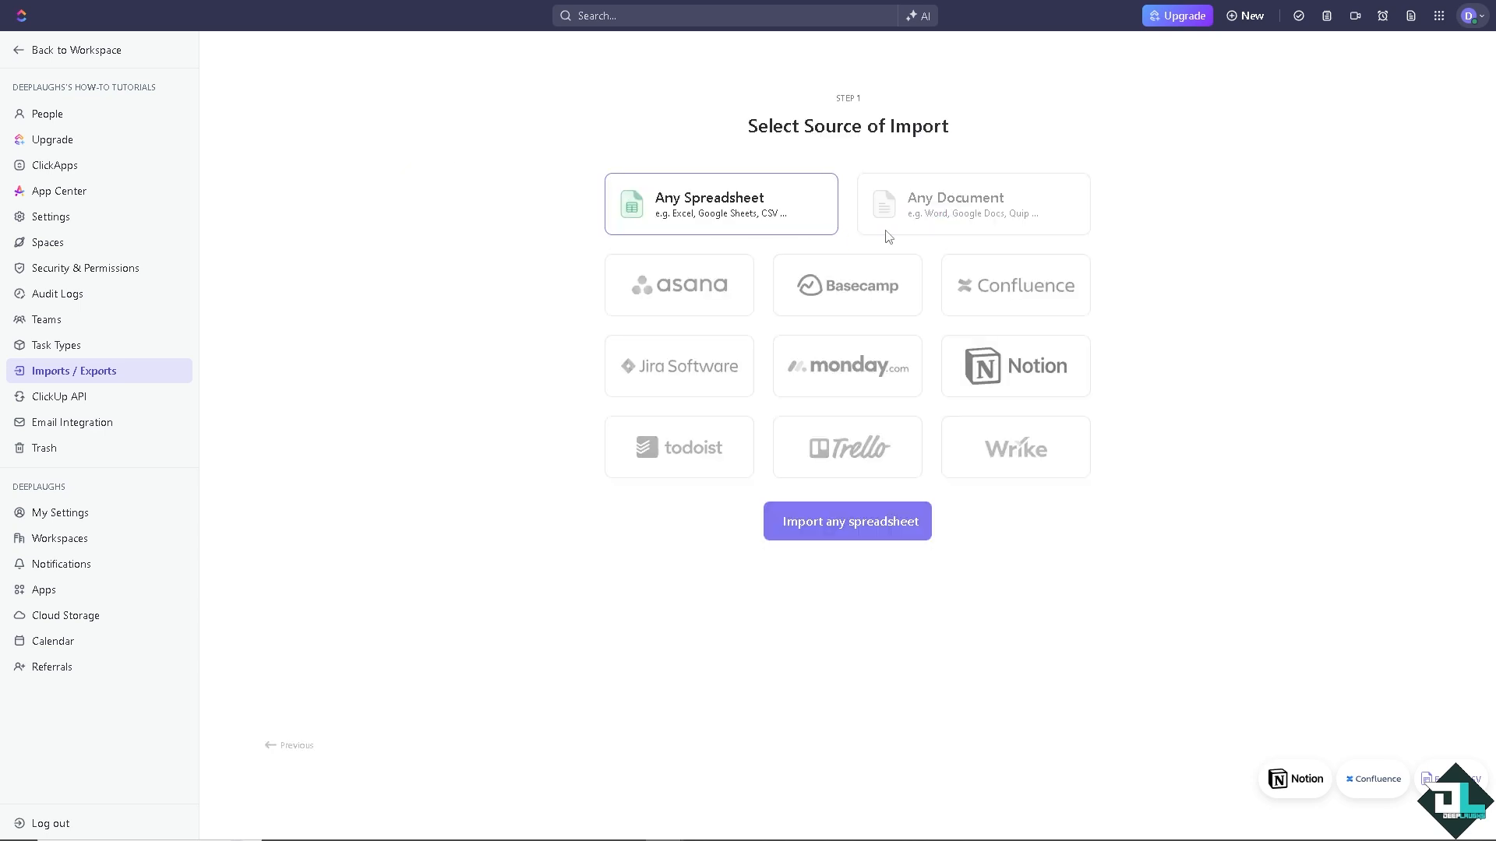
{"action": "mouse_move", "coordinate": [693, 215]}
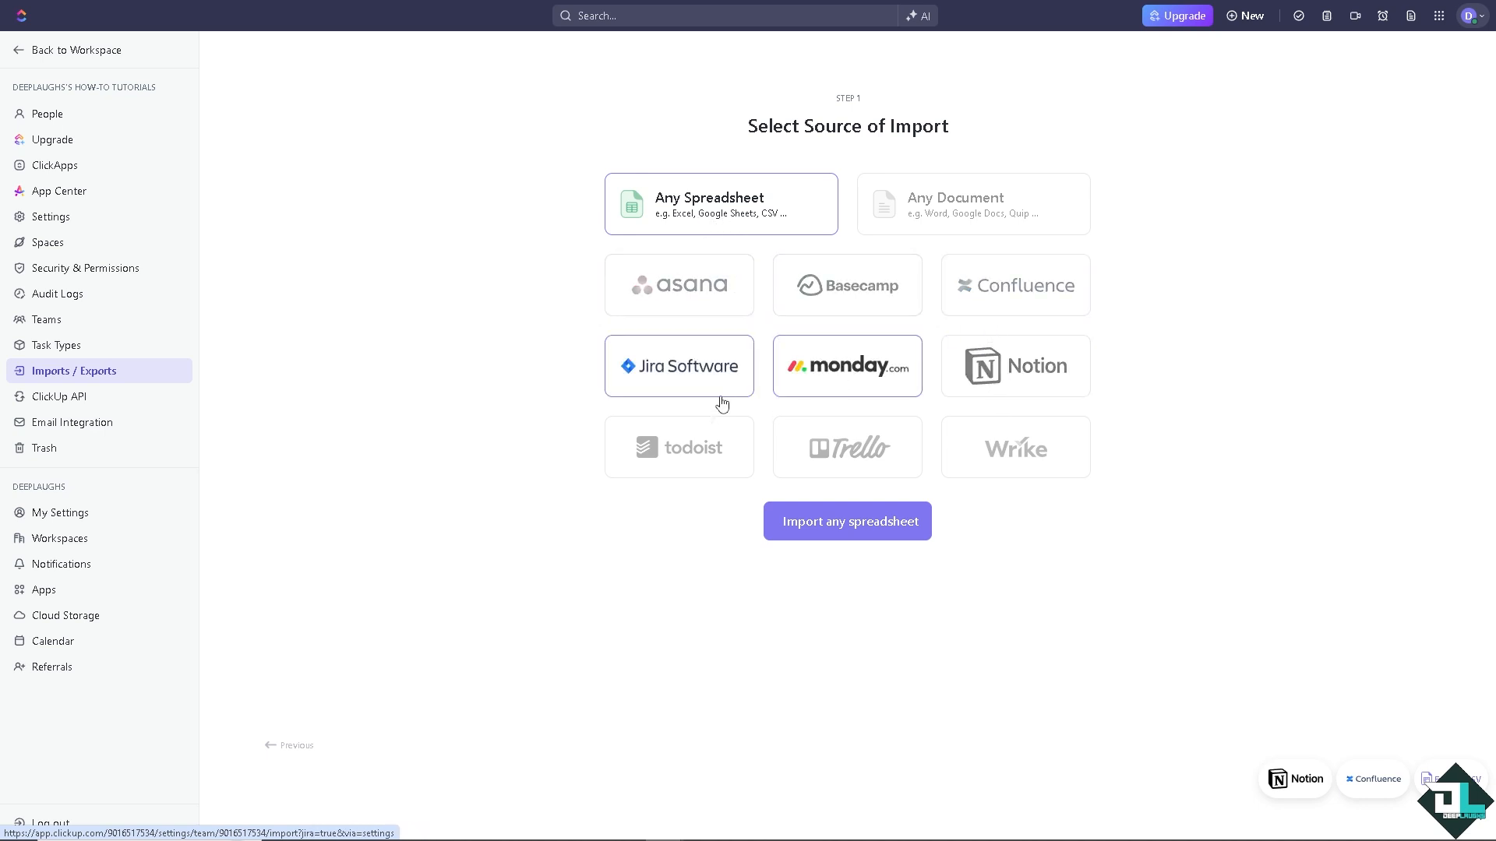
{"action": "left_click", "coordinate": [679, 366]}
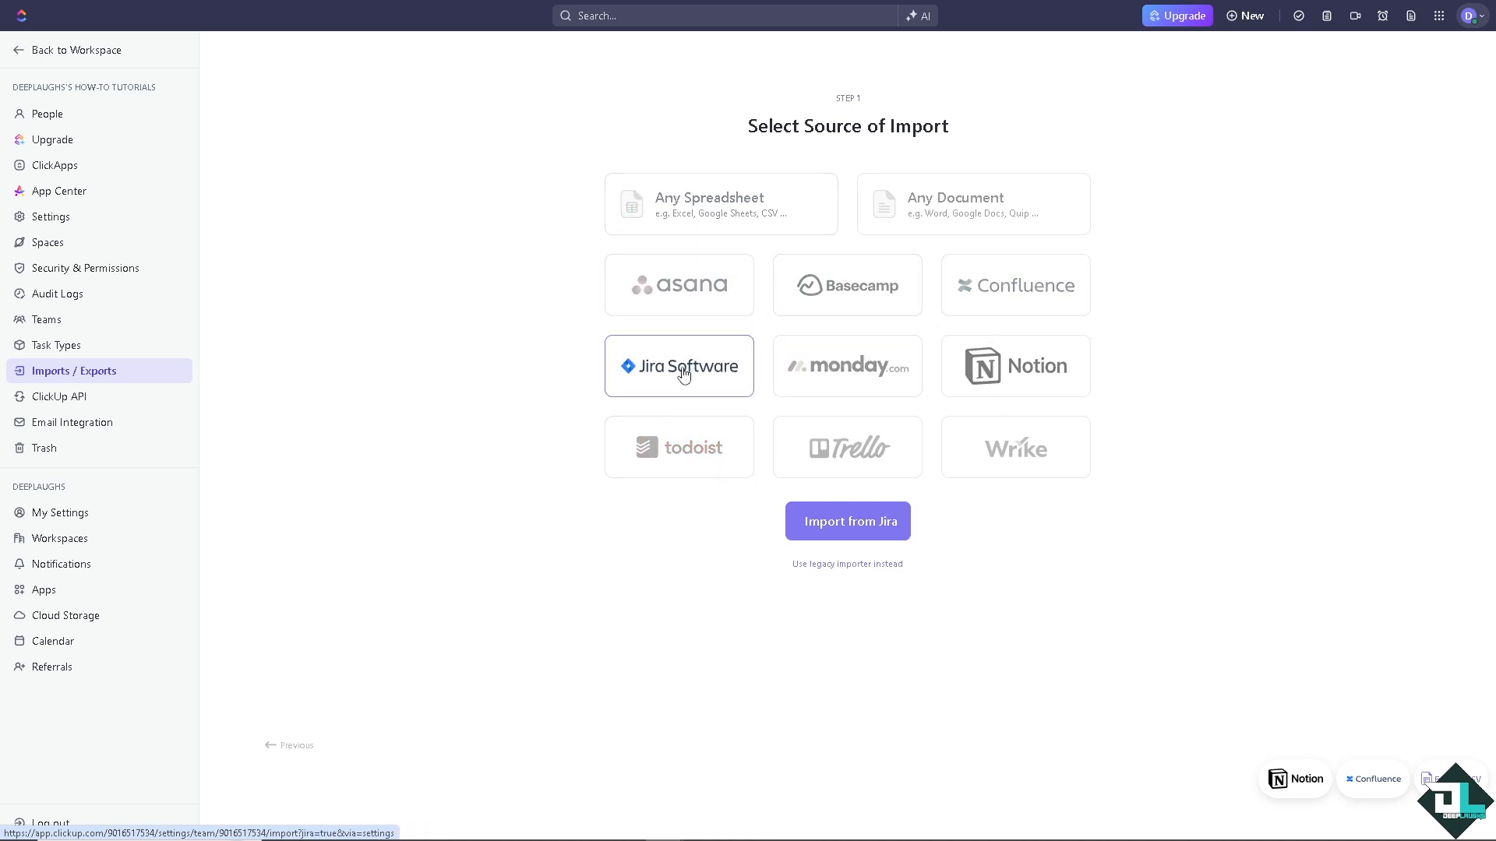
Walk the Jira importer through Jira Cloud and instructions to the backup upload step.
{"action": "left_click", "coordinate": [848, 520]}
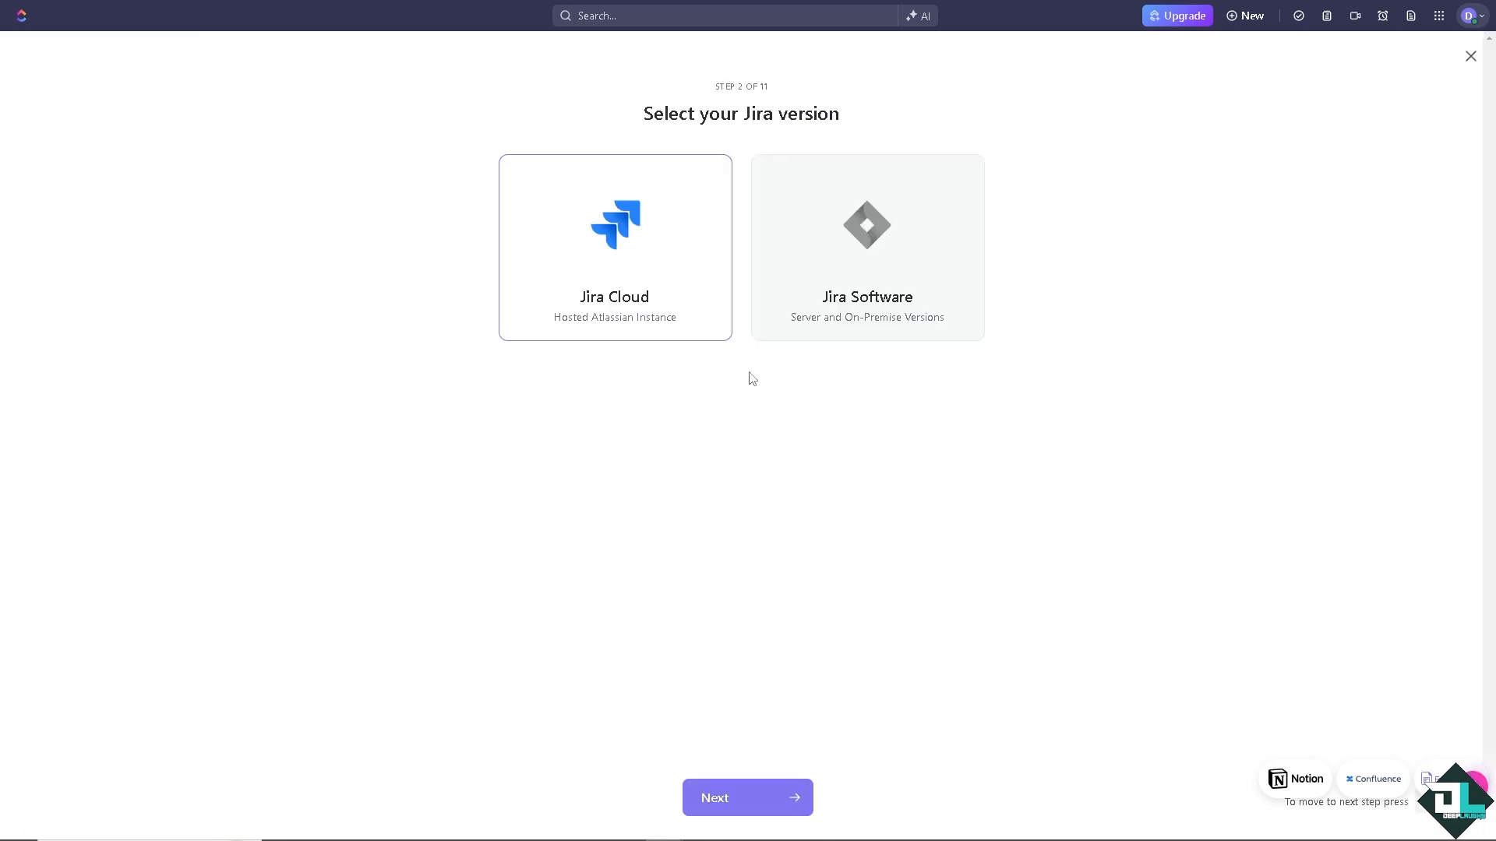
{"action": "left_click", "coordinate": [748, 798]}
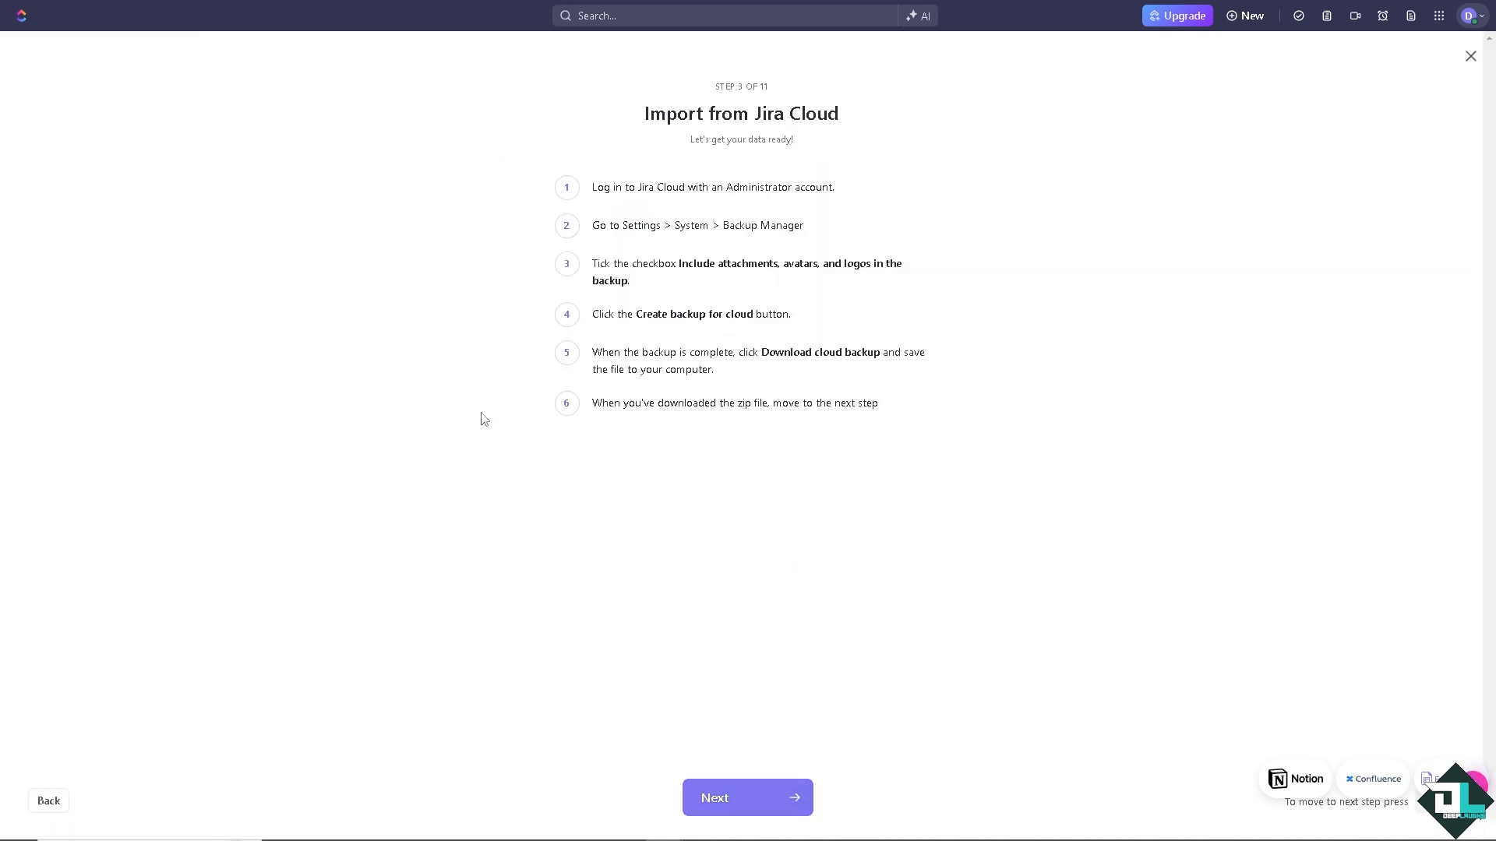
{"action": "mouse_move", "coordinate": [472, 459]}
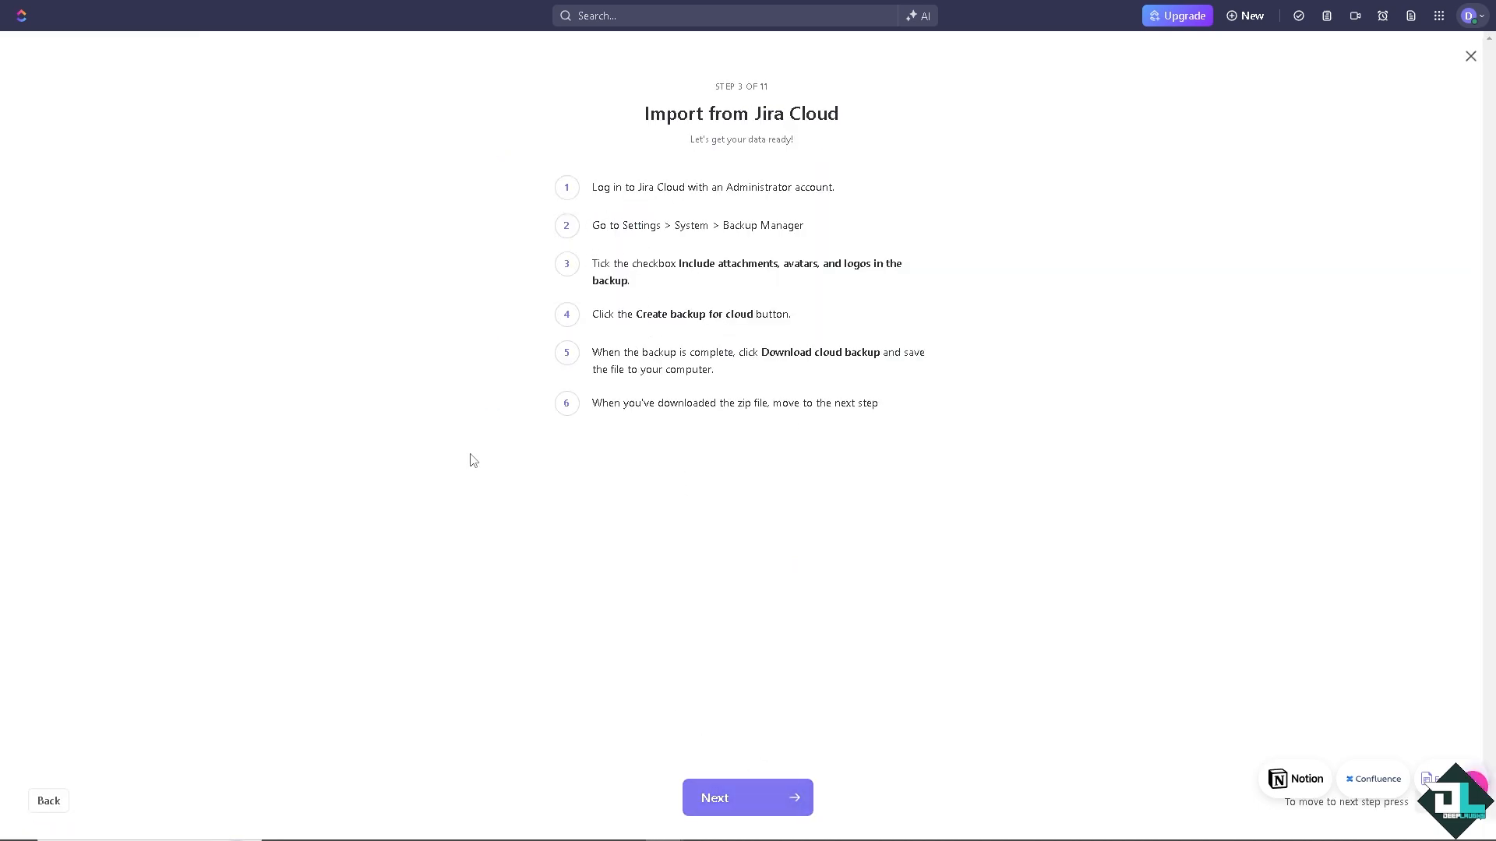
{"action": "left_click", "coordinate": [747, 798]}
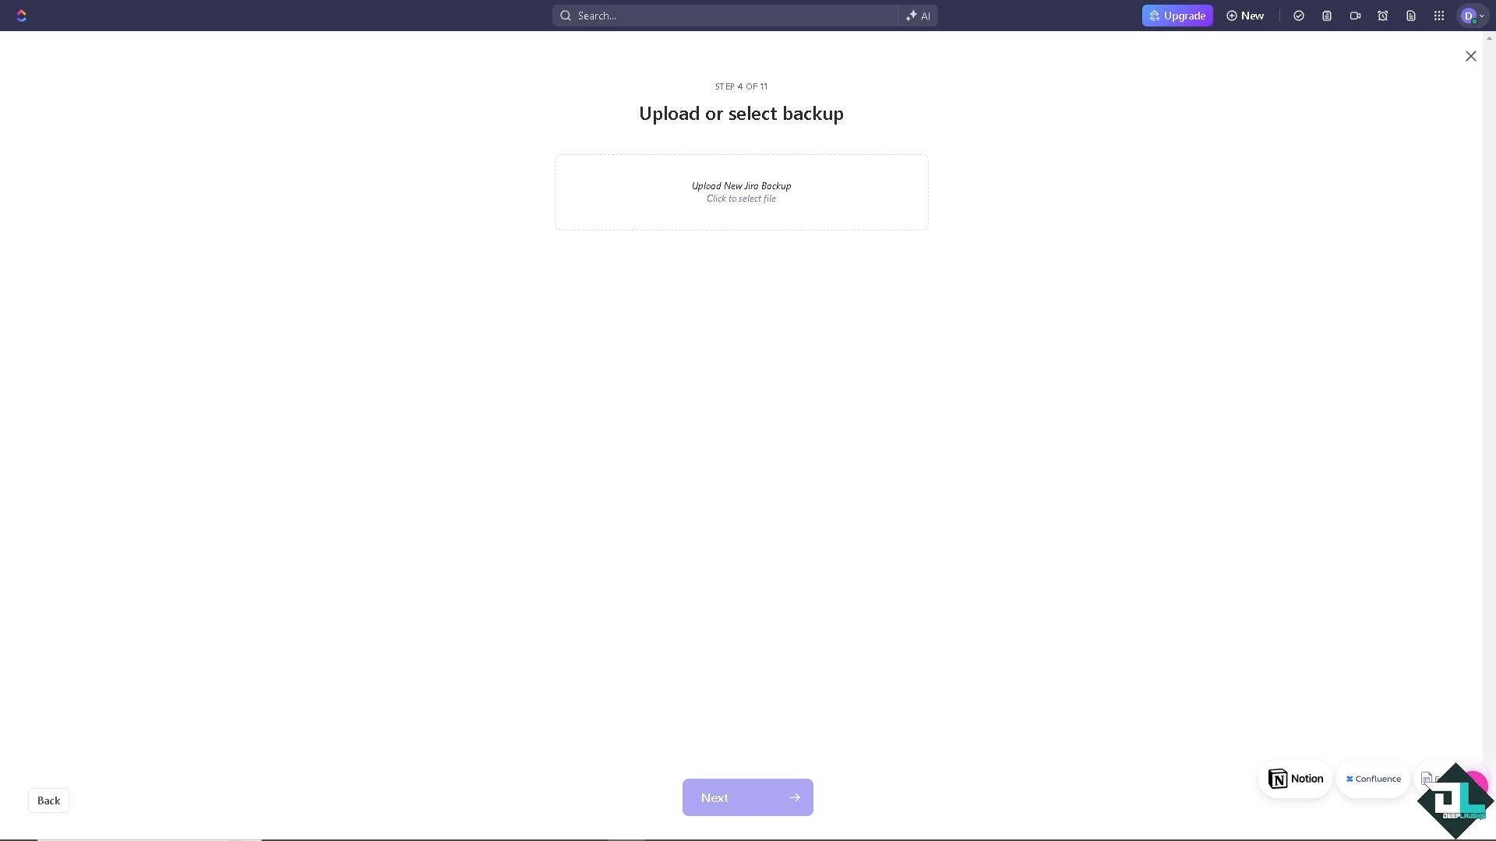
{"action": "mouse_move", "coordinate": [676, 584]}
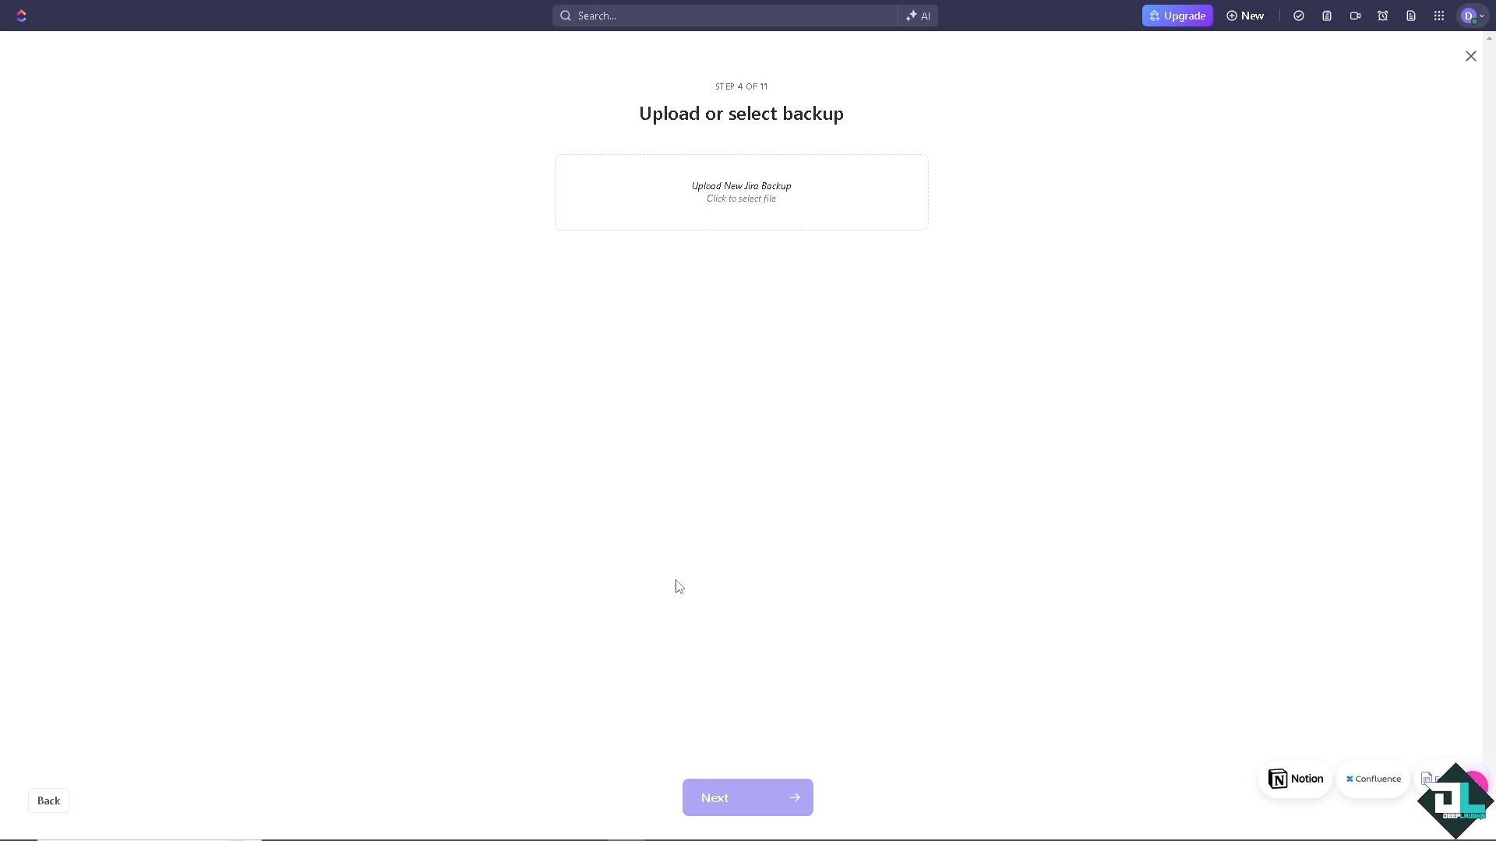
{"action": "mouse_move", "coordinate": [691, 484]}
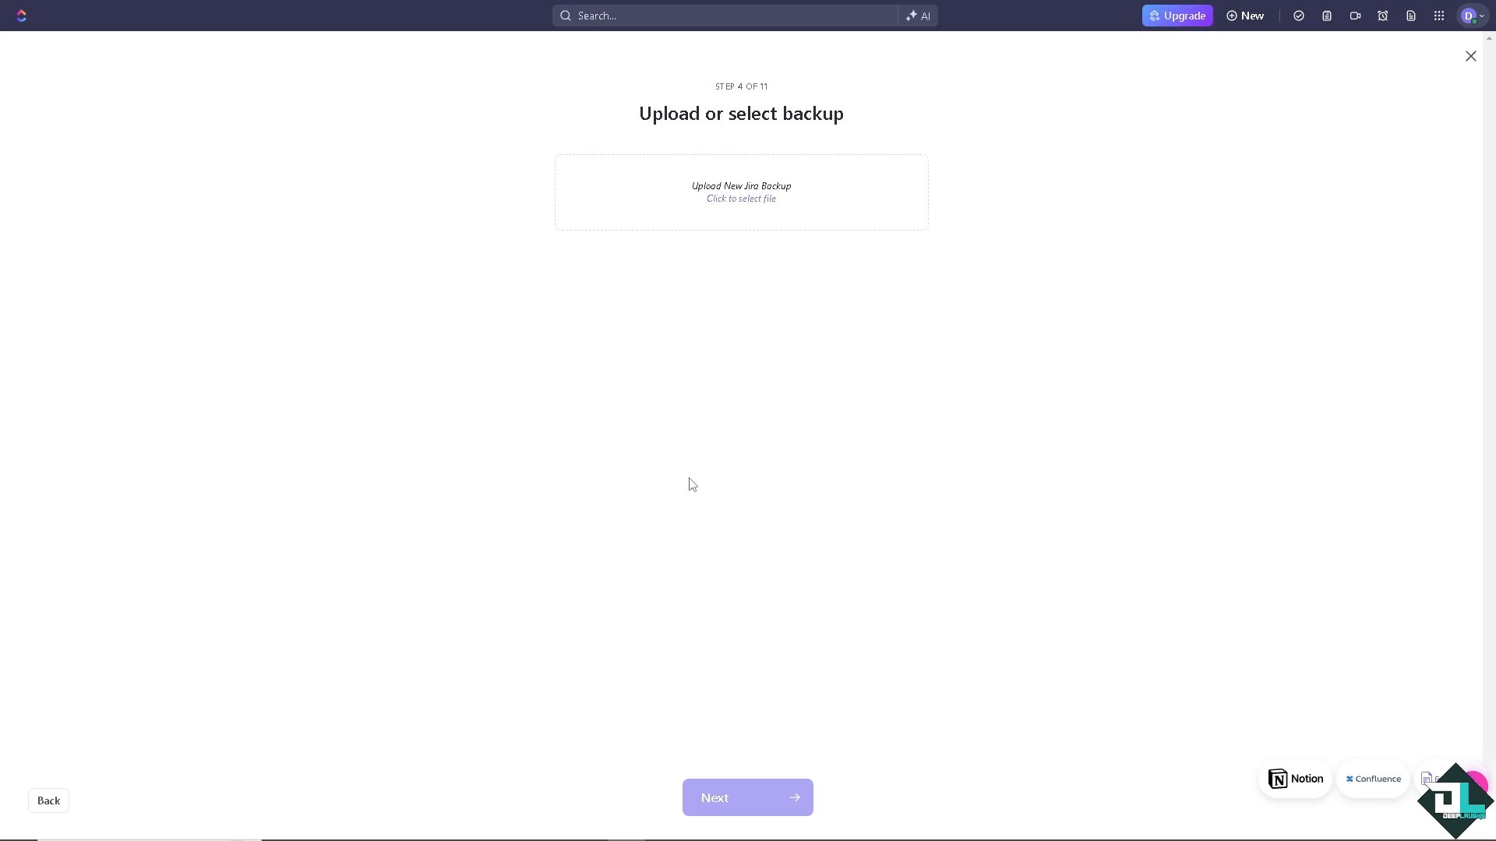
{"action": "mouse_move", "coordinate": [1215, 732]}
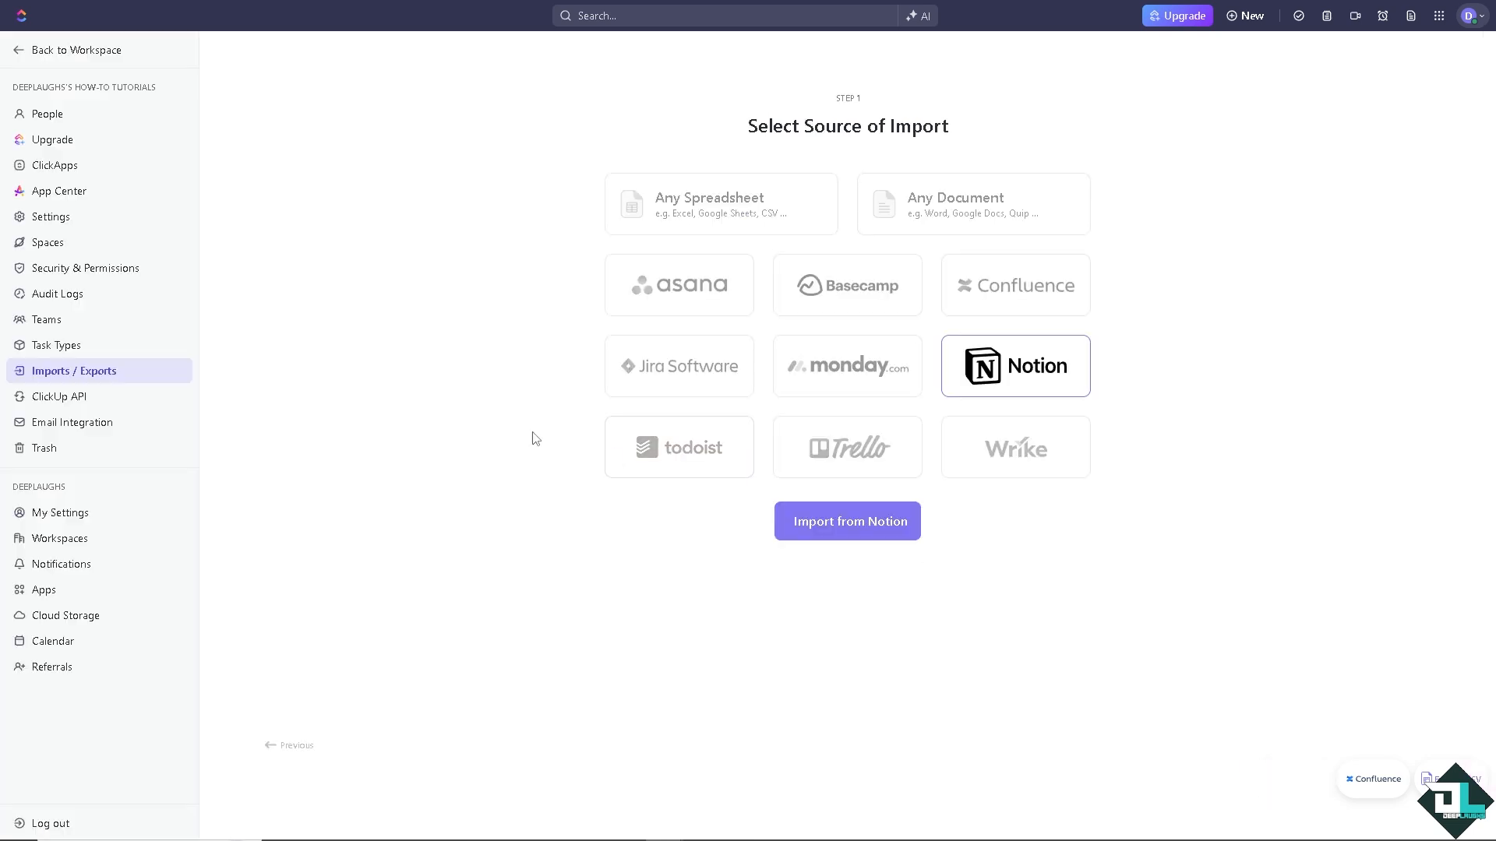
{"action": "mouse_move", "coordinate": [60, 395]}
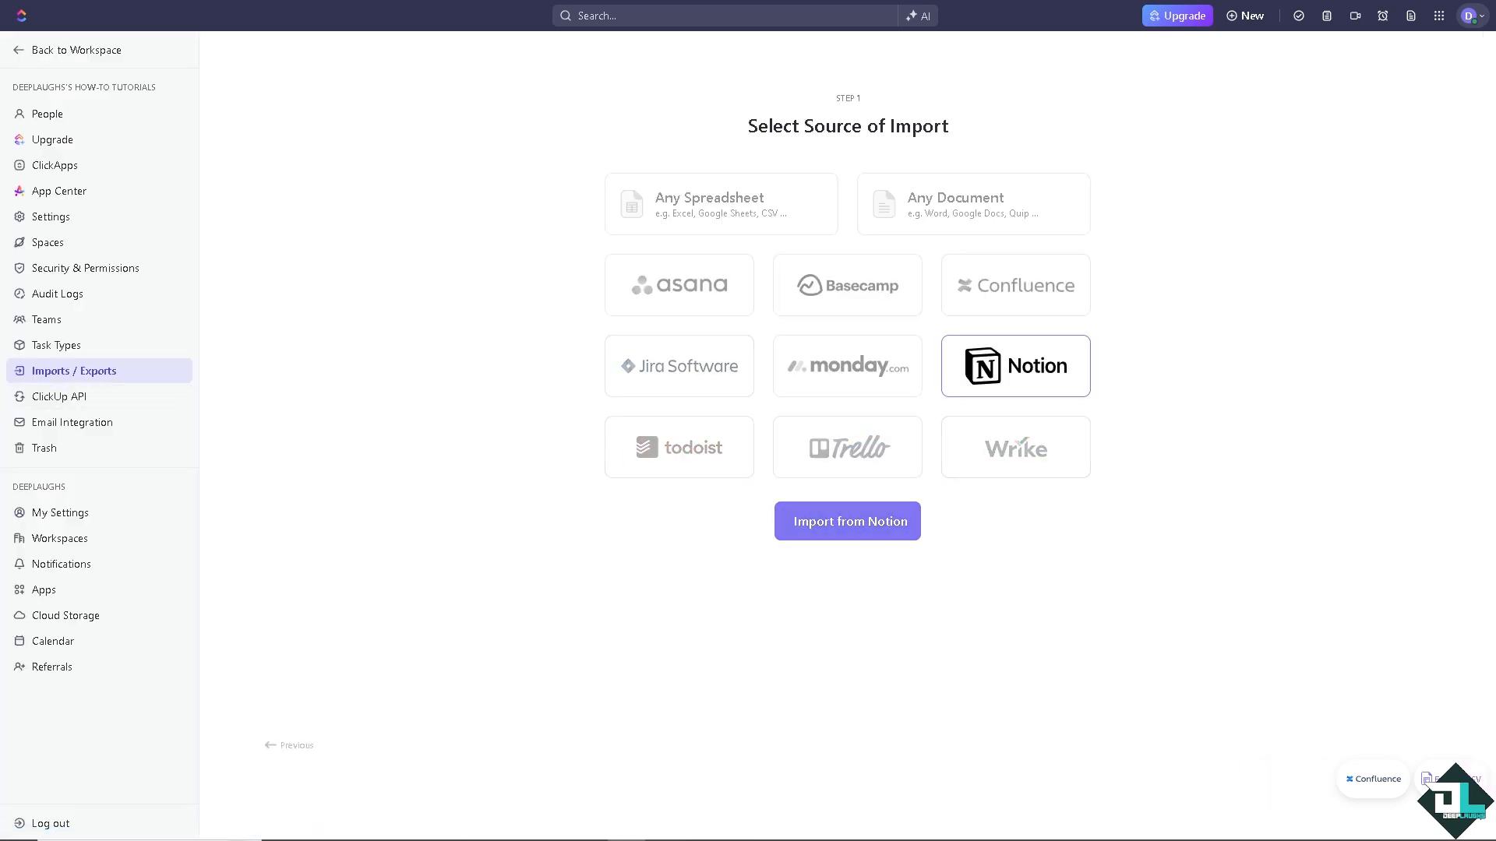
{"action": "mouse_move", "coordinate": [393, 421]}
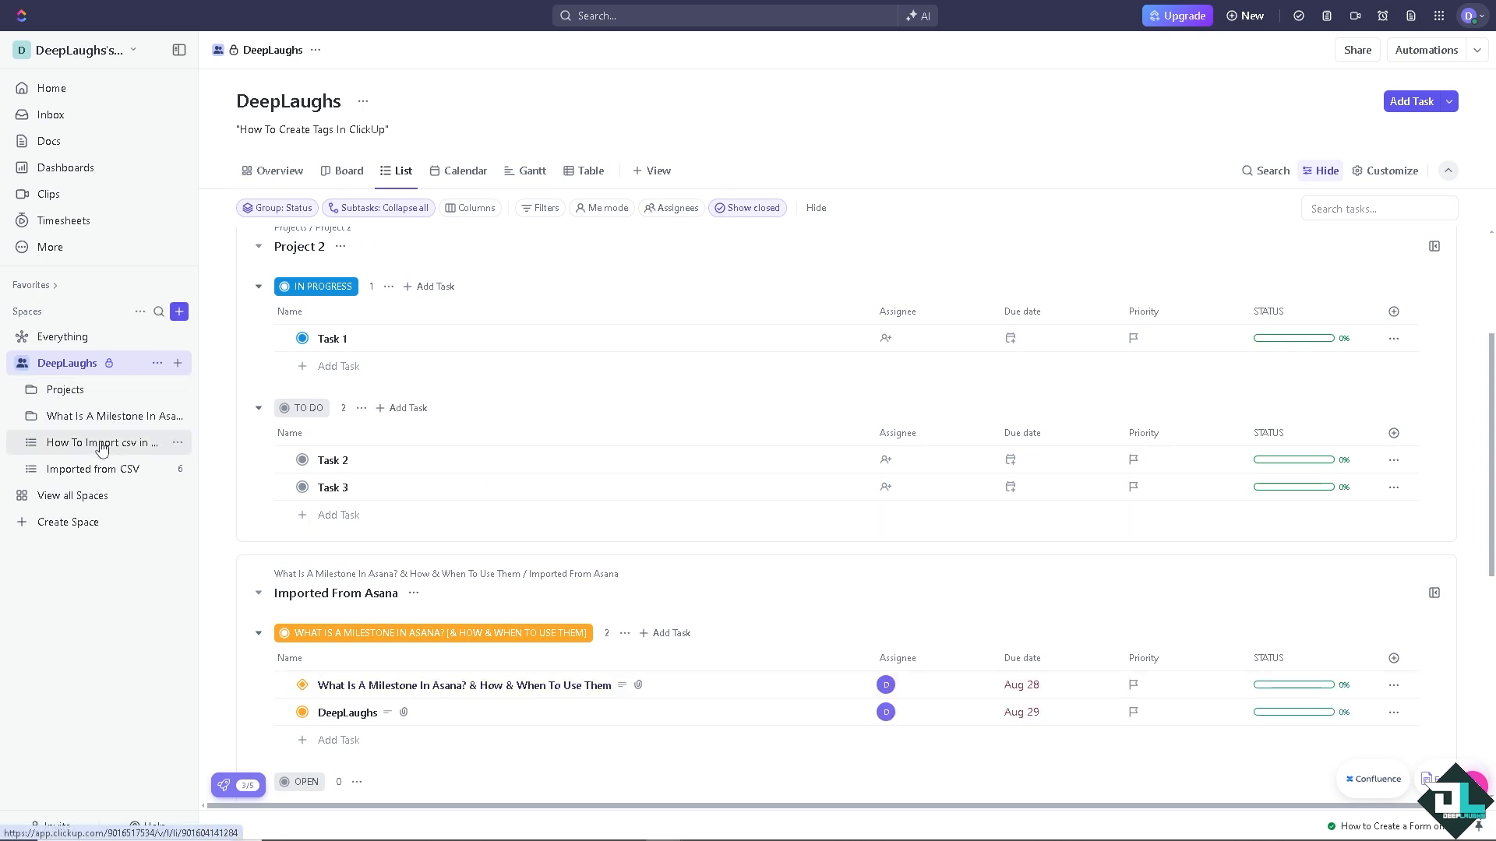
Post the image comment on the How To Import csv in Clickup task and preview it full size.
{"action": "left_click", "coordinate": [94, 443]}
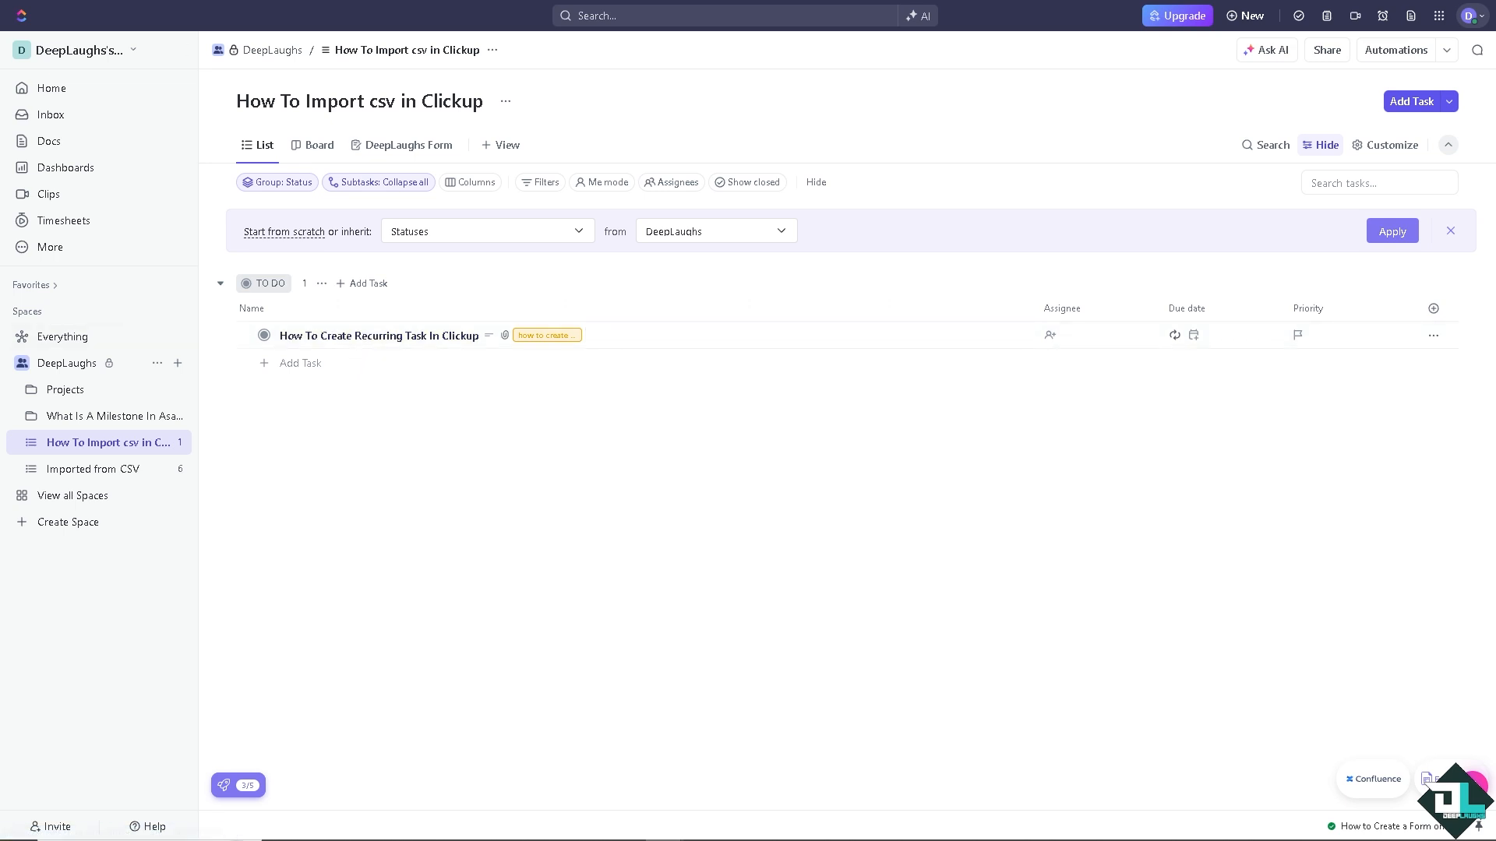
{"action": "left_click", "coordinate": [378, 335]}
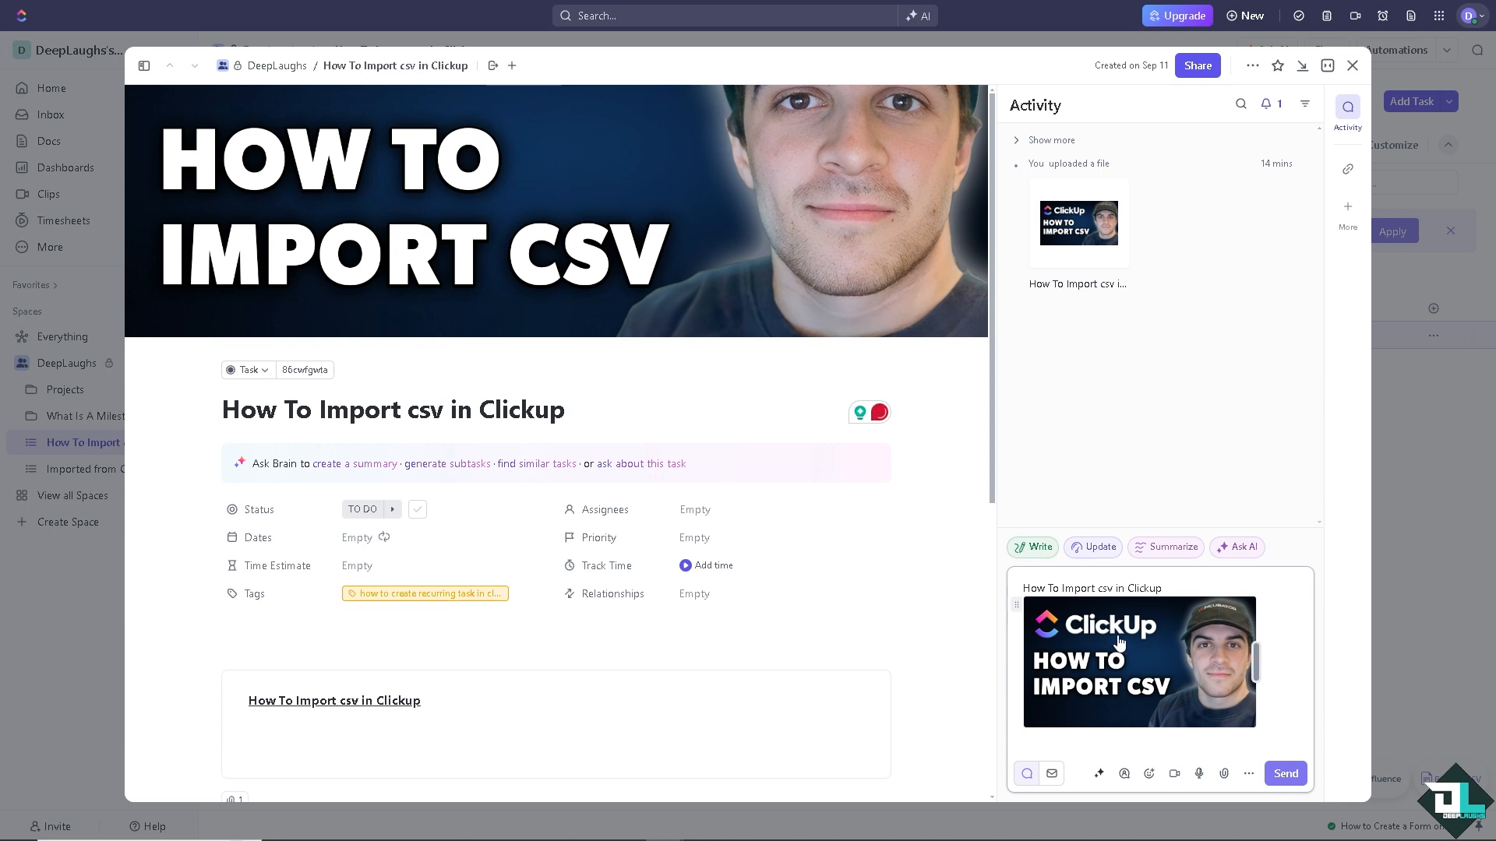
{"action": "left_click", "coordinate": [1285, 772]}
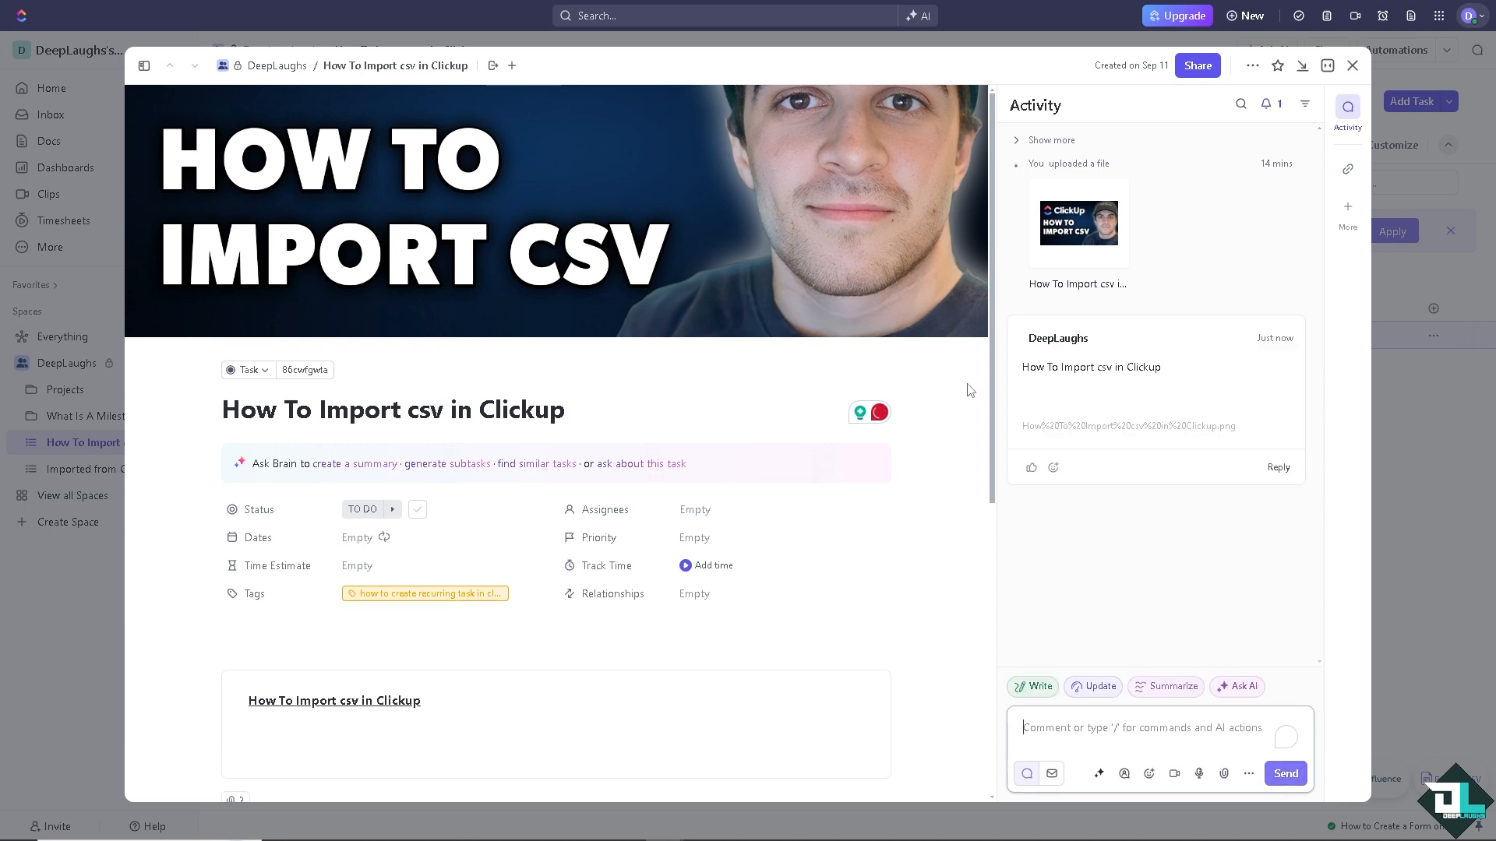
{"action": "left_click", "coordinate": [1078, 222]}
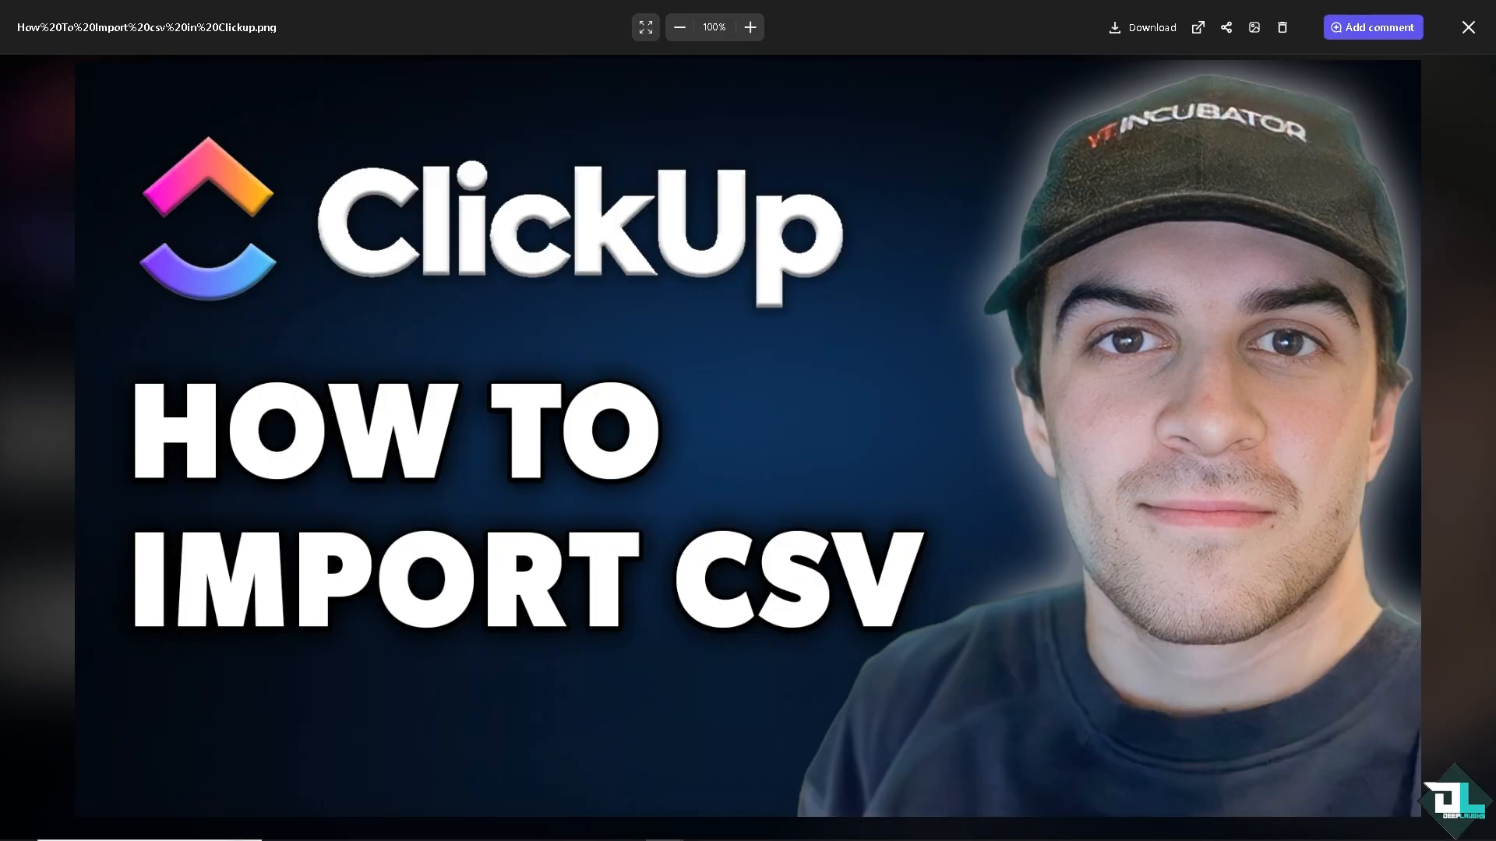